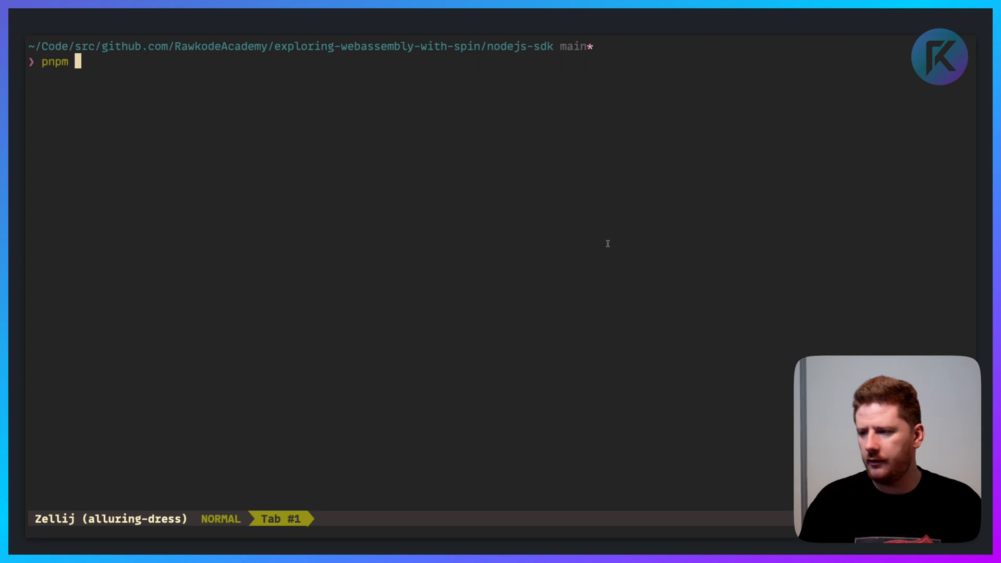
Run pnpm install to fetch the Node.js SDK project's dependencies.
text(install)
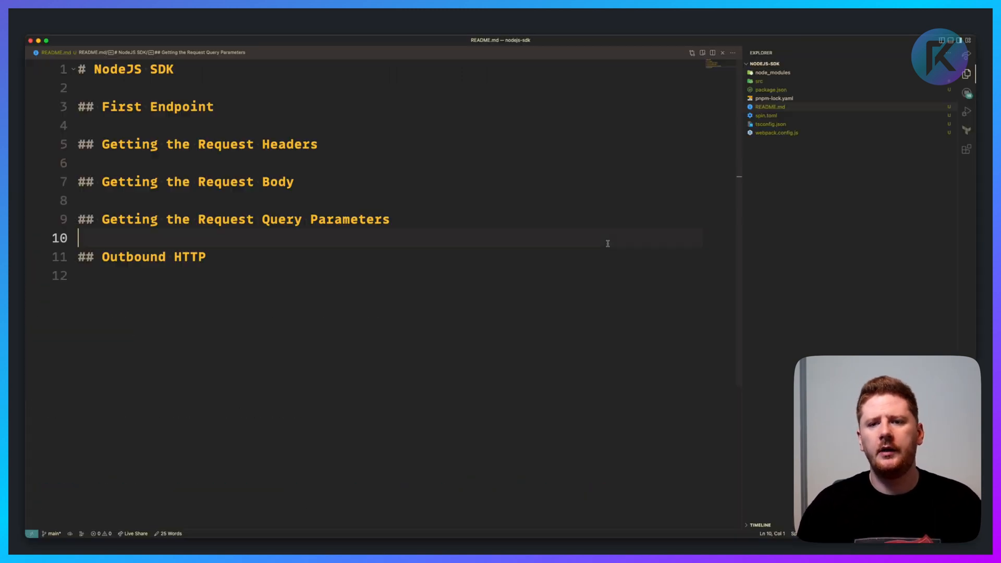
Open src/index.ts and jump to the spinSdk.d.ts HttpRequest/HttpResponse definitions.
click(759, 82)
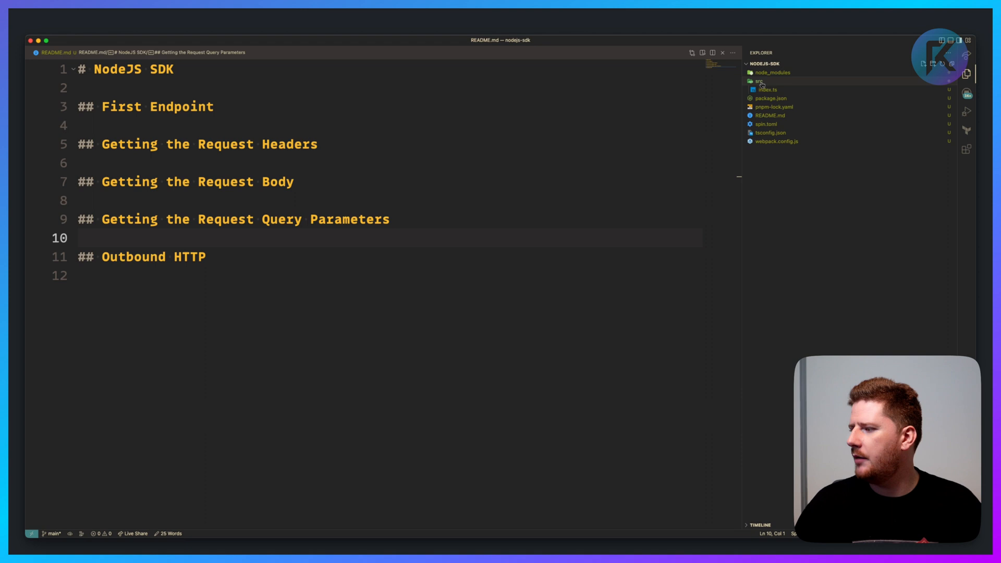
click(768, 90)
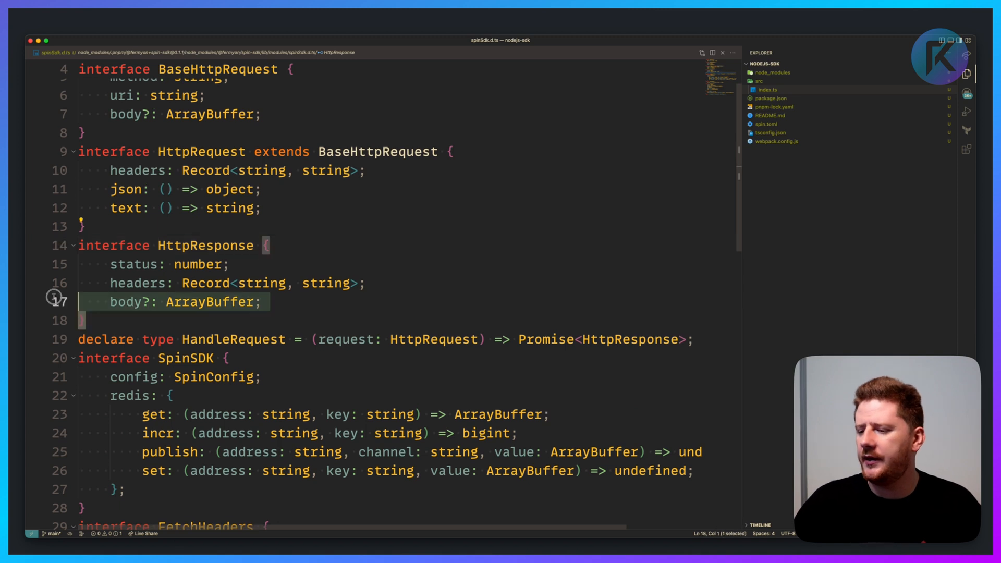
click(305, 301)
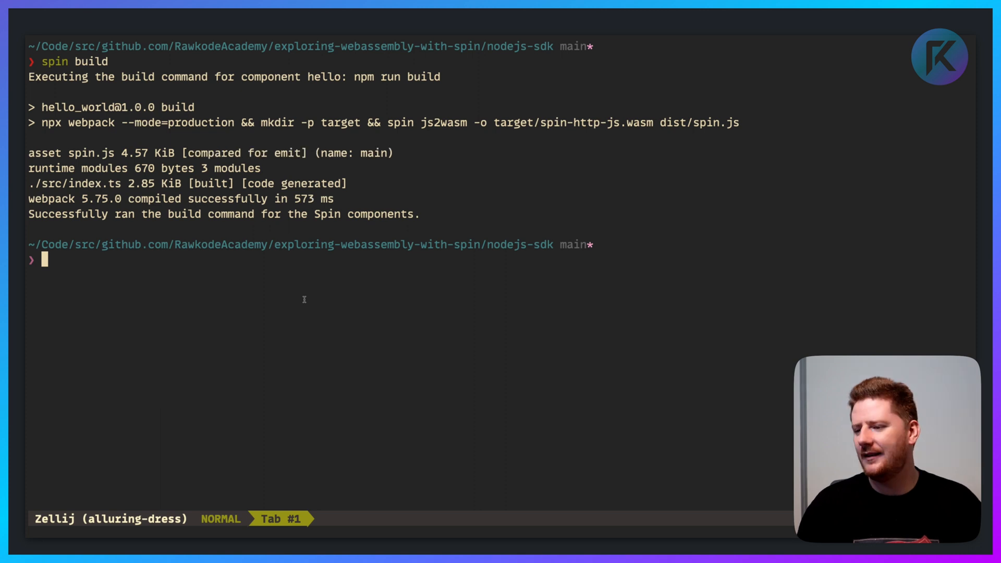
text(spin up --fol)
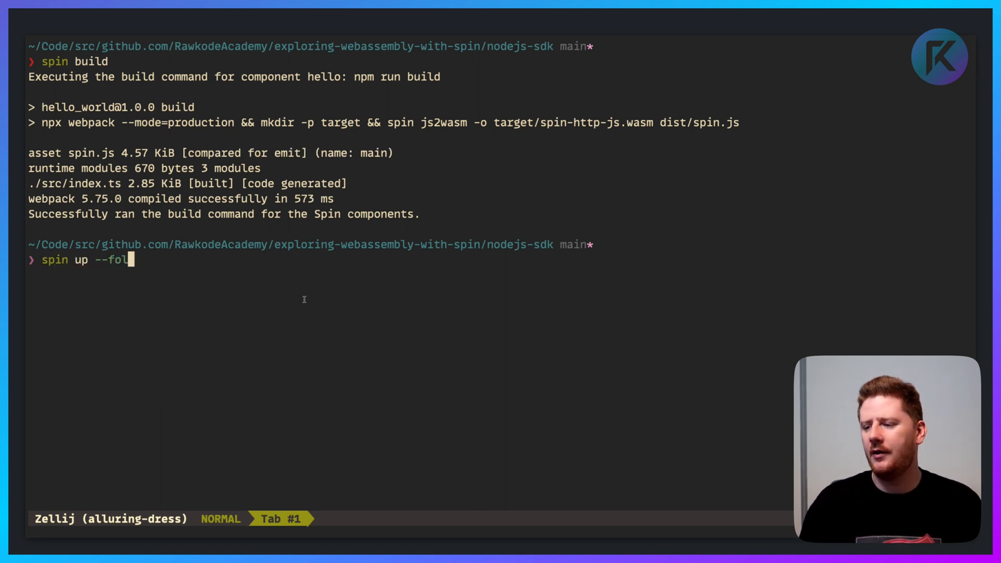
text(low-all)
text(curl http://l)
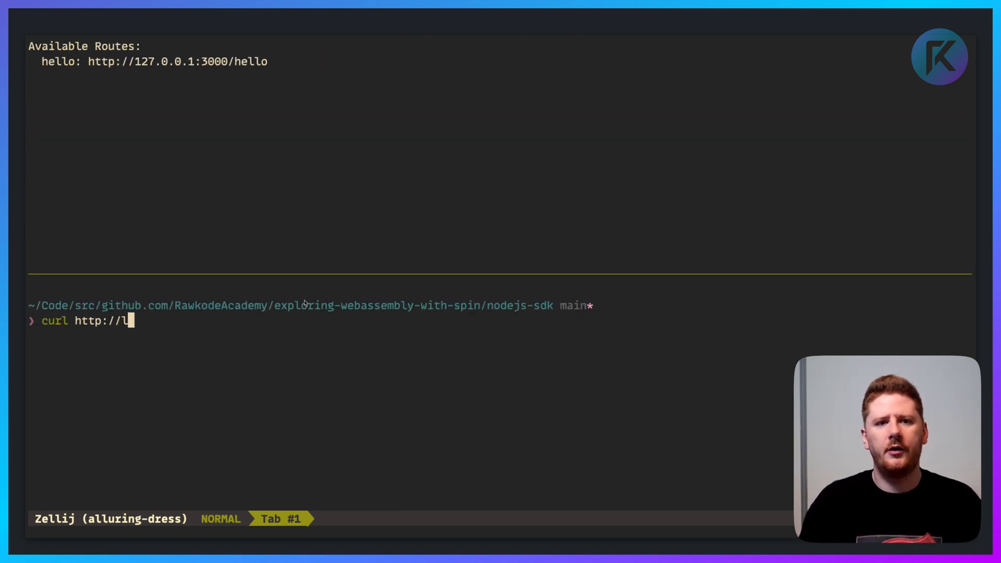
text(ocalhost:3000)
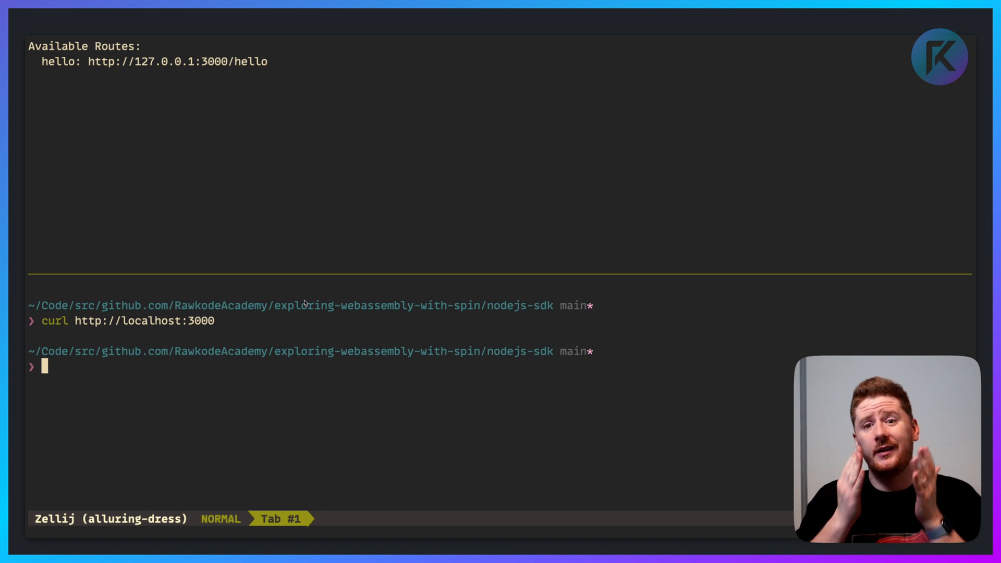
text(curl http://localhost:3000/h)
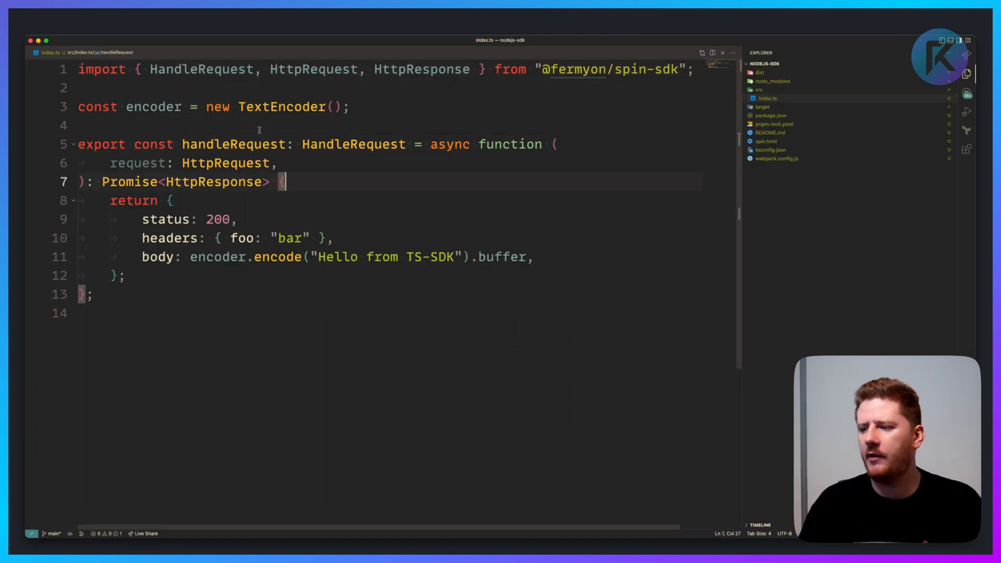
Read request.headers["x-name"] into xName and console.log `Hello ${xName}`.
text(const x)
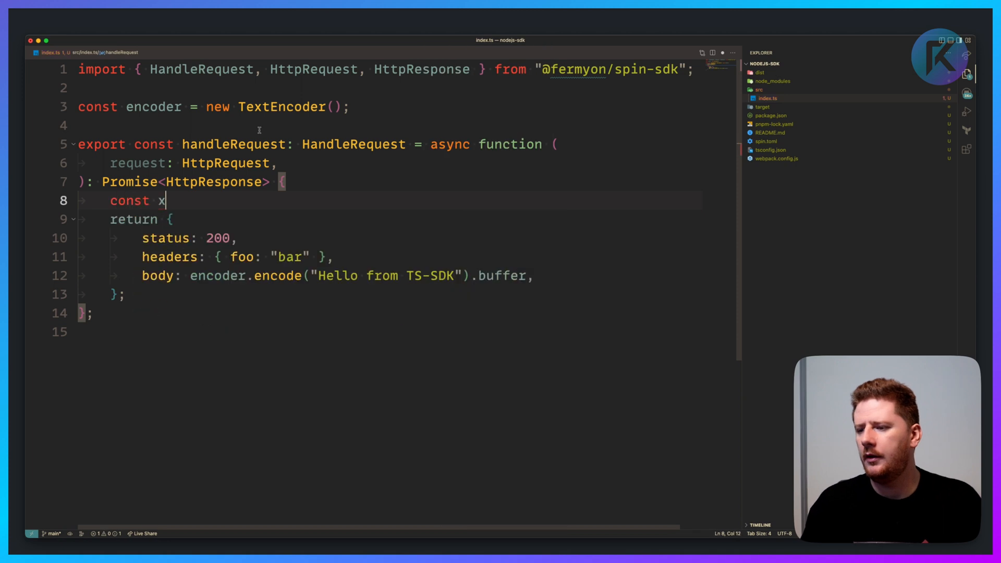
text(Name = requ)
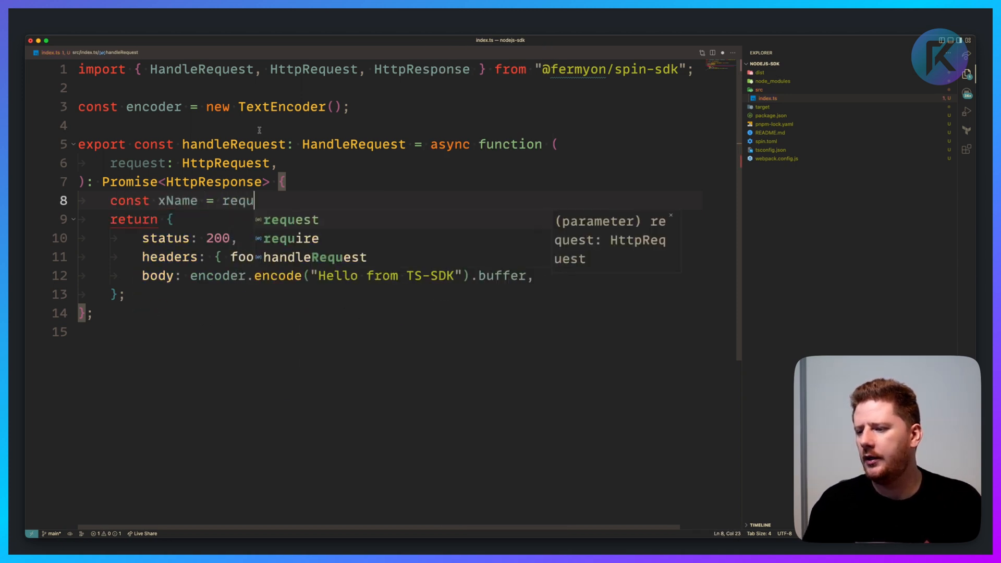
text(est.)
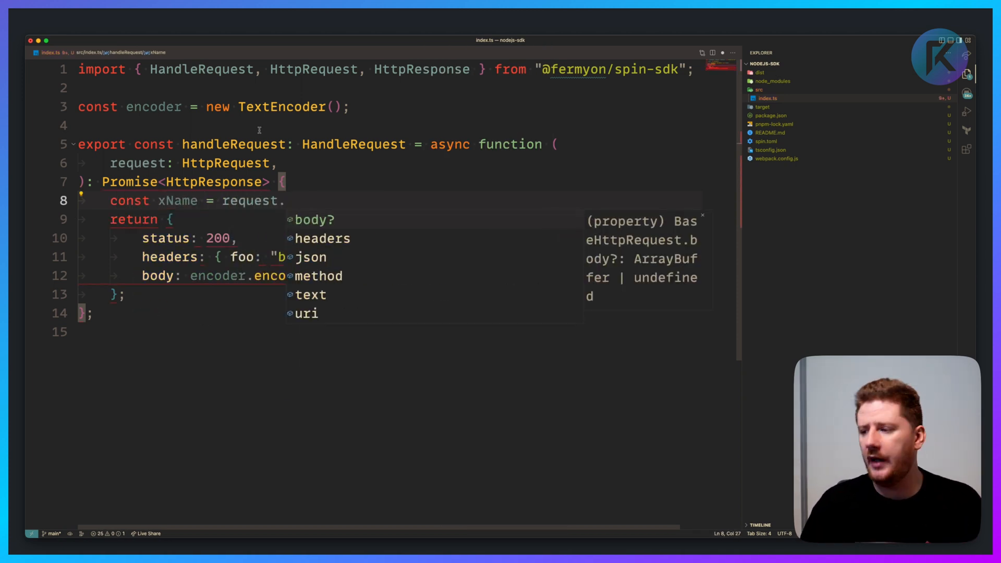
text(headers["x-name"])
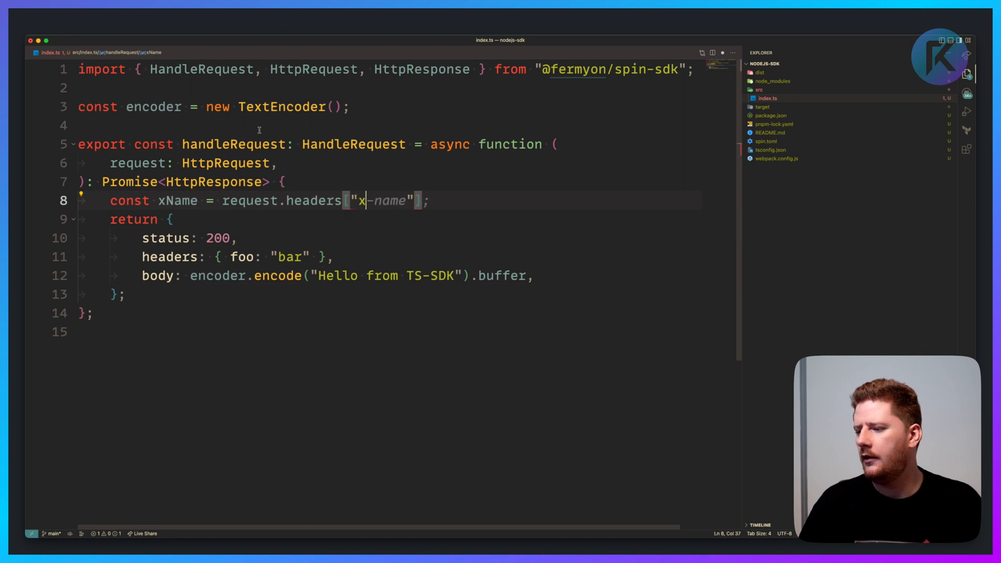
key(Enter)
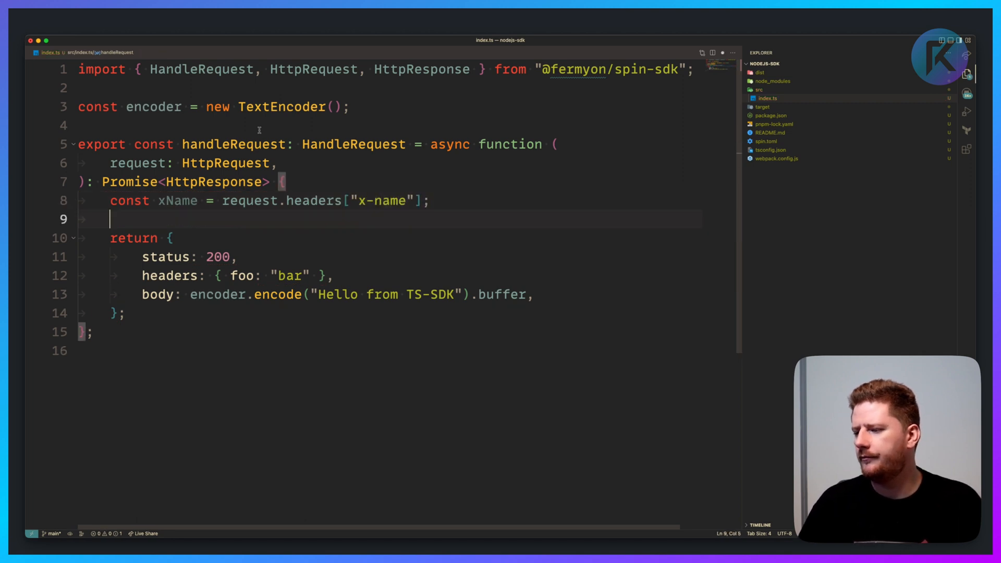
text(if (xName) {)
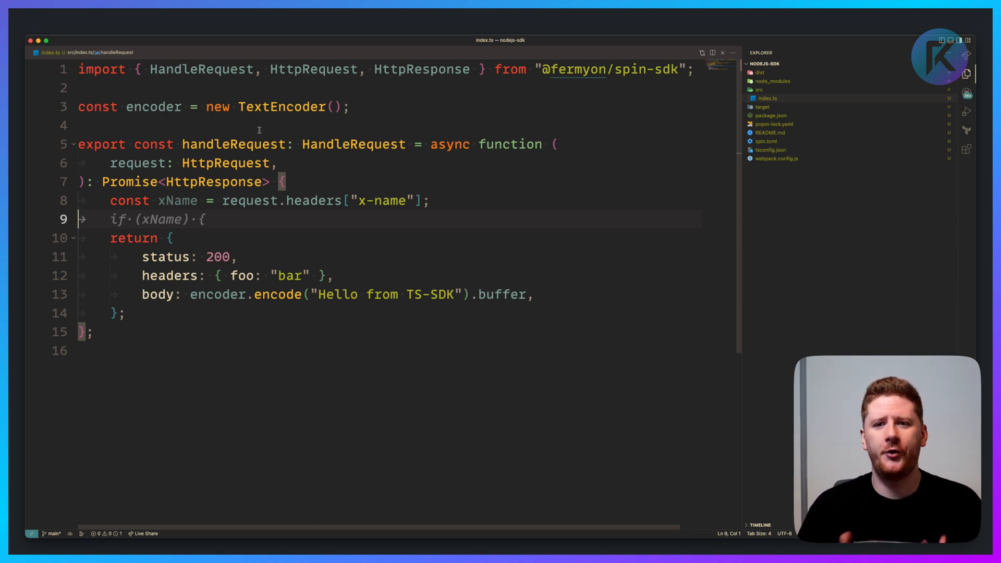
key(Backspace)
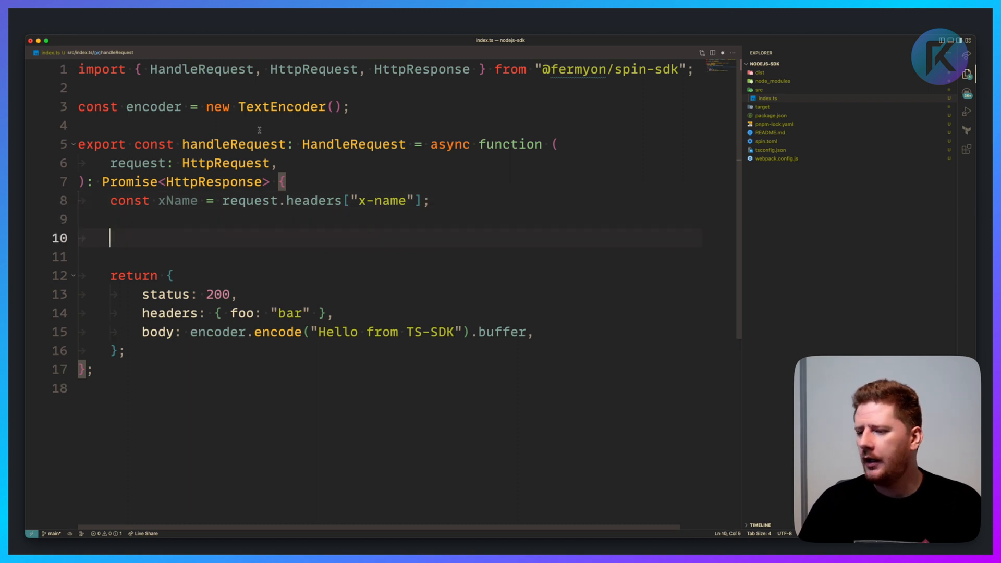
text(console.log(`Hello ${xName}`))
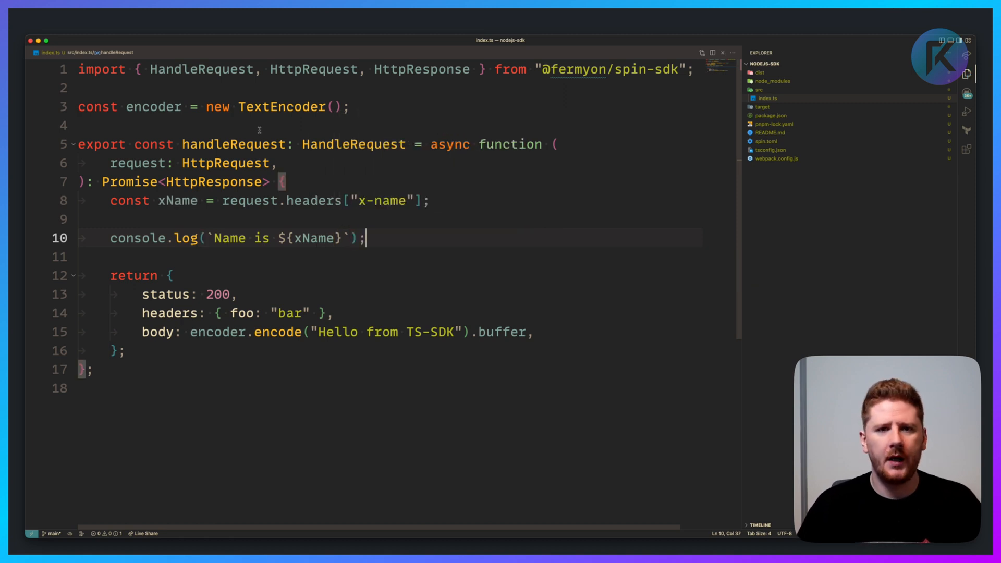
Return X-Name: xName.toUpperCase() as a response header and greet xName in the body.
text(//console.debug)
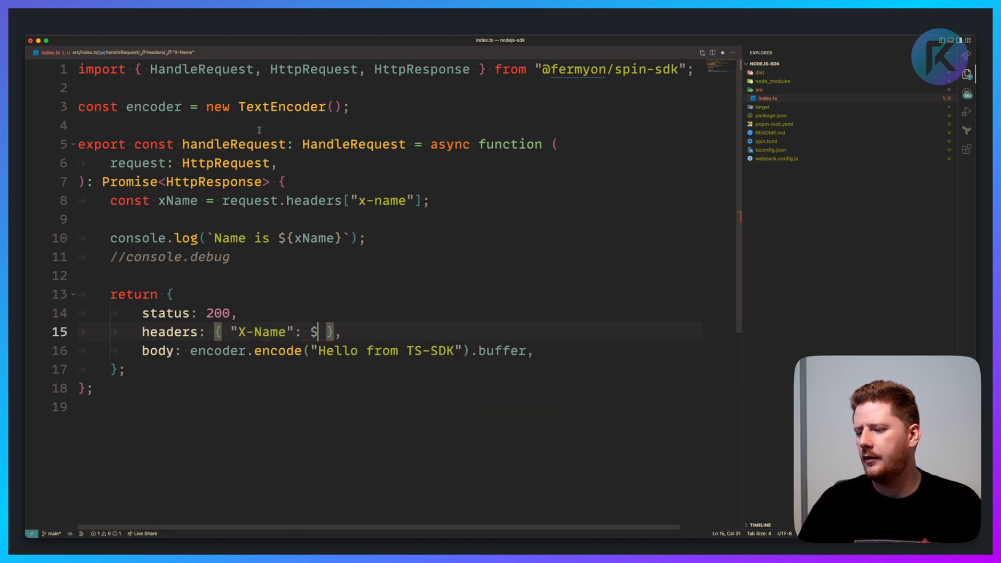
text(xName.toUpperCase()
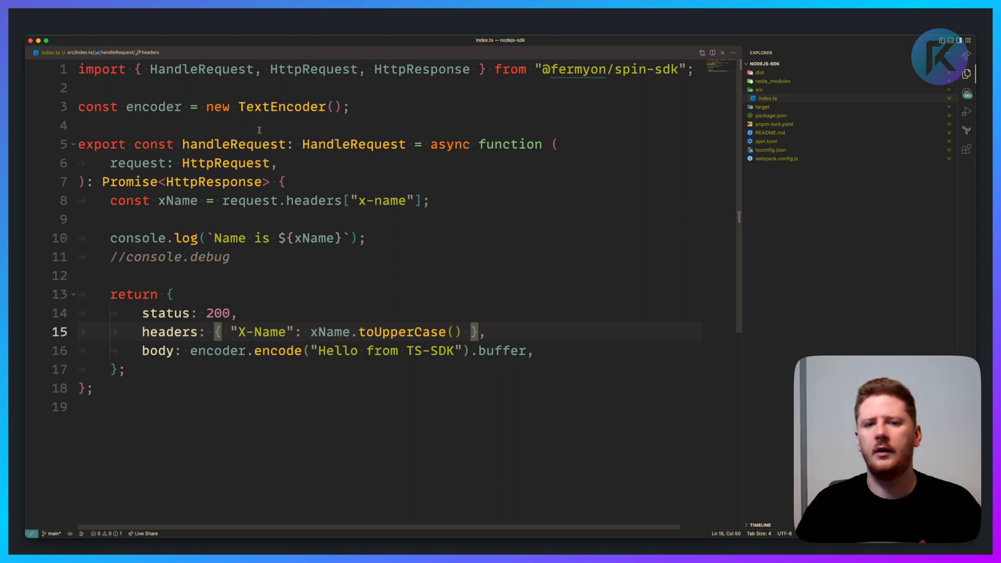
click(465, 351)
text(`)
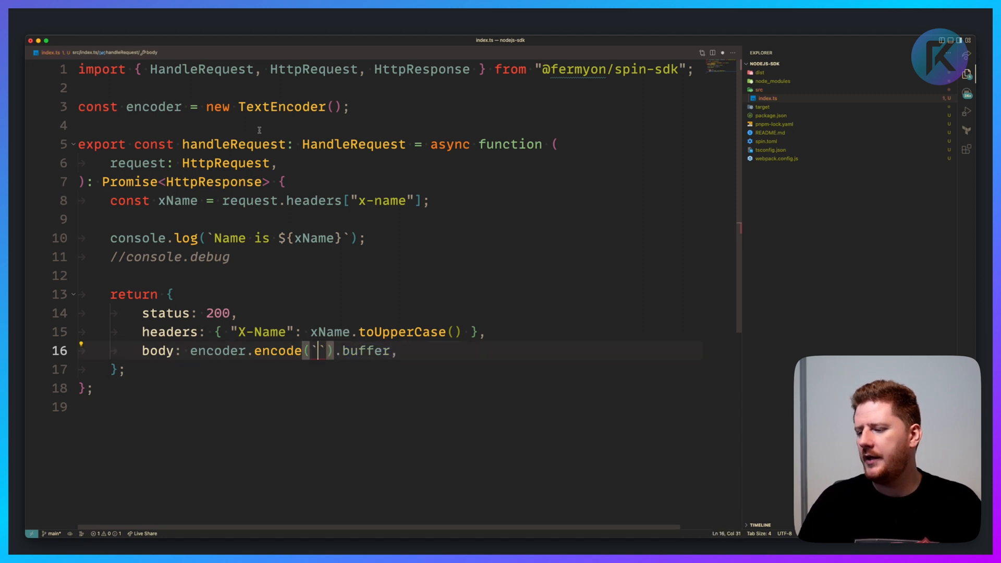
text(Hello, $x)
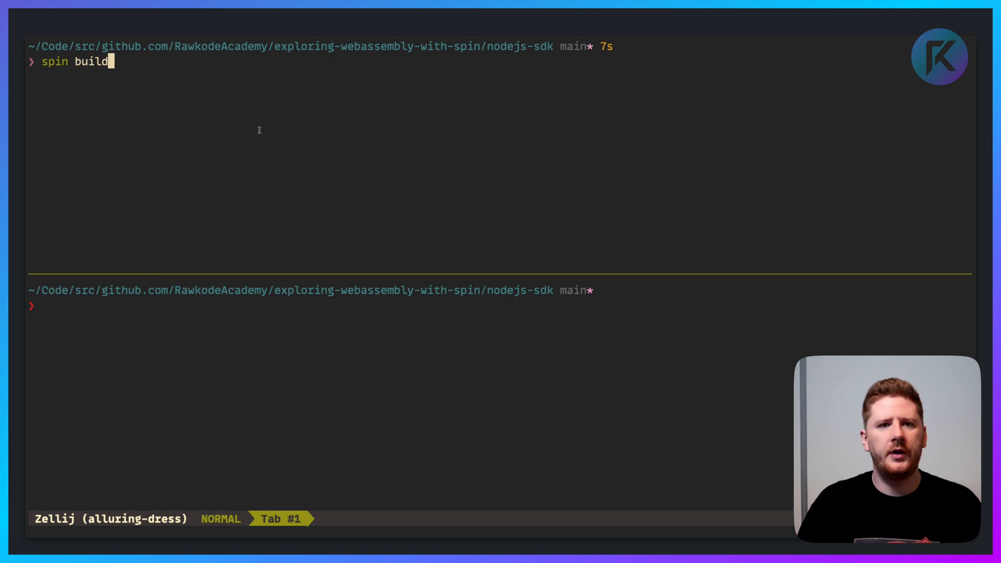
Rebuild and relaunch the app with spin build && spin up --follow-all.
text(&& spin)
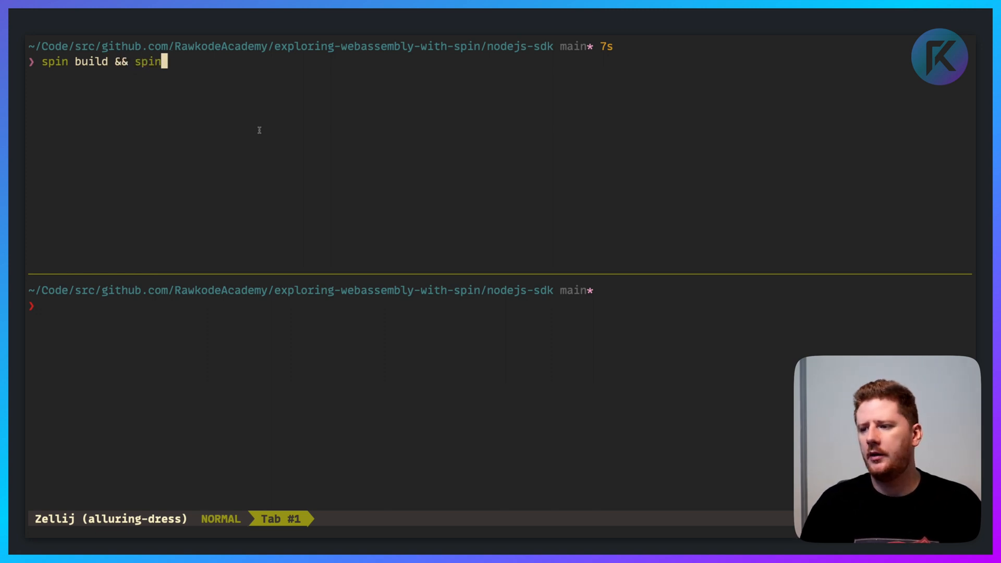
text(up --follow-all)
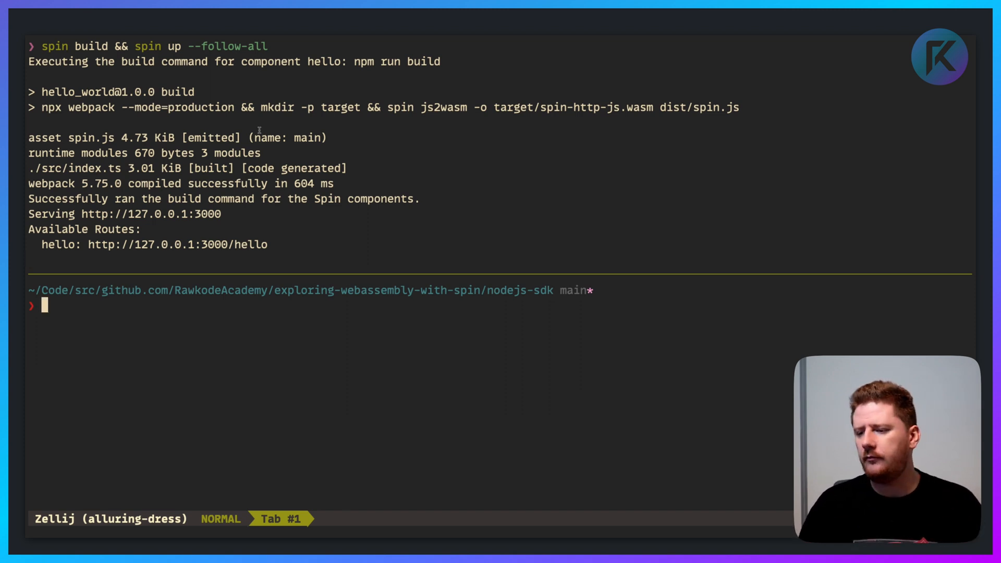
text(curl)
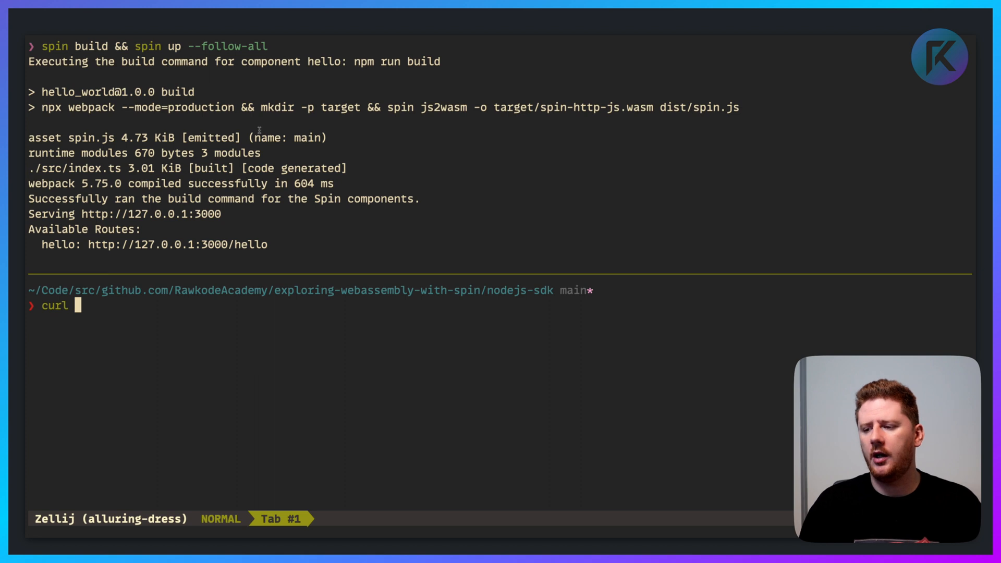
text(-v)
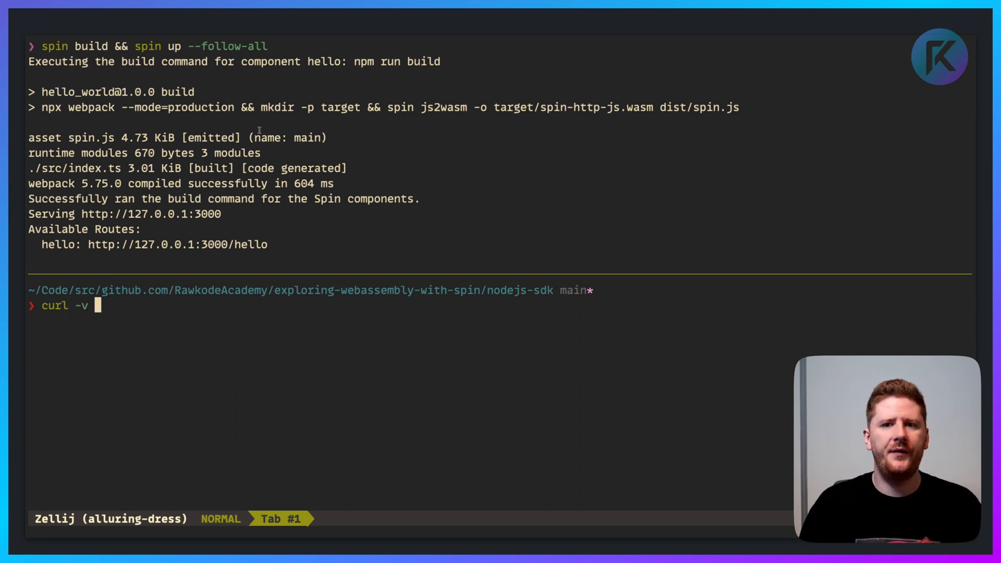
text(-)
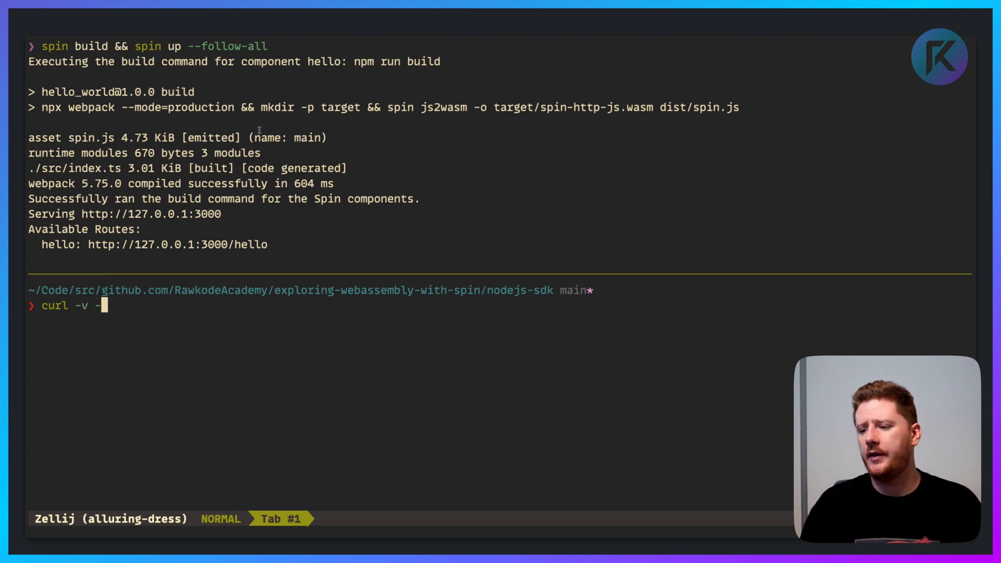
text(H ")
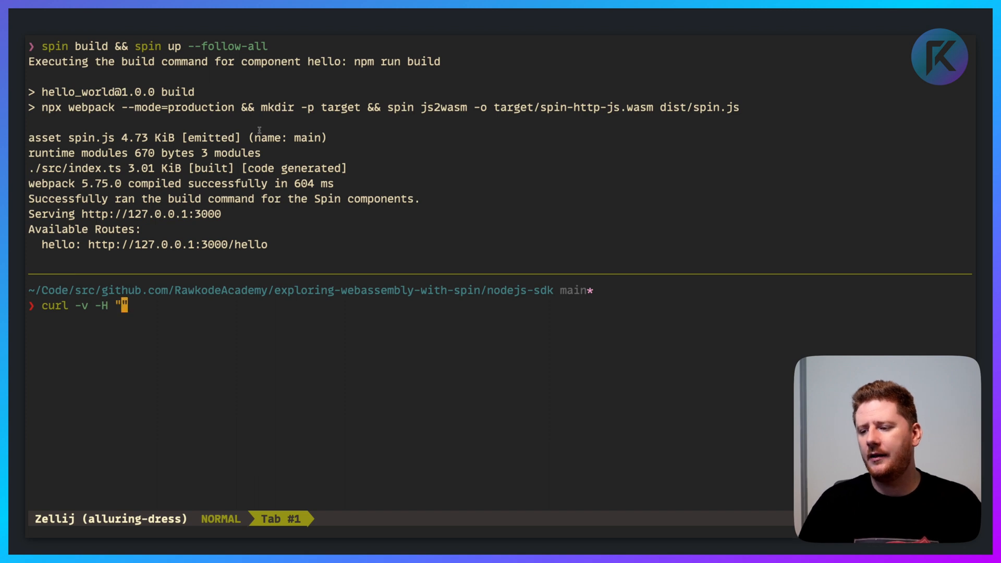
text(X-Name)
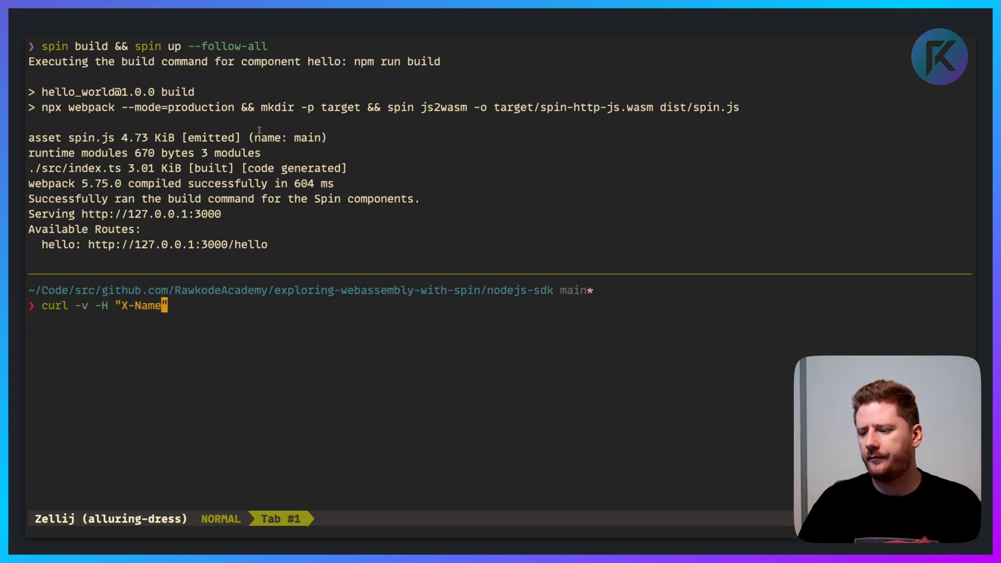
text(: David)
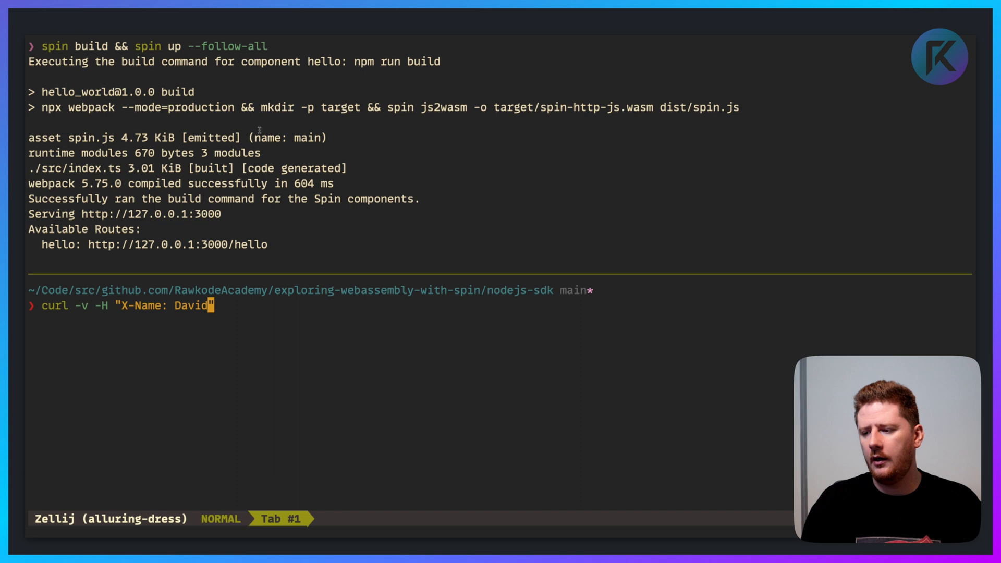
text(" http:)
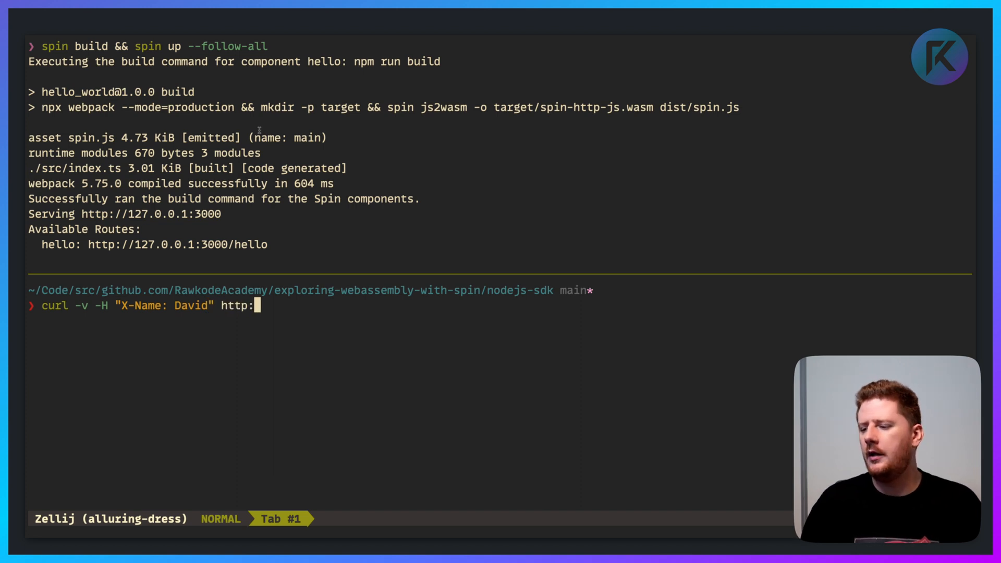
text(//localhost:3000/hell)
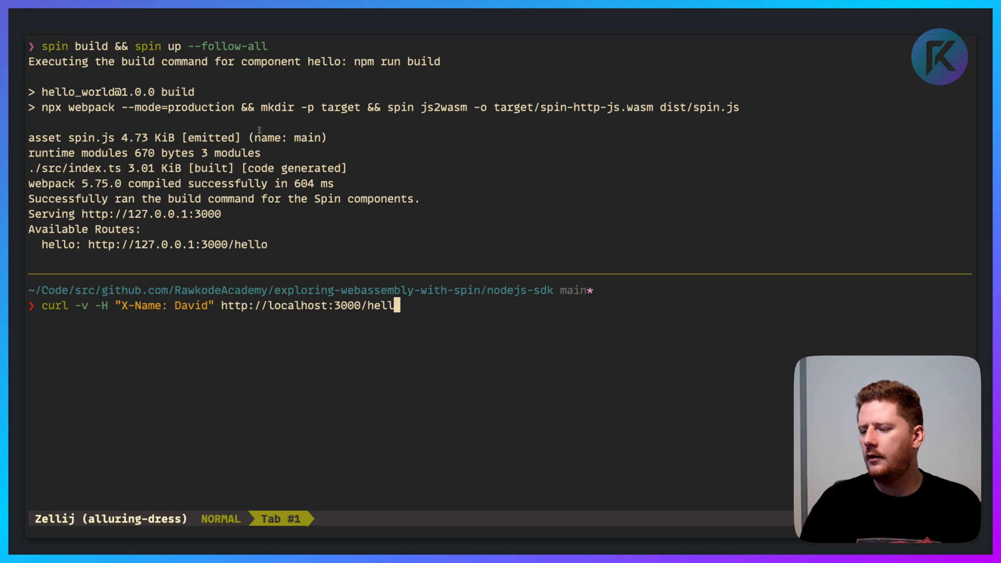
text(o)
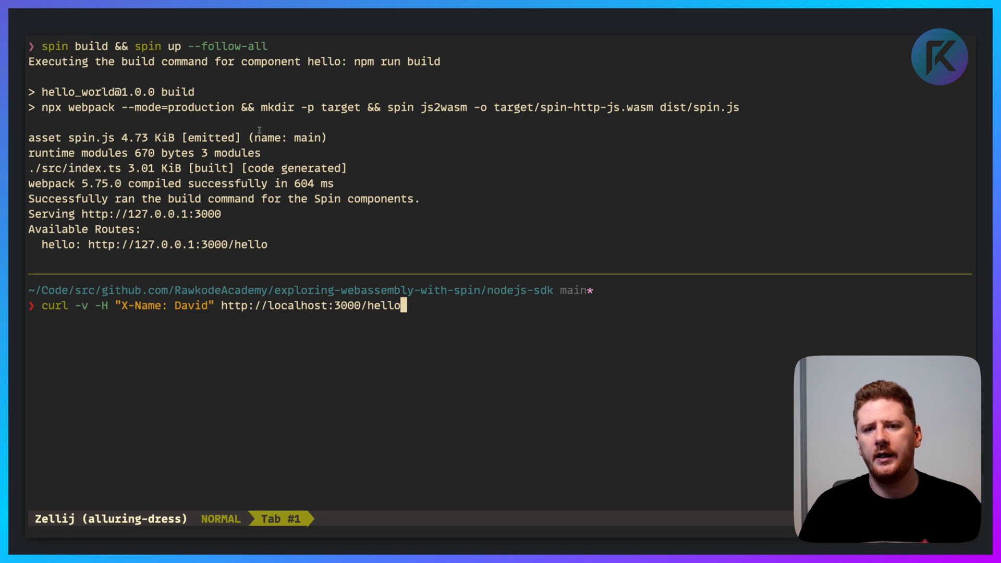
key(Enter)
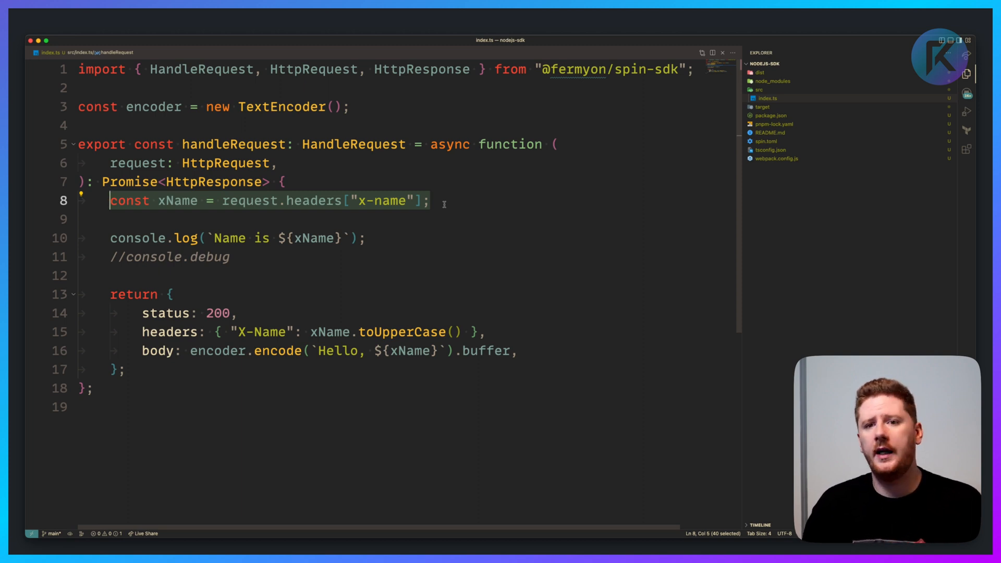
Revert the handler to the basic template returning status 200 and Hello.
click(138, 201)
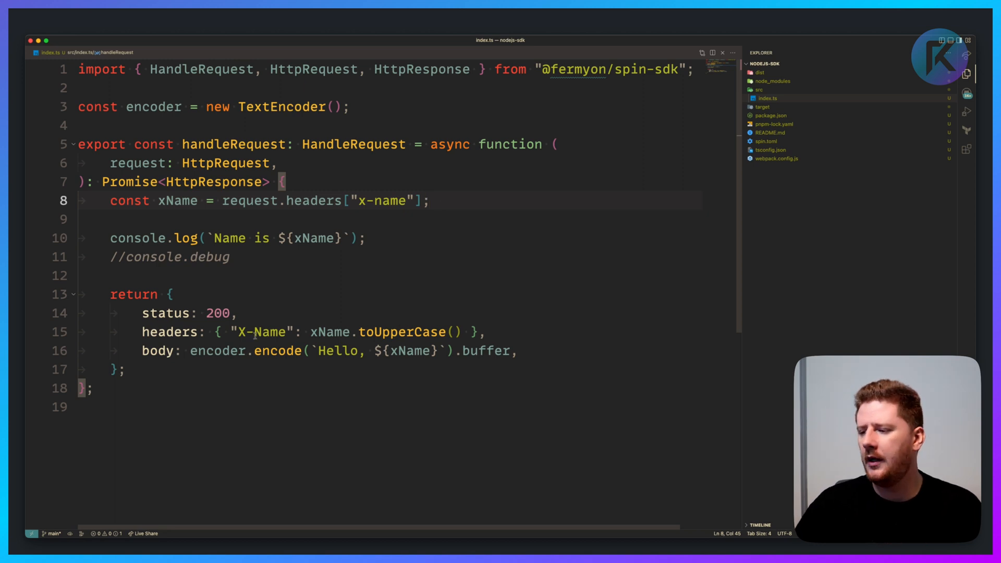
click(405, 312)
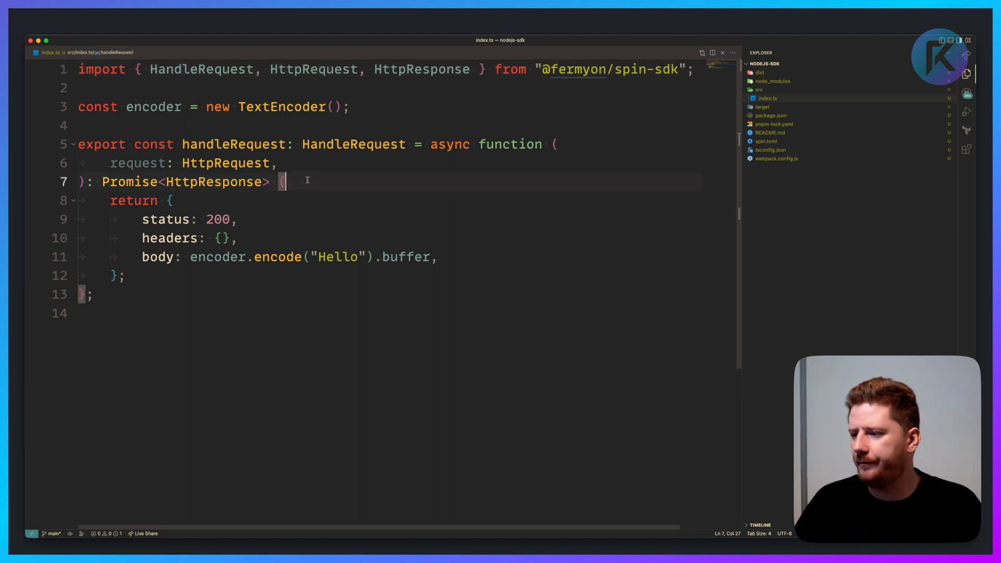
Read request.body, return 400 Bad Request when it is missing, and console.log the body.
text(const)
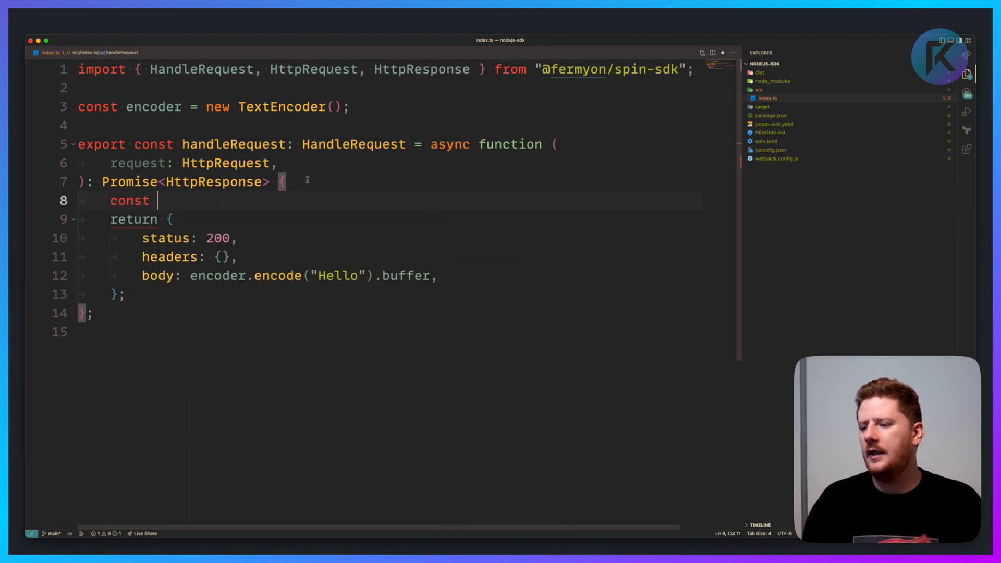
text(body = request)
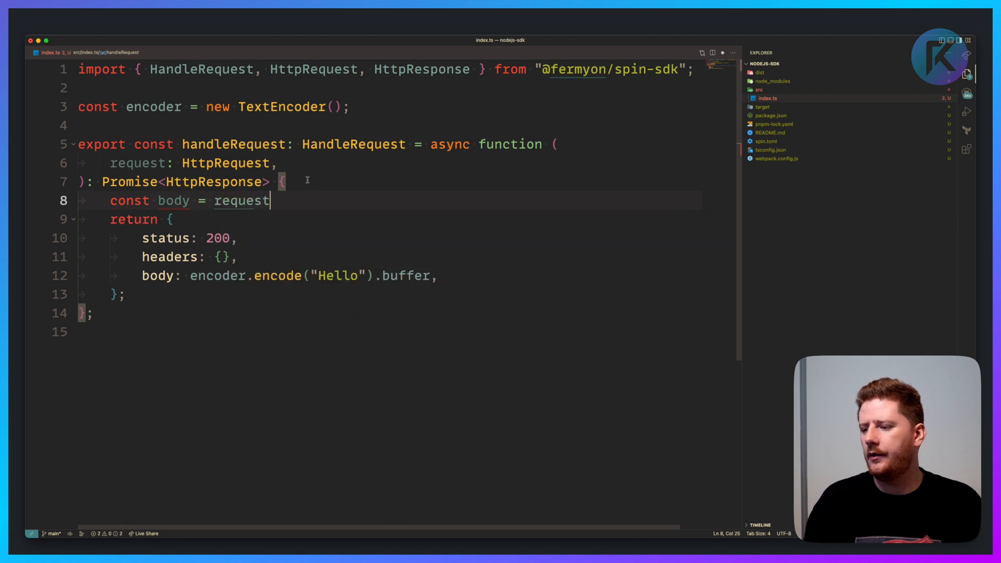
text(.body;)
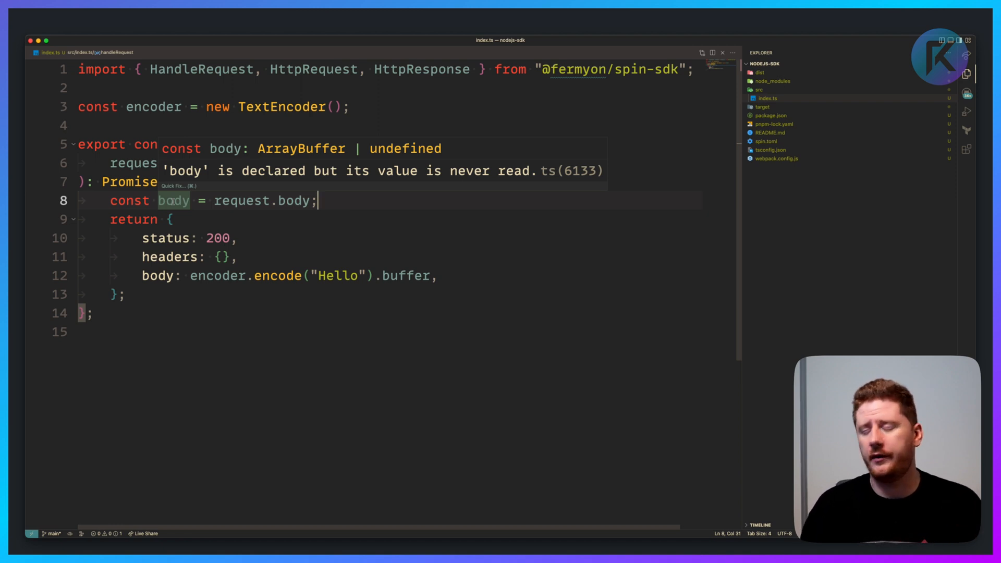
text(const bodyString = new TextDecoder().decode(body);)
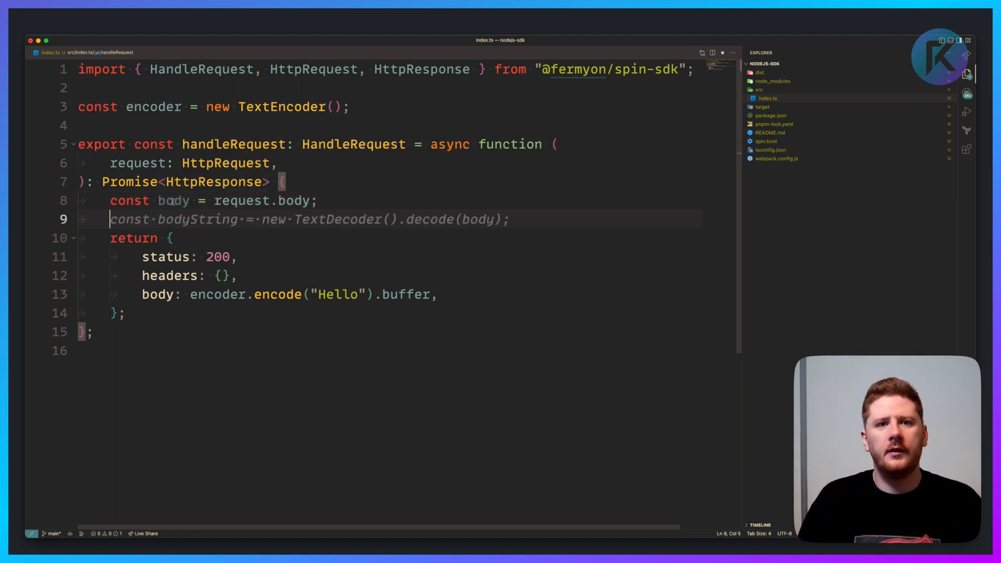
text(if (!body) {)
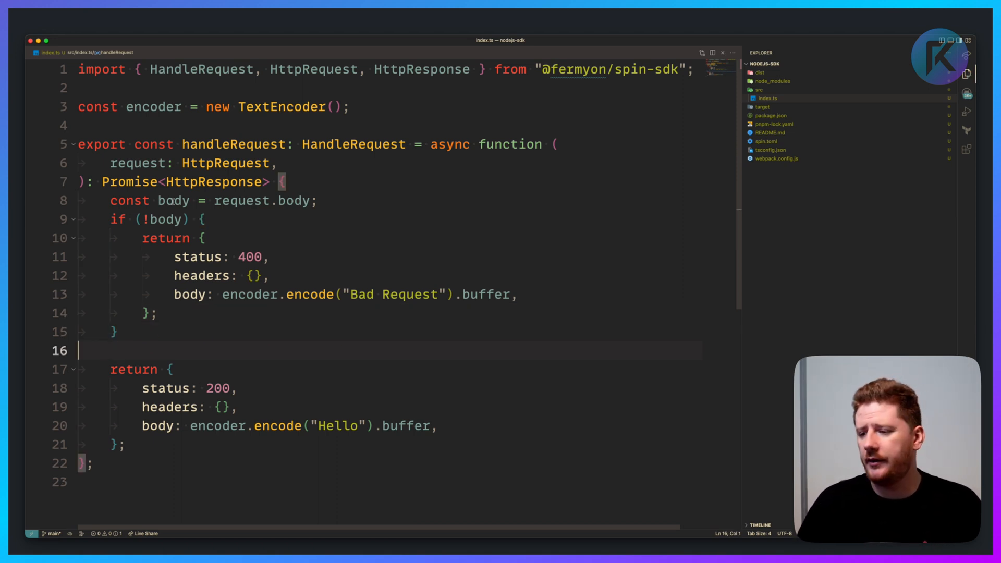
text(console.log(body);)
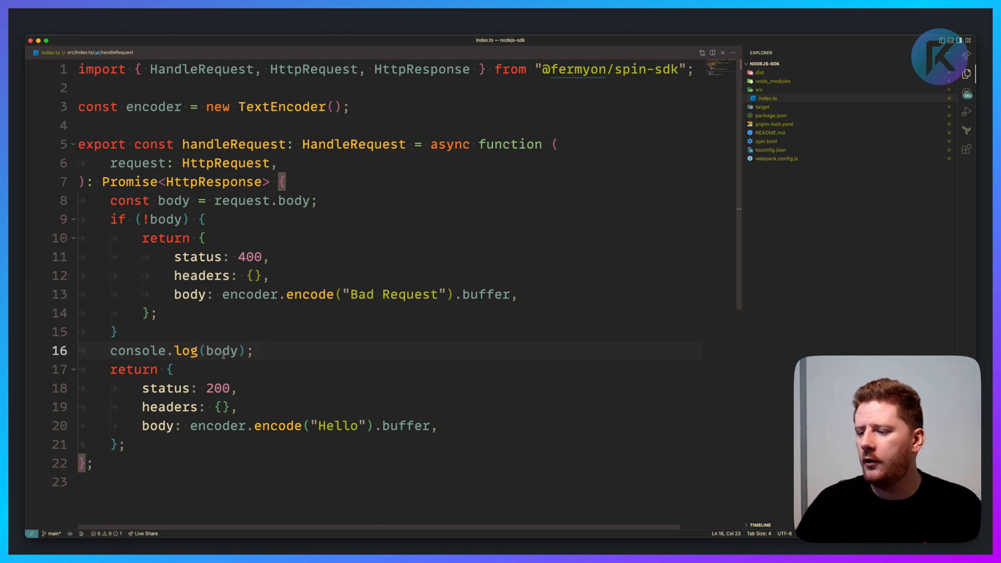
mouse_move(221, 351)
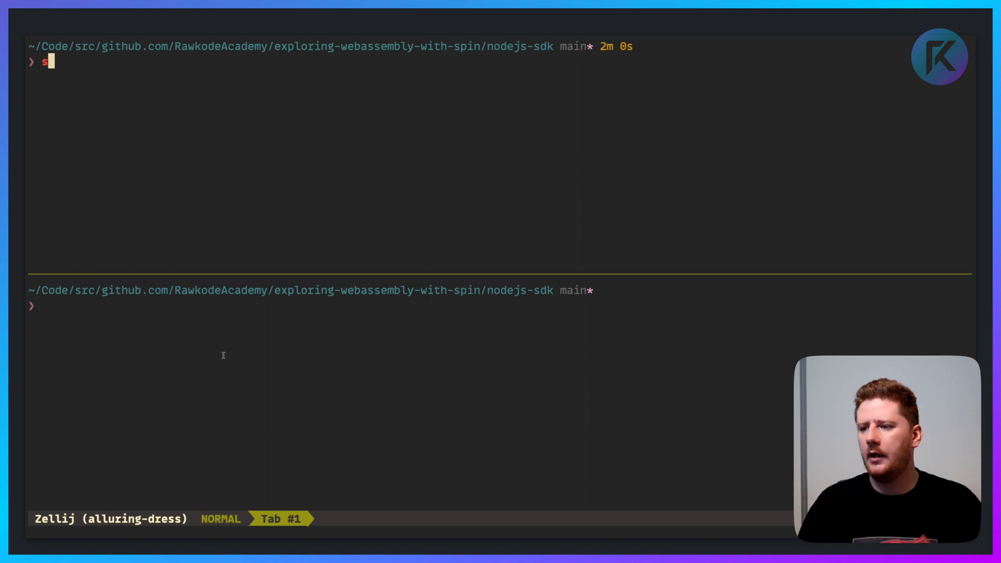
Run spin build && spin up --follow-all and rerun the X-Name: David curl request.
text(pin build && spin up --follow-all)
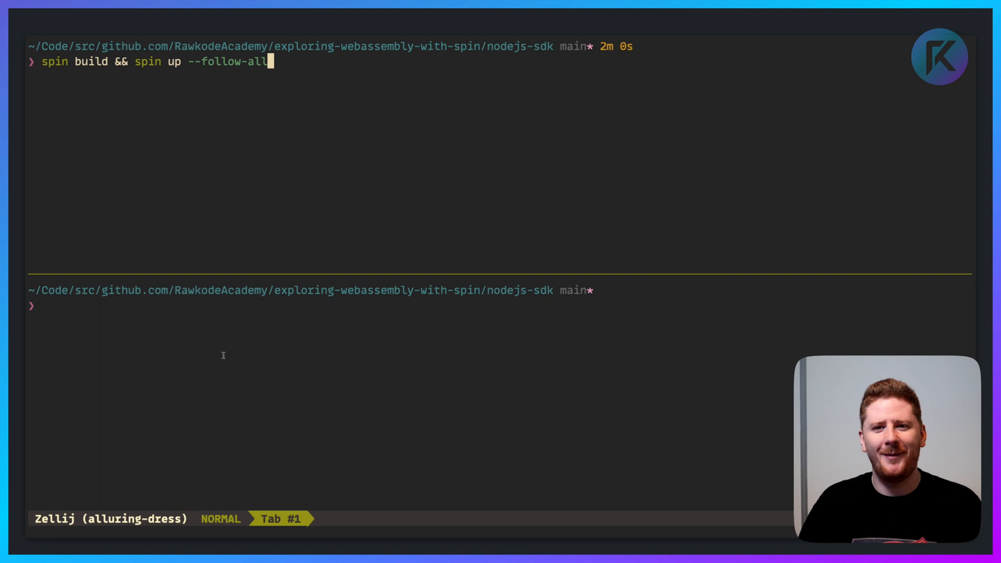
key(Enter)
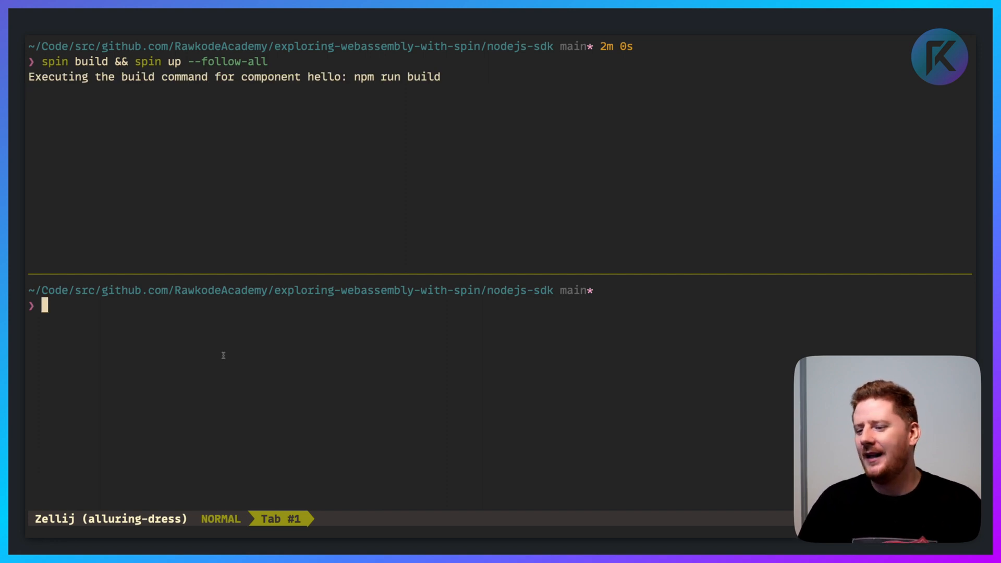
text(curl -v -H "X-Name: David" http://localhost:3000/hello)
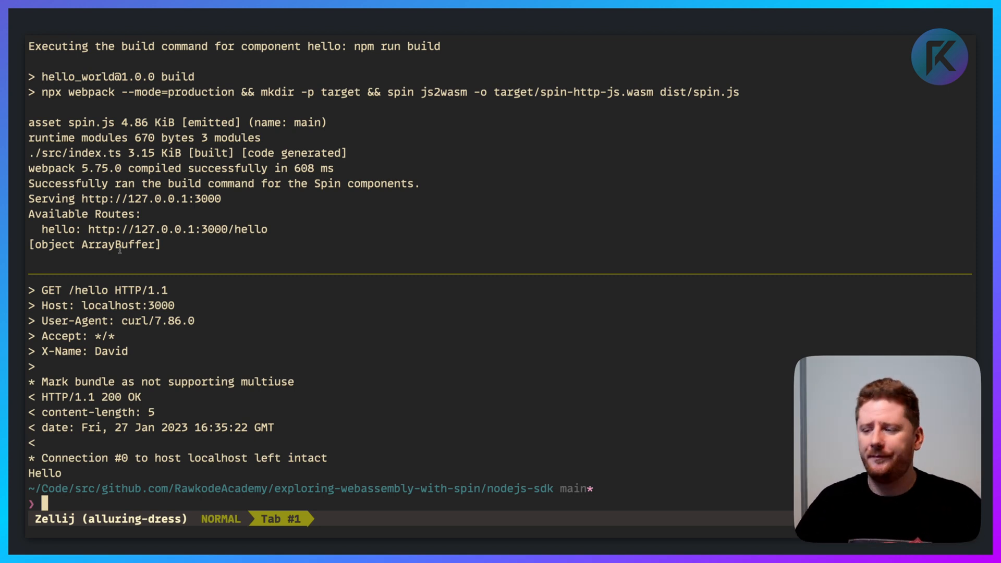
mouse_move(262, 342)
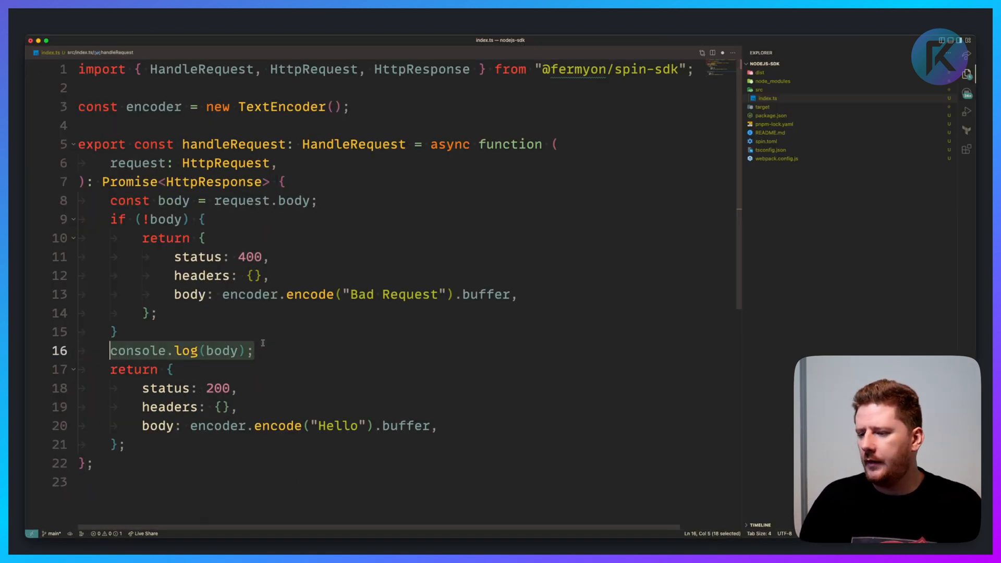
Convert the body with Buffer.from(body).toString() into bodyString and console.log it.
text(co)
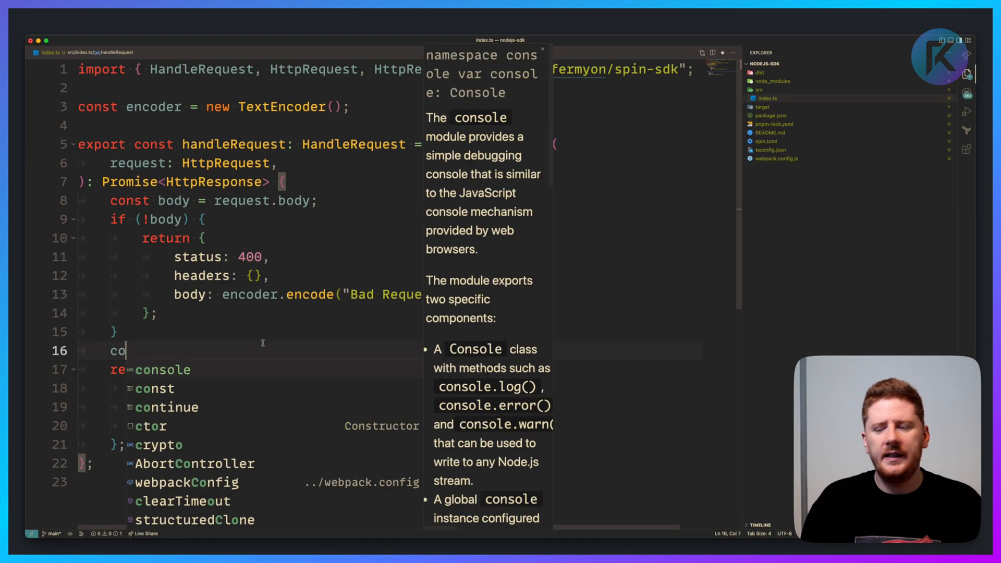
text(nst bodyString =)
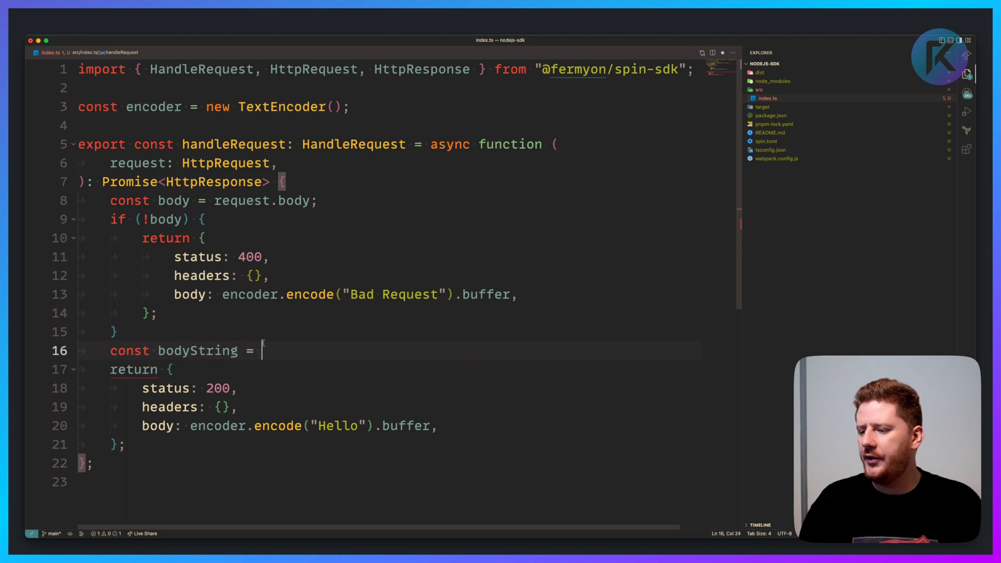
text(new TextDecoder().decode(body);)
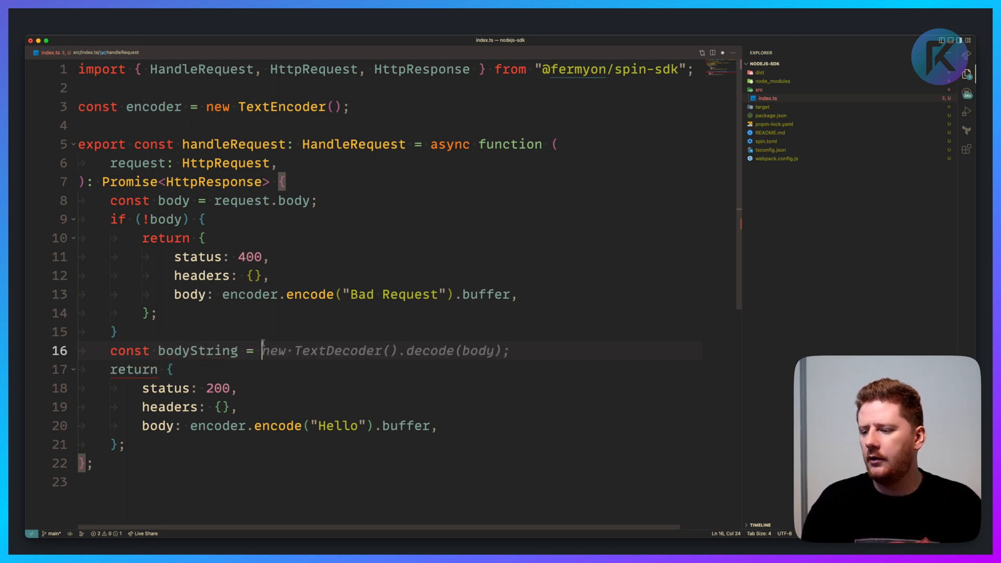
text(Buffer.from(body).toString())
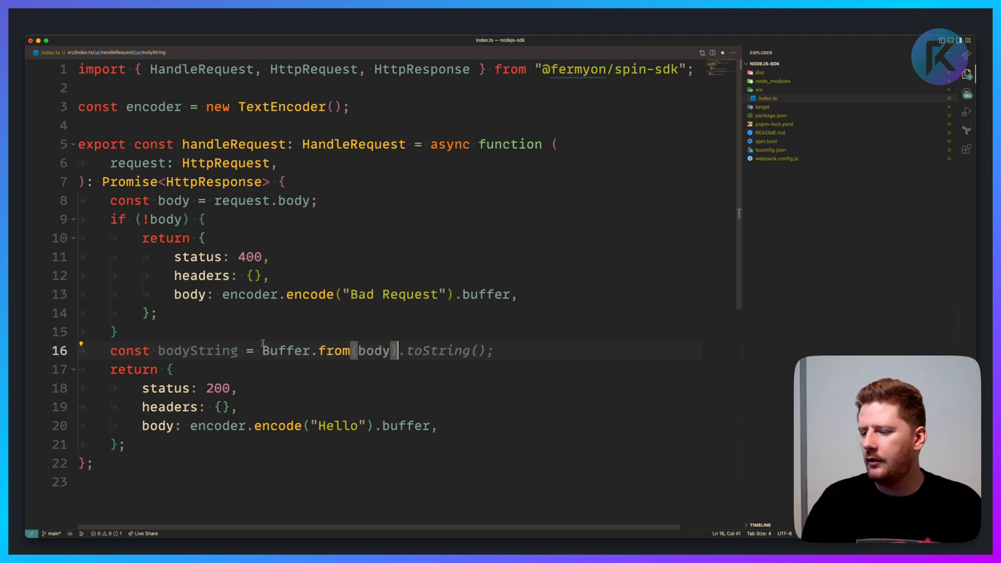
key(Enter)
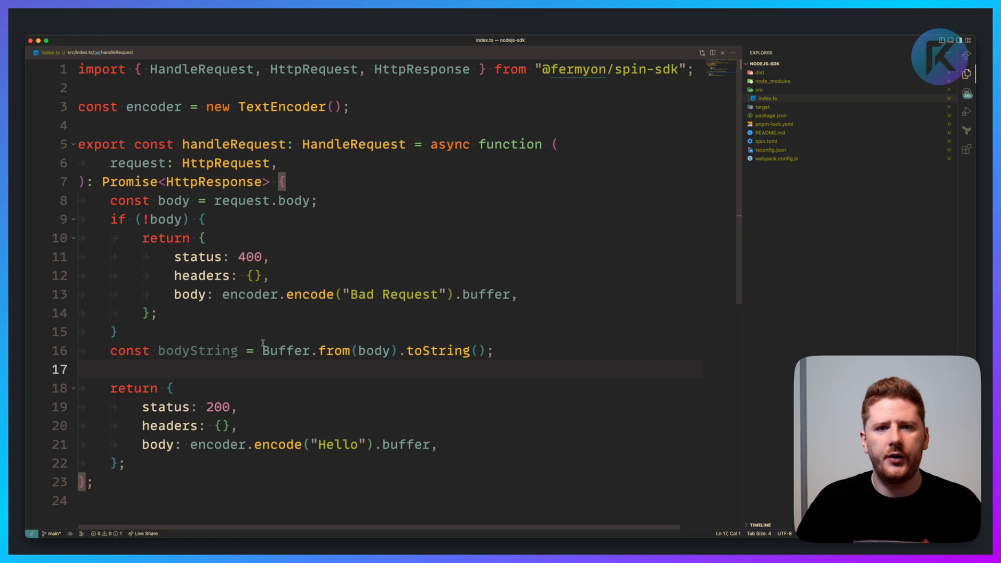
text(console.log(bodyString);)
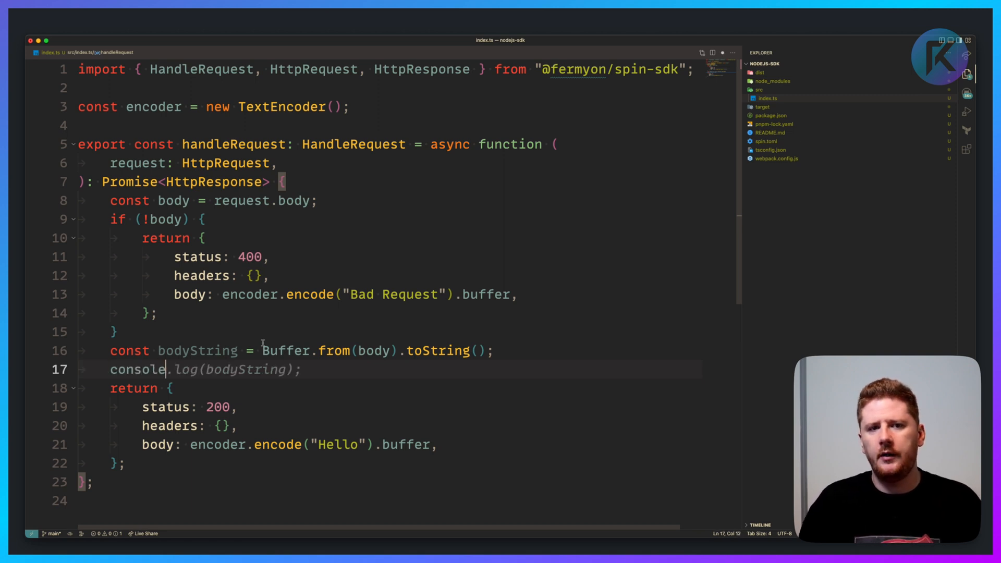
key(Enter)
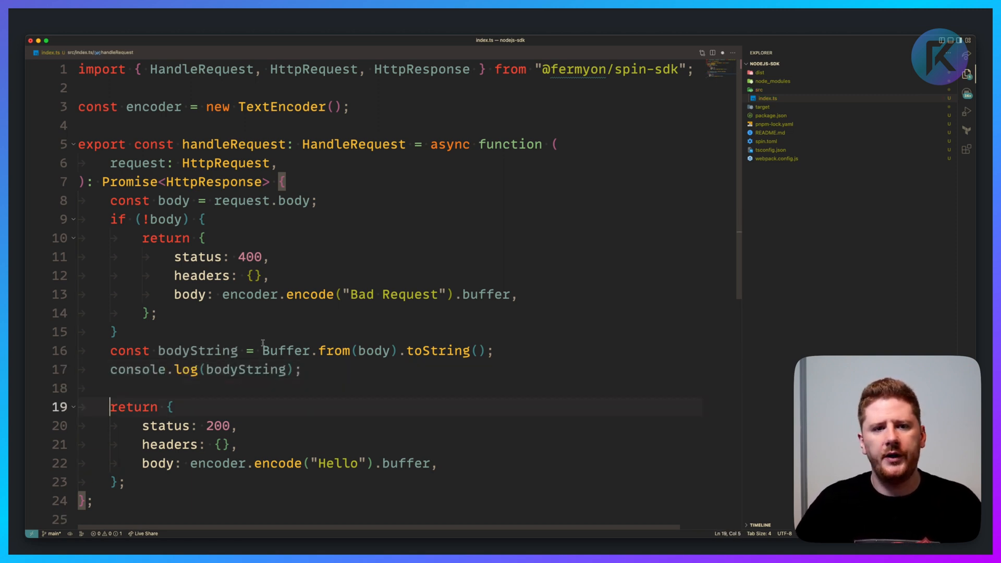
Return encoder.encode(bodyString) instead of the Hello text in the response.
double_click(338, 463)
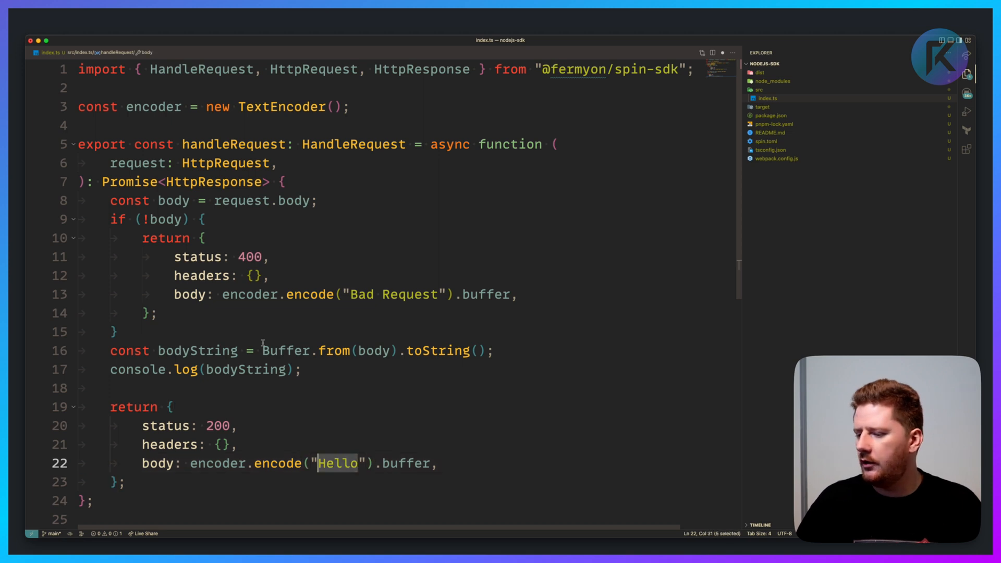
key(Delete)
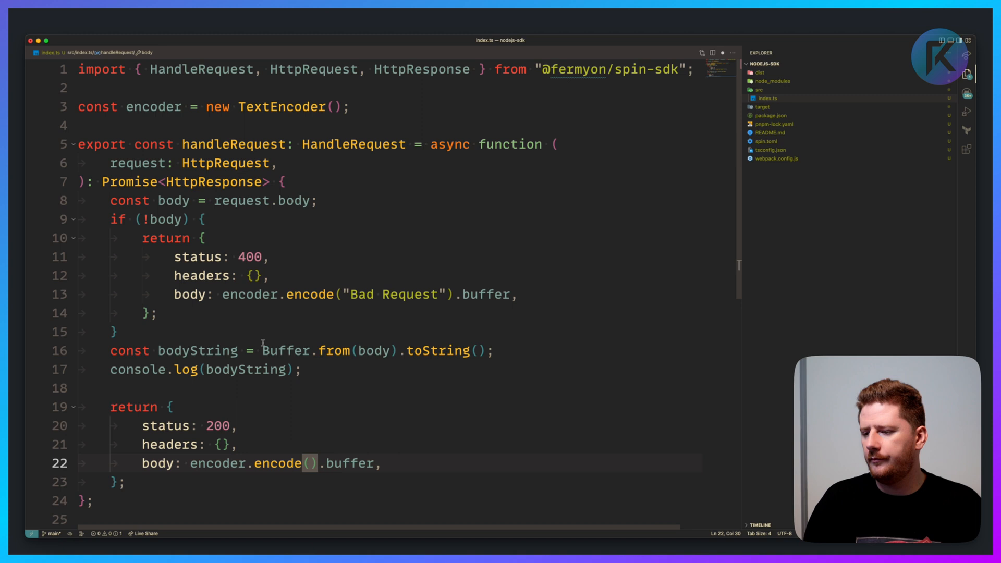
text(bodyString)
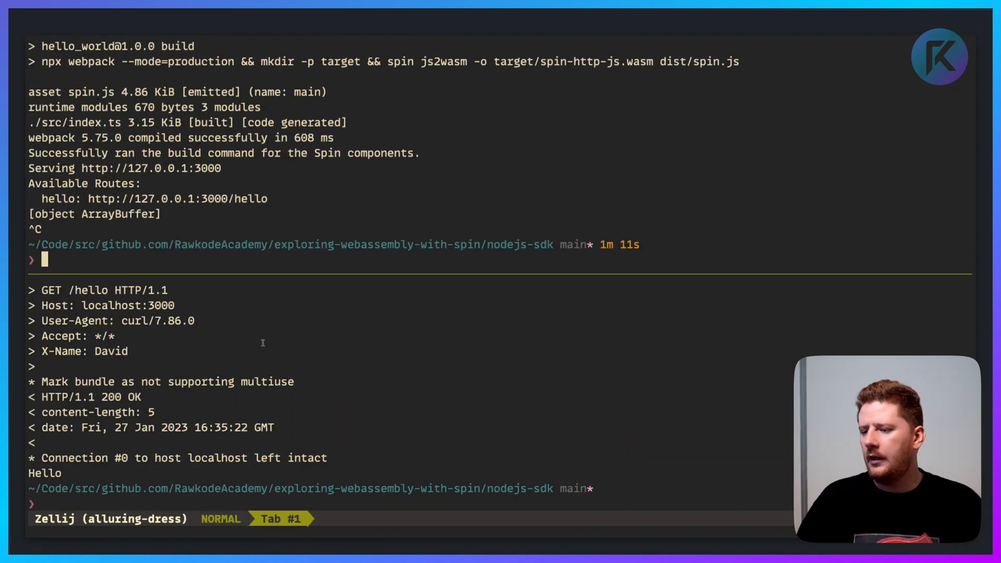
Rebuild and serve the app, curl the hello route with X-Name: David, then start a curl with -d "{}".
text(spin build && spin up --follow-all)
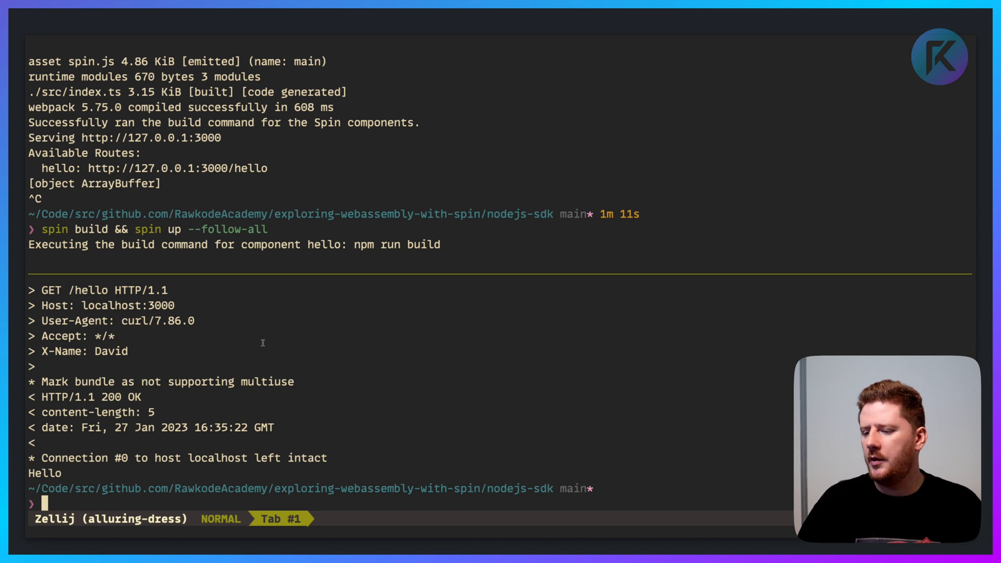
text(curl -v -H "X-Name: David" http://localhost:3000/hello)
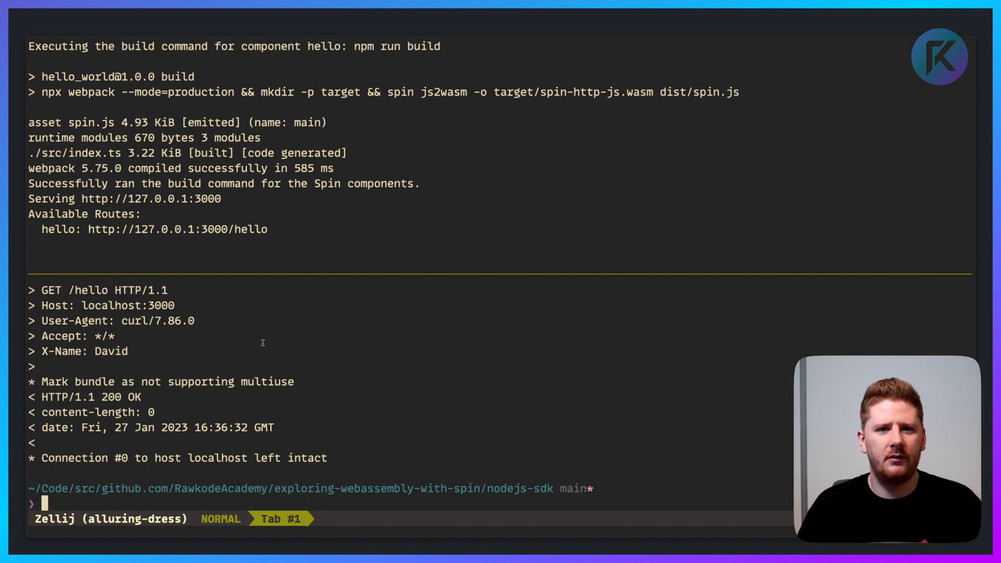
text(curl -v -H "X-Name: David" http://localhost:3000/hello)
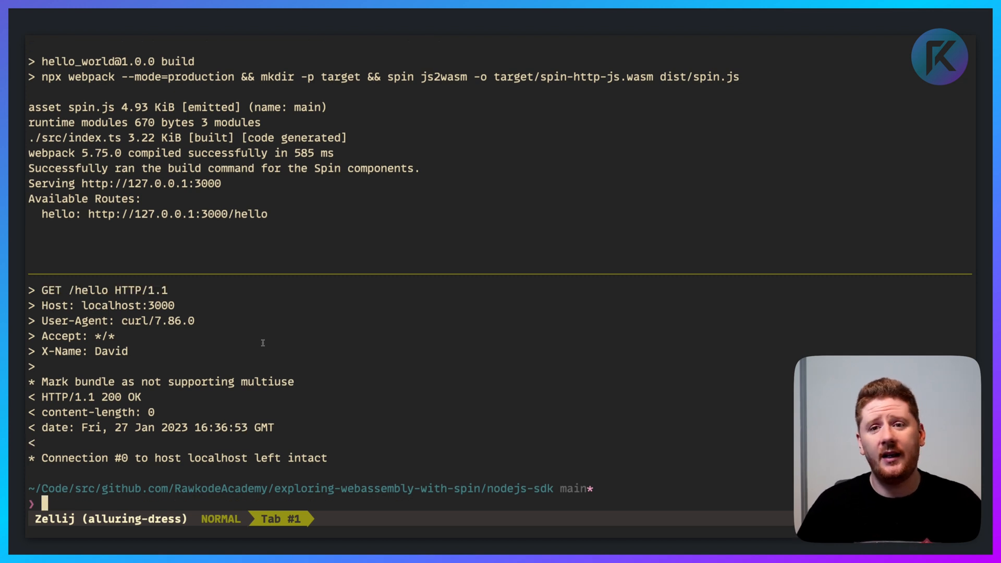
text(curl -v -H "X-Name: David" http://localhost:3000/hello)
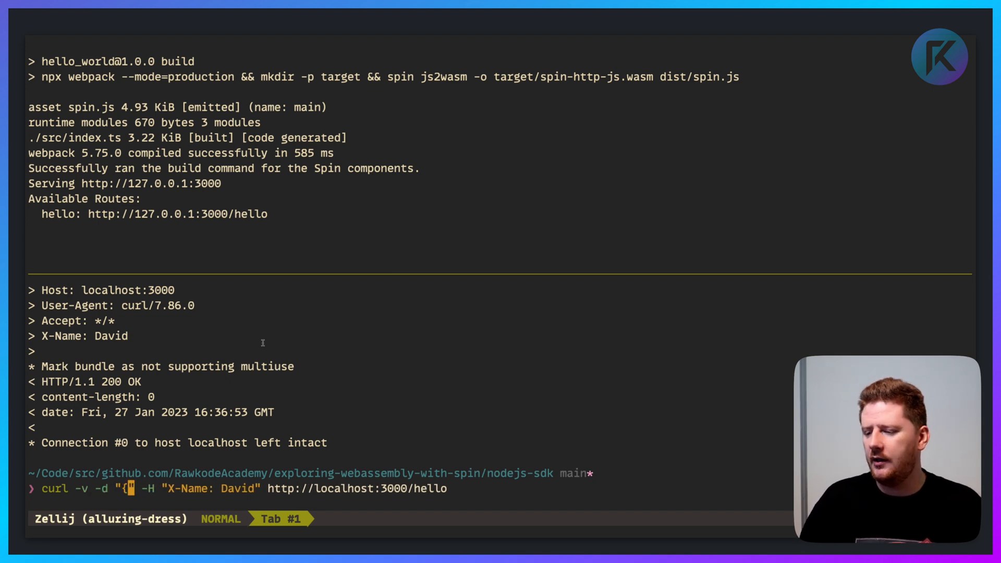
text(})
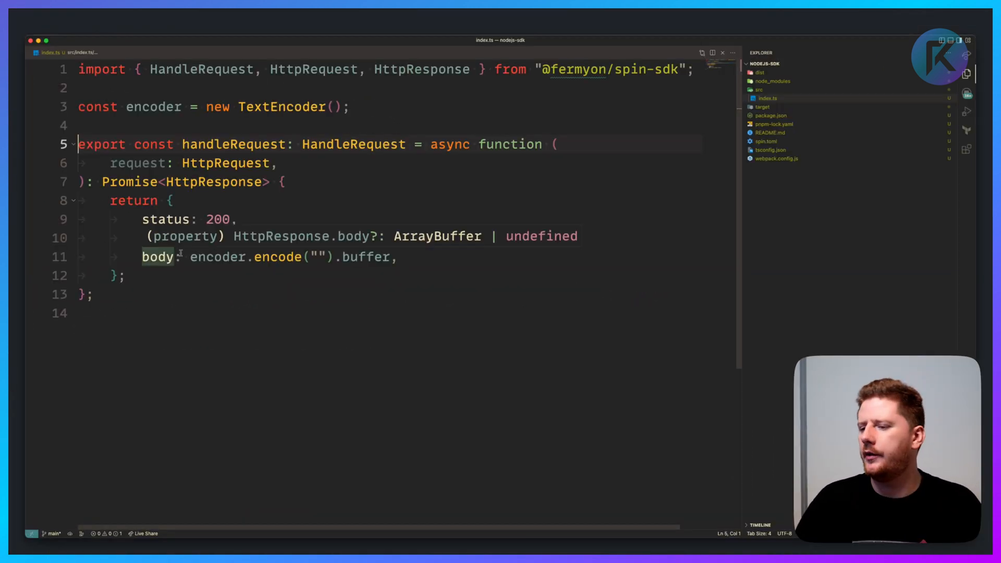
Declare a RequestBody interface with a single name: string field.
text(int)
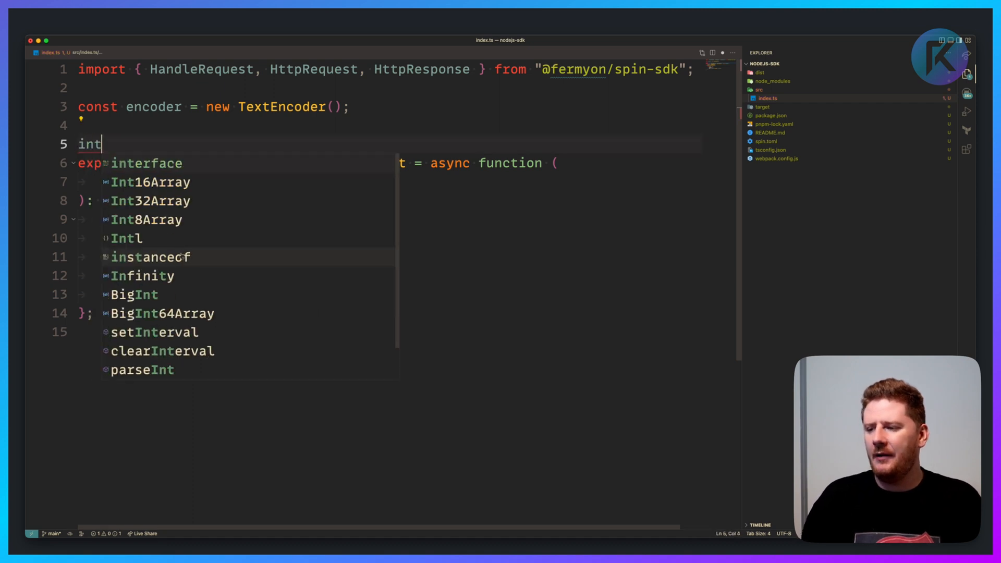
text(erface R)
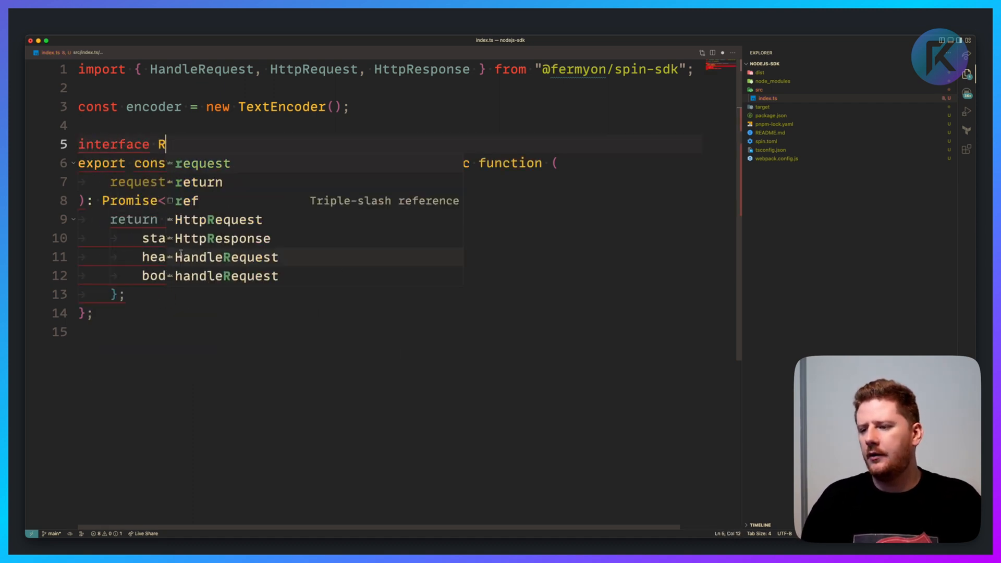
text(equestBody)
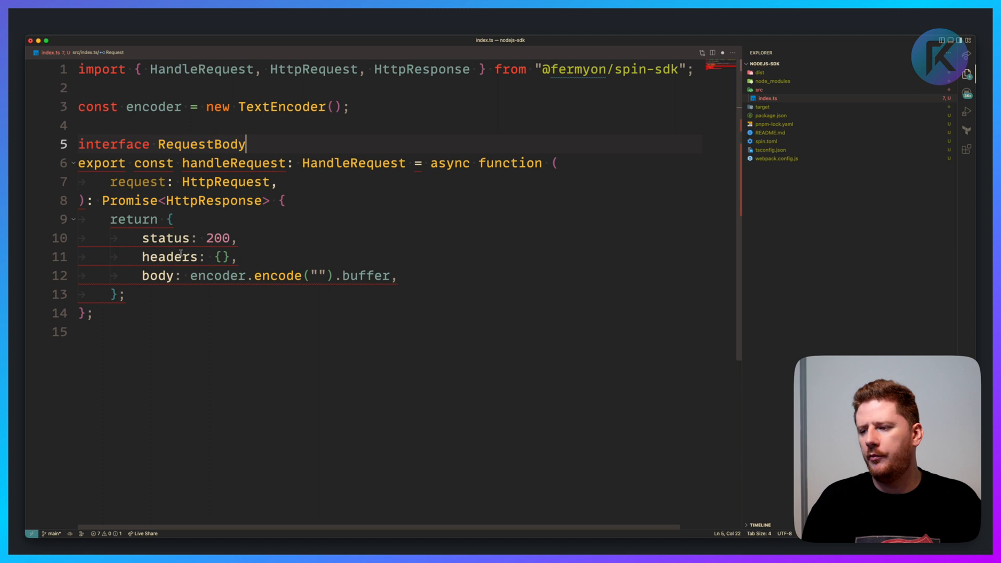
text({ name:)
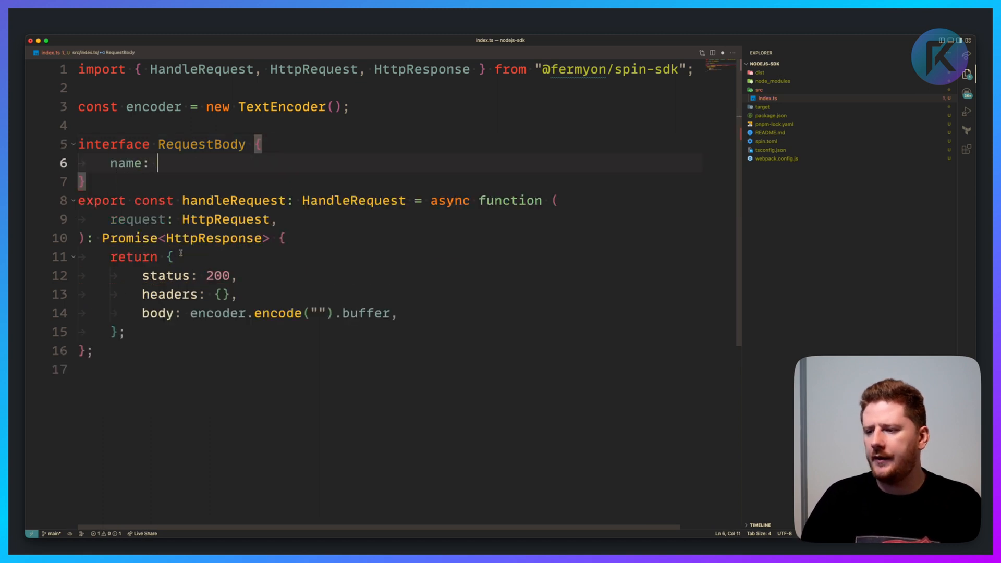
text(string;)
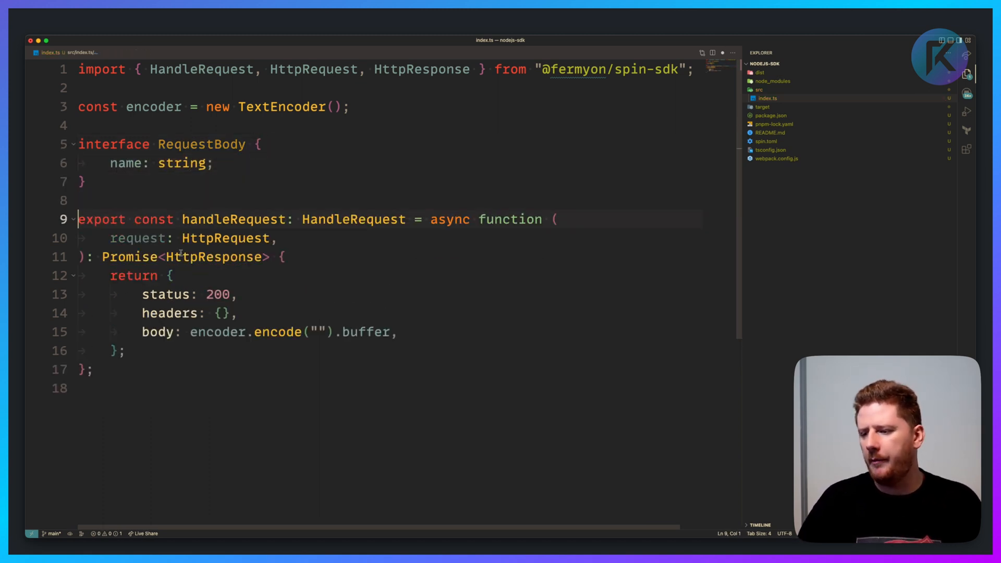
Read the request body with request.json() into a requestBody constant.
text(const body = await request.json<RequestBody>();)
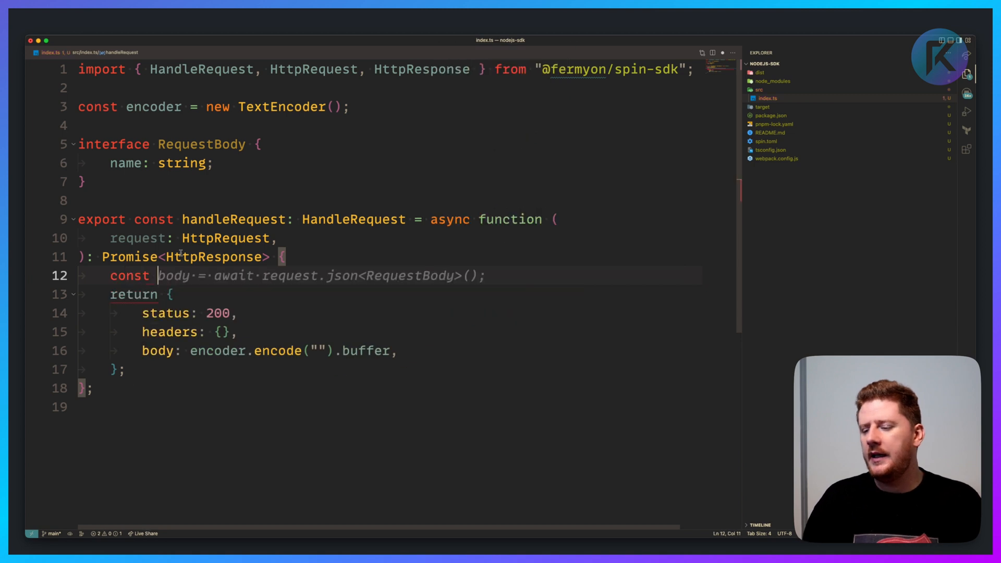
text(requestBody =)
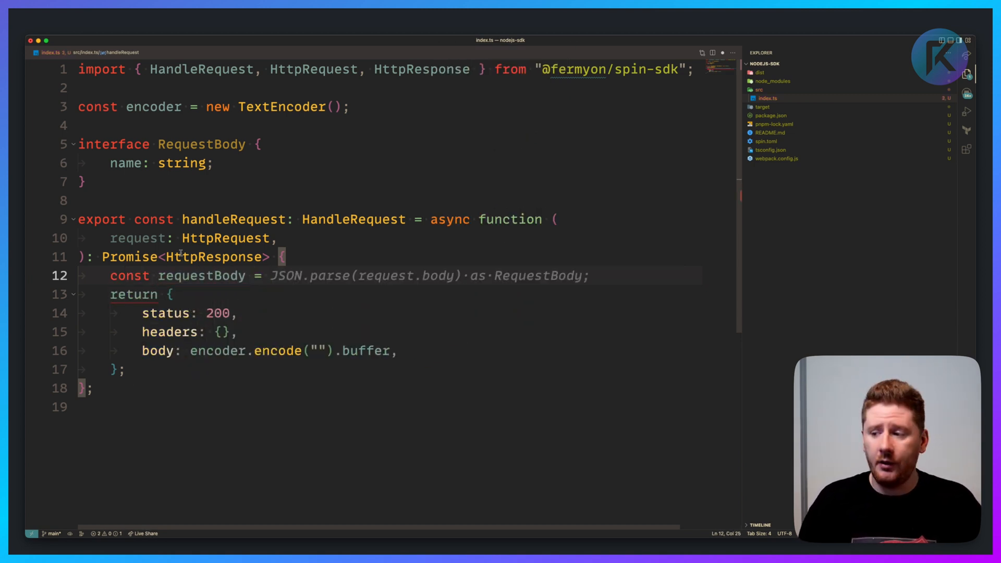
text(request.jso)
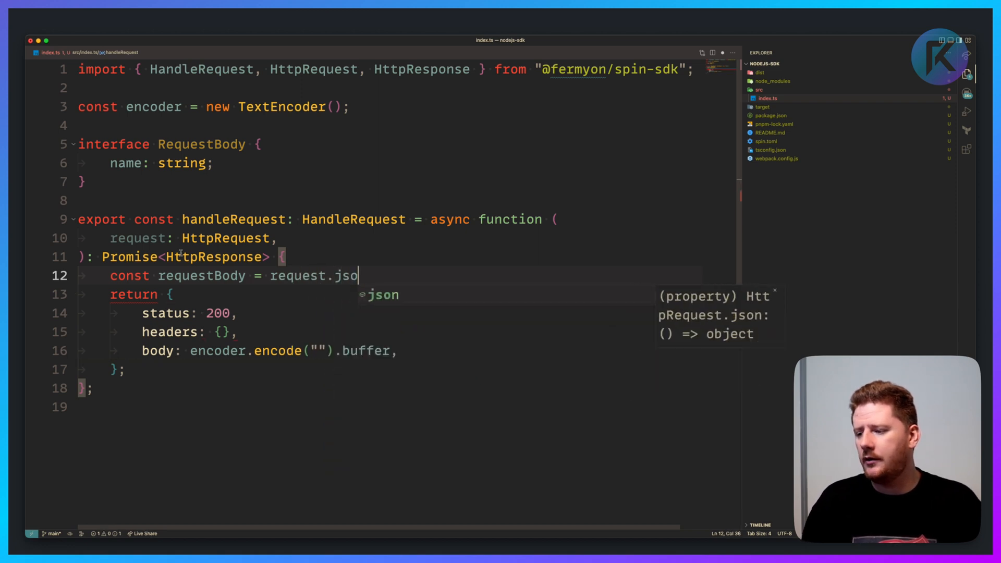
text(n();)
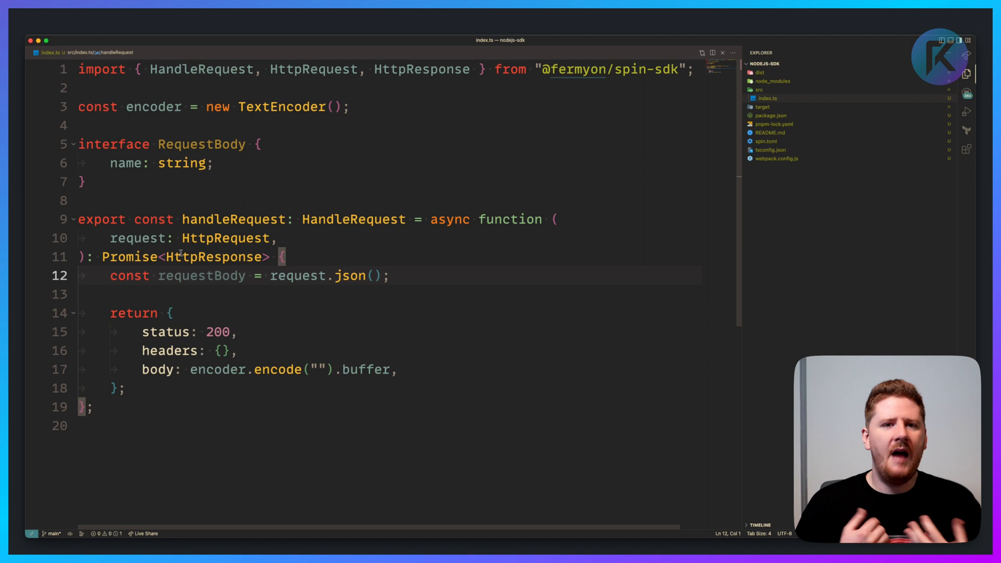
key(Enter)
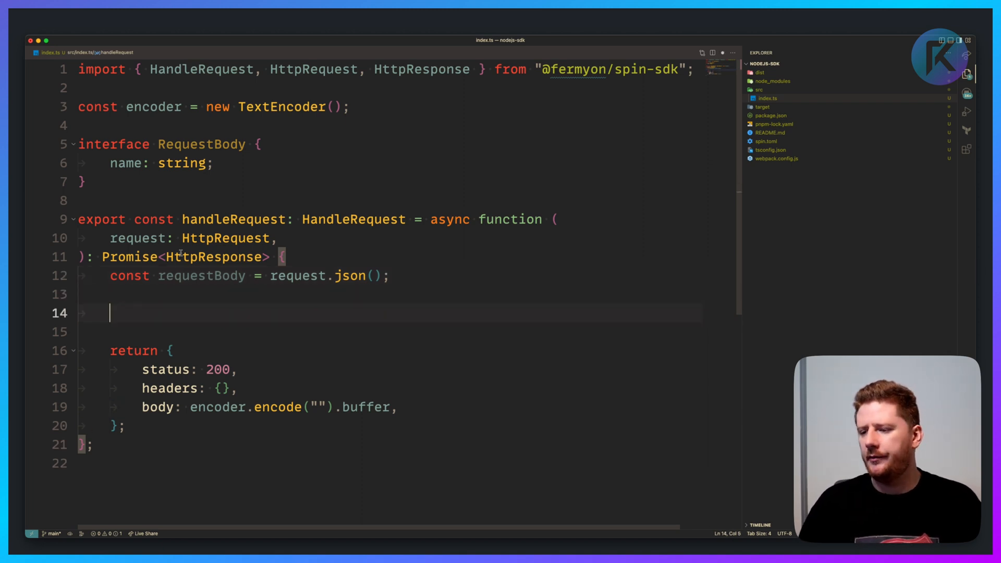
text(requestBody.name = "Fermyon";)
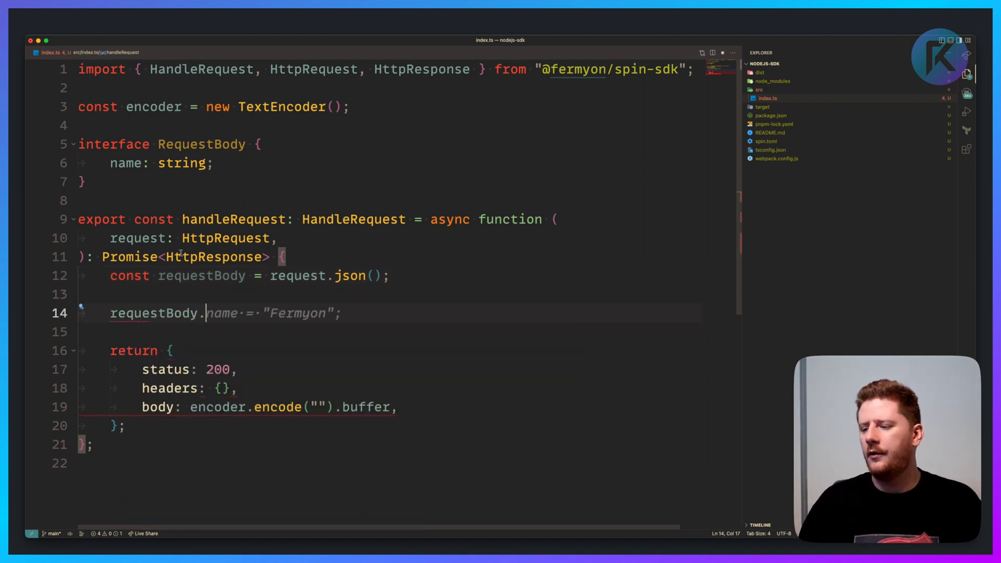
key(Backspace)
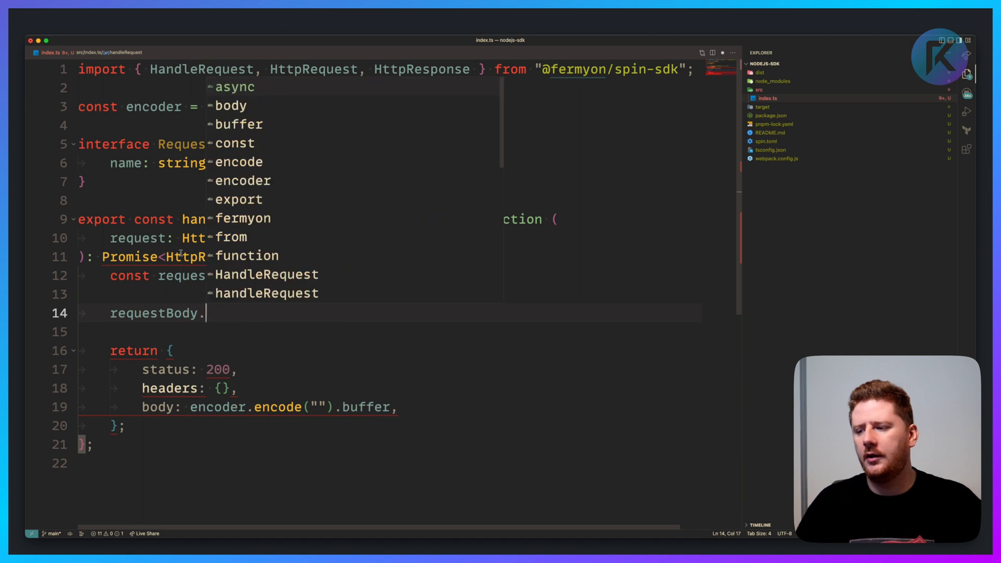
text(json();)
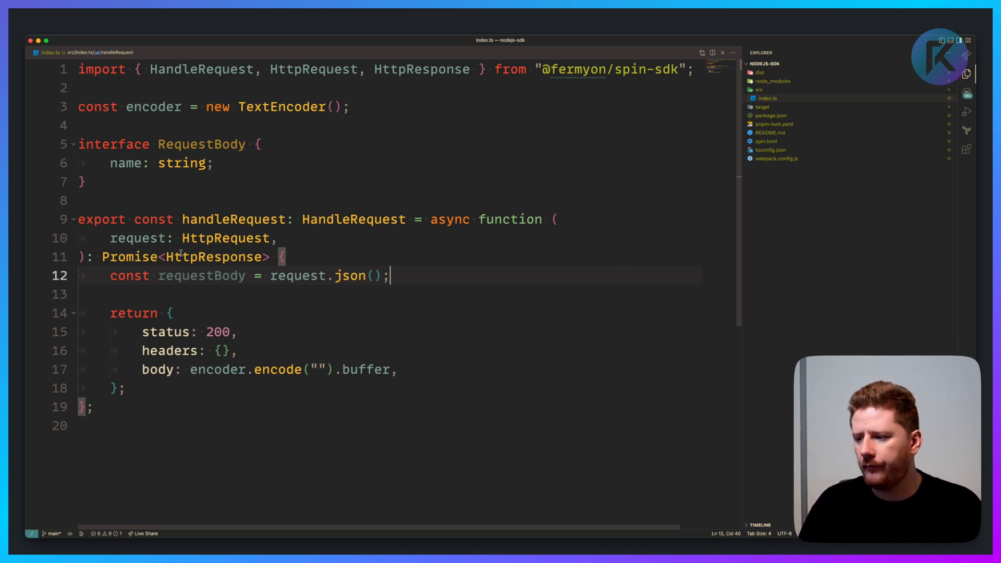
Annotate requestBody as RequestBody and console.log the received name.
text(: R)
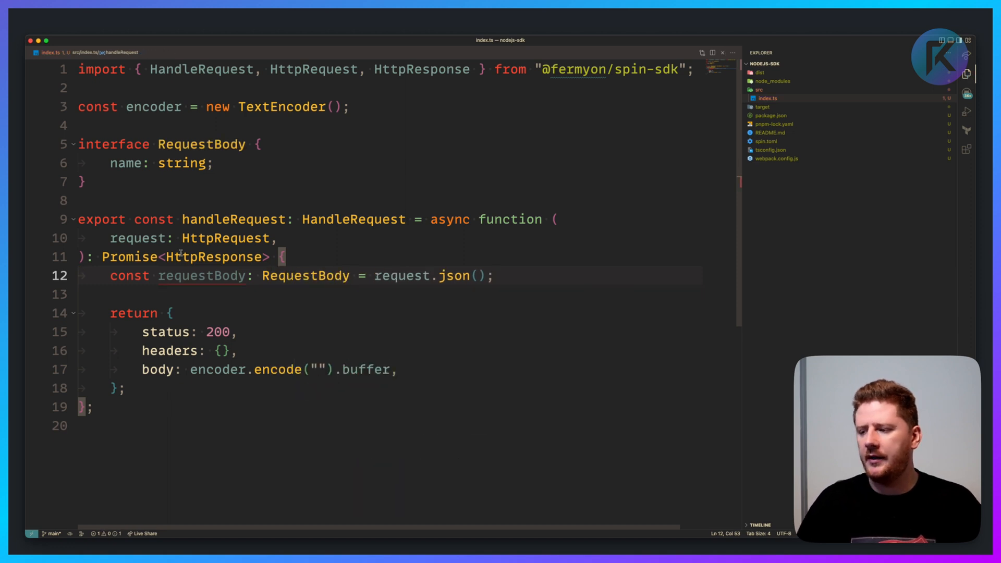
double_click(200, 275)
text( as RequestBody)
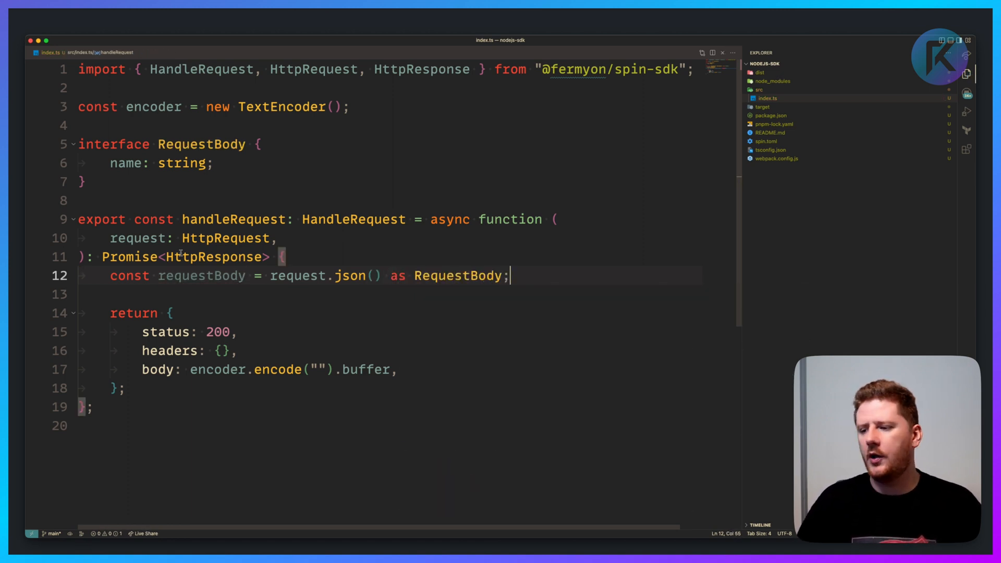
text(console.log(`Got the)
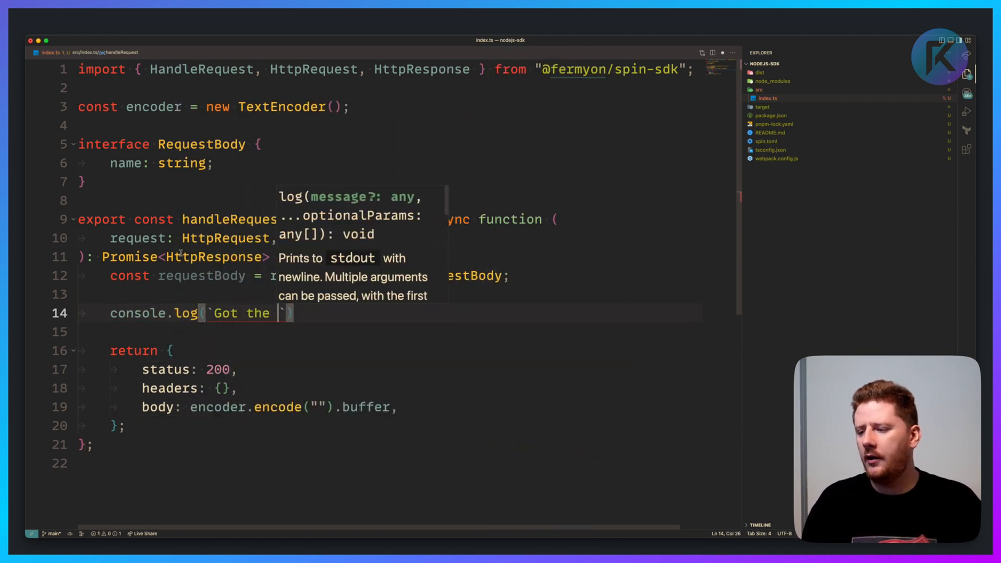
text(name ${req})
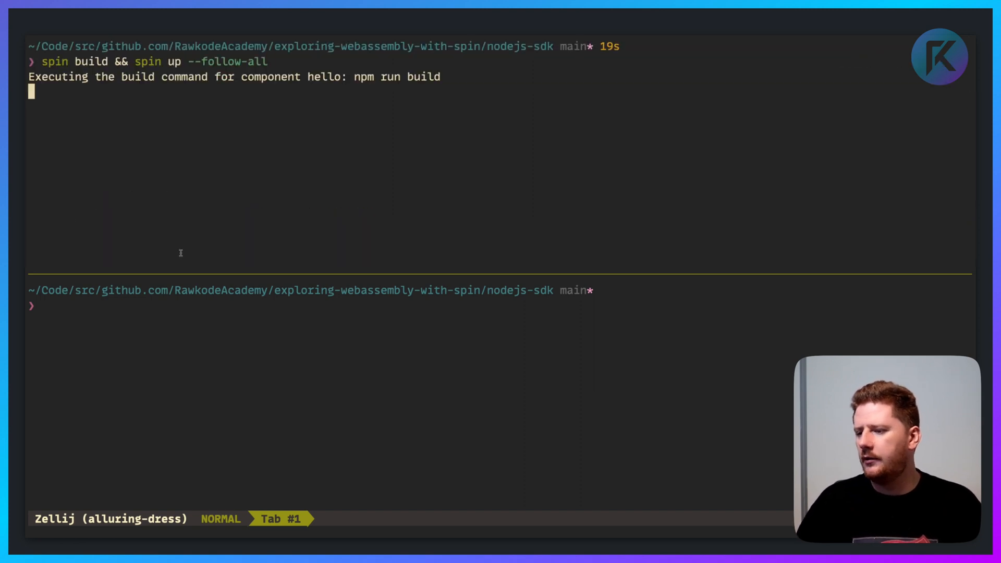
Curl the hello route with name David, then an empty {} body, and install zod via pnpm.
text(cur)
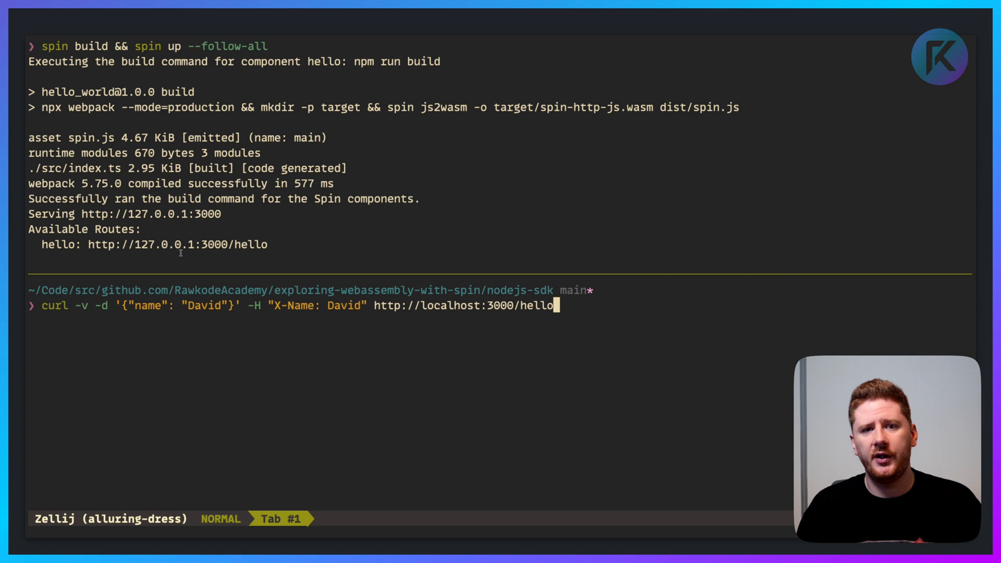
key(Enter)
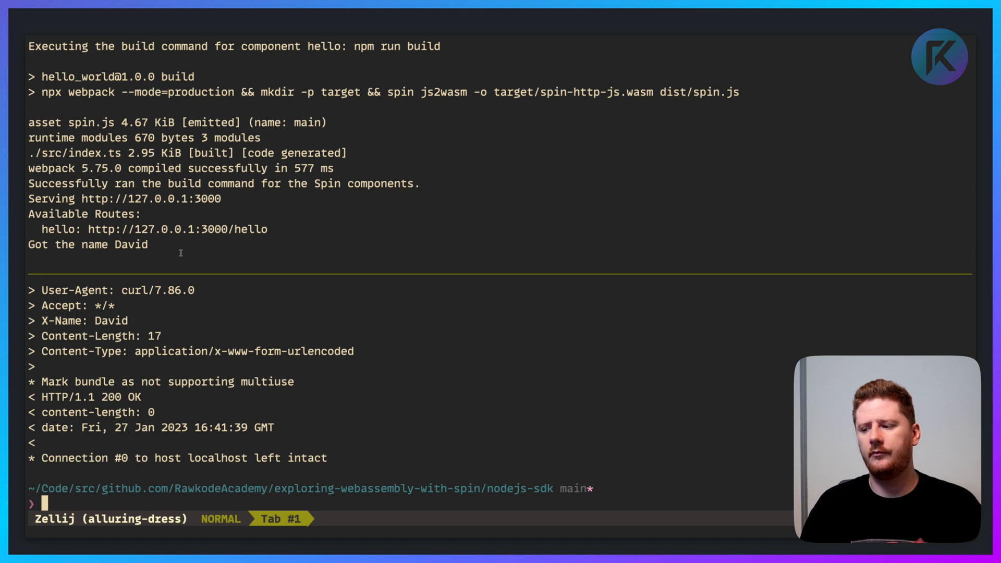
text(curl)
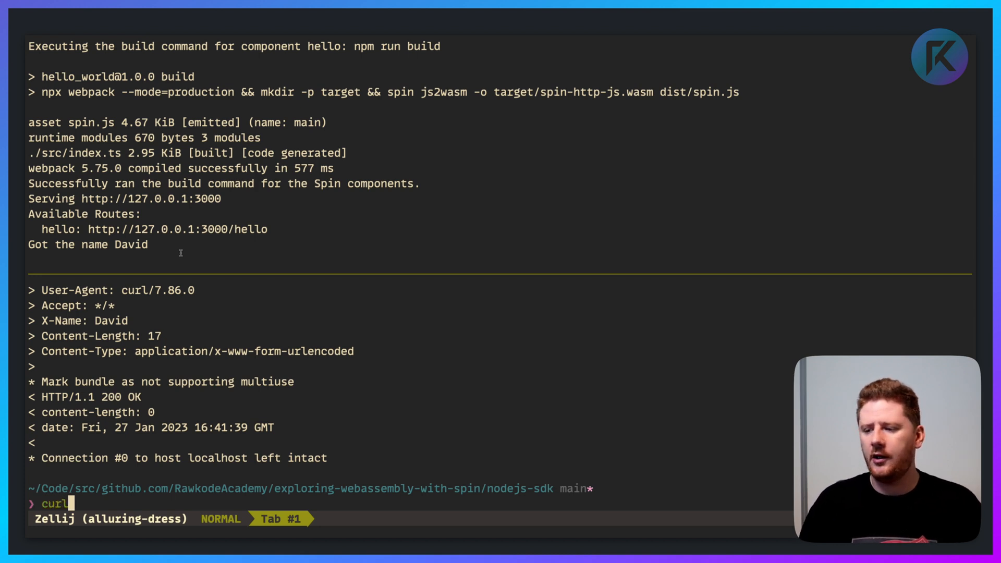
text(-v -d "{}" -H "X-Name: David" http://localhost:3000/hello)
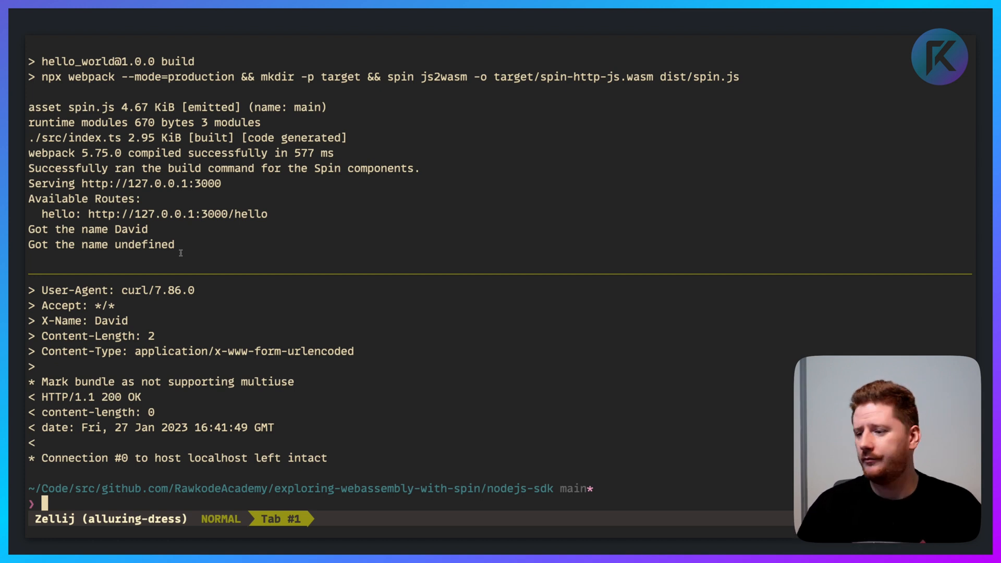
text(pnpm)
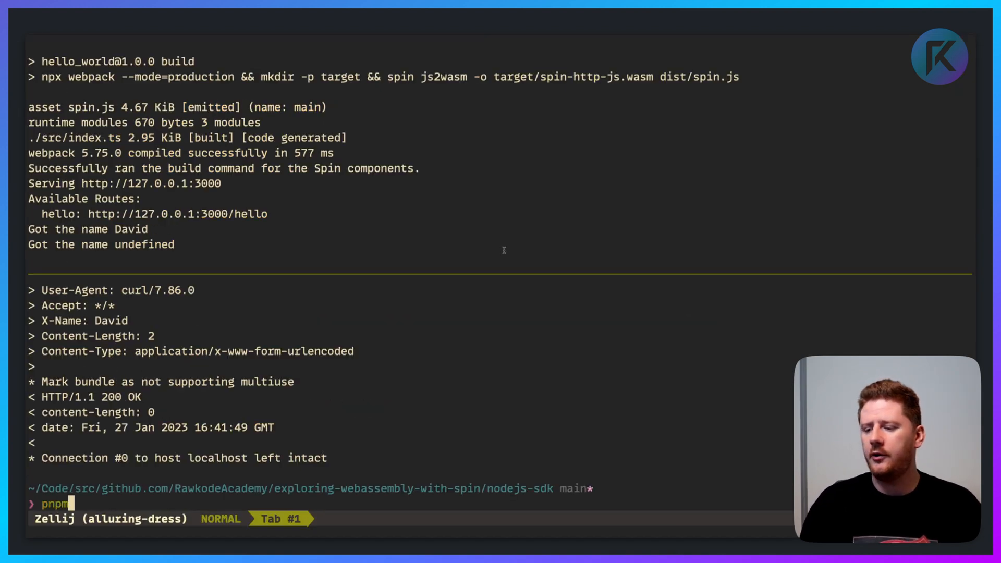
text(install zod)
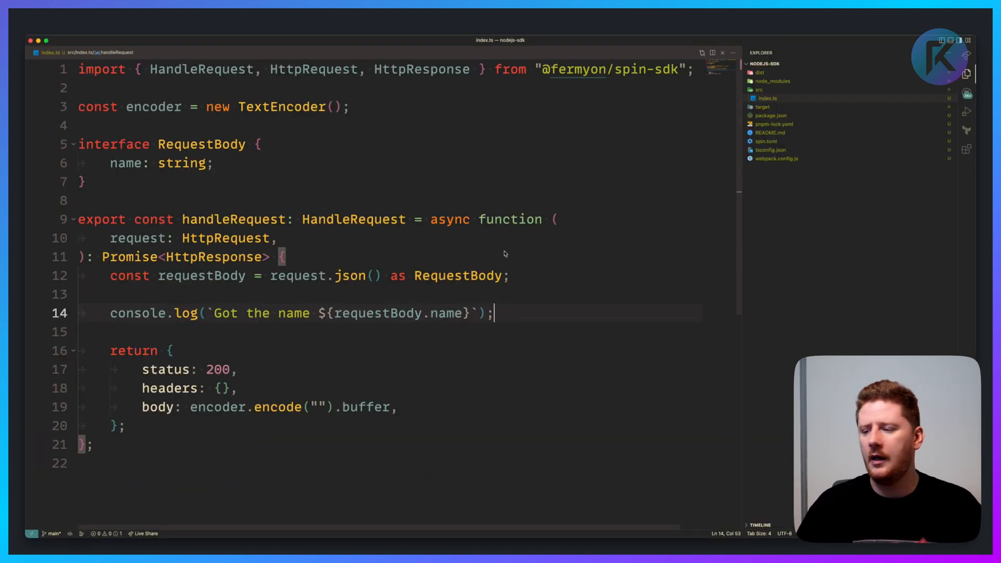
Import zod as a namespace at the top of index.ts.
click(237, 125)
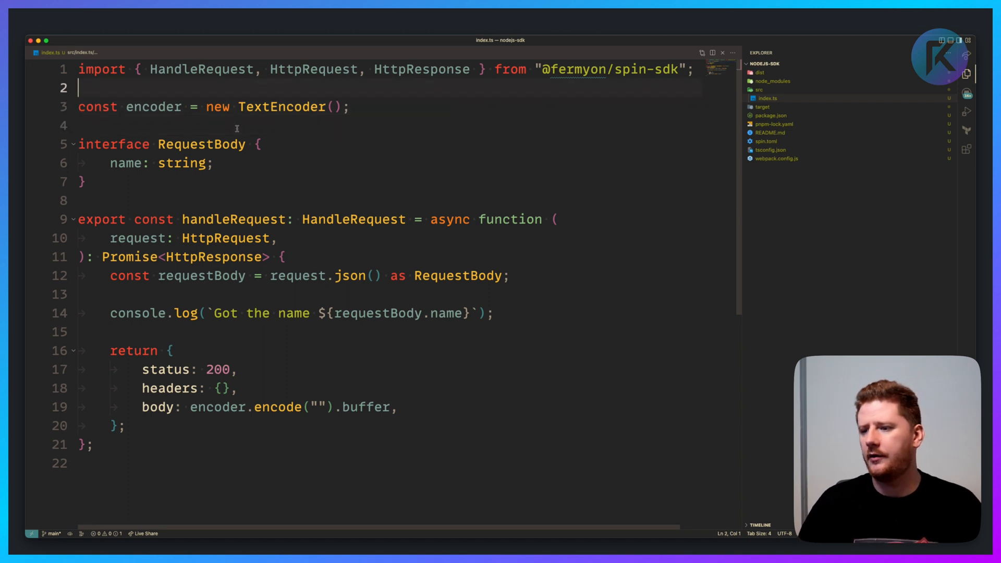
text(import {} from "@fermyon/spin-sdk";)
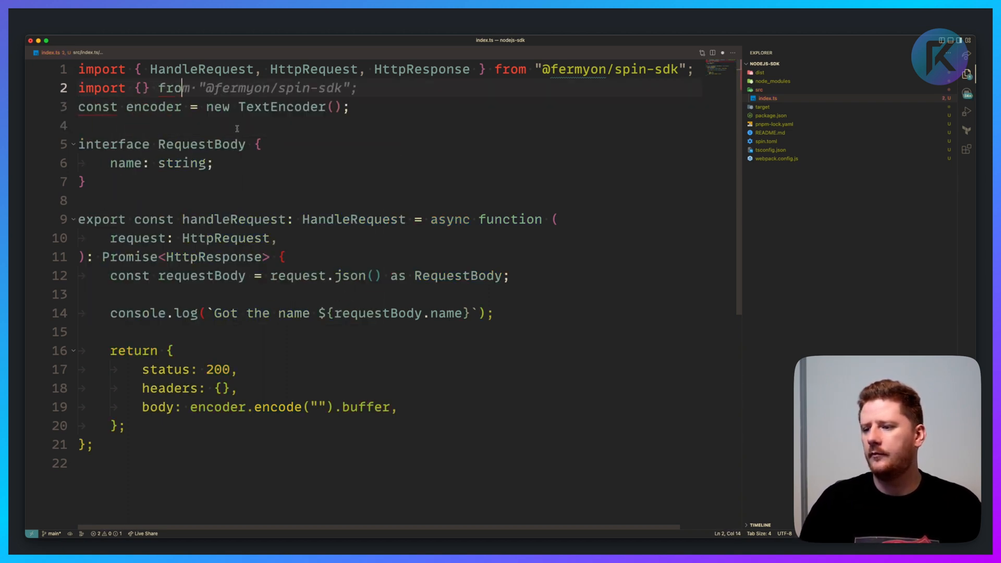
text(zod";')
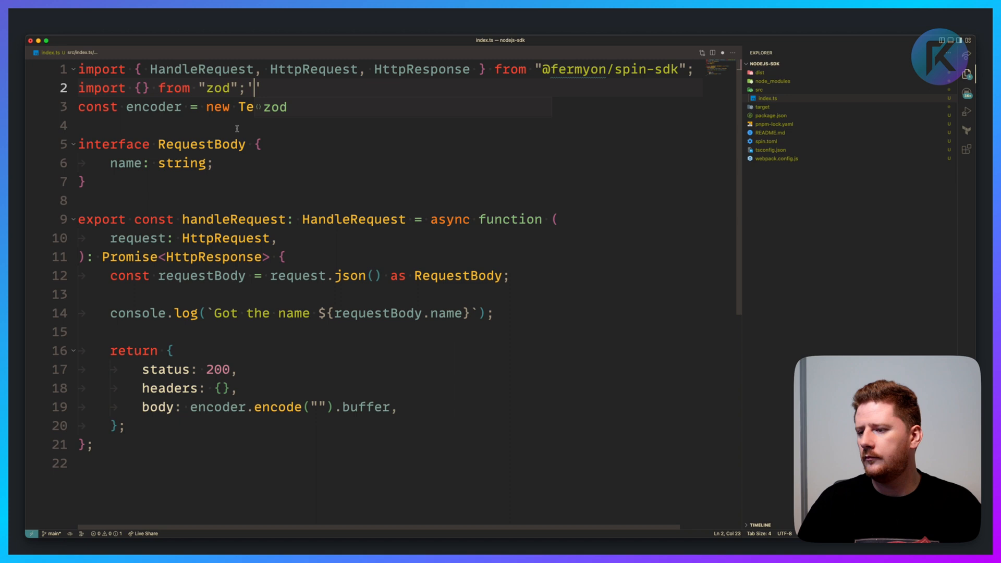
text(* as zod)
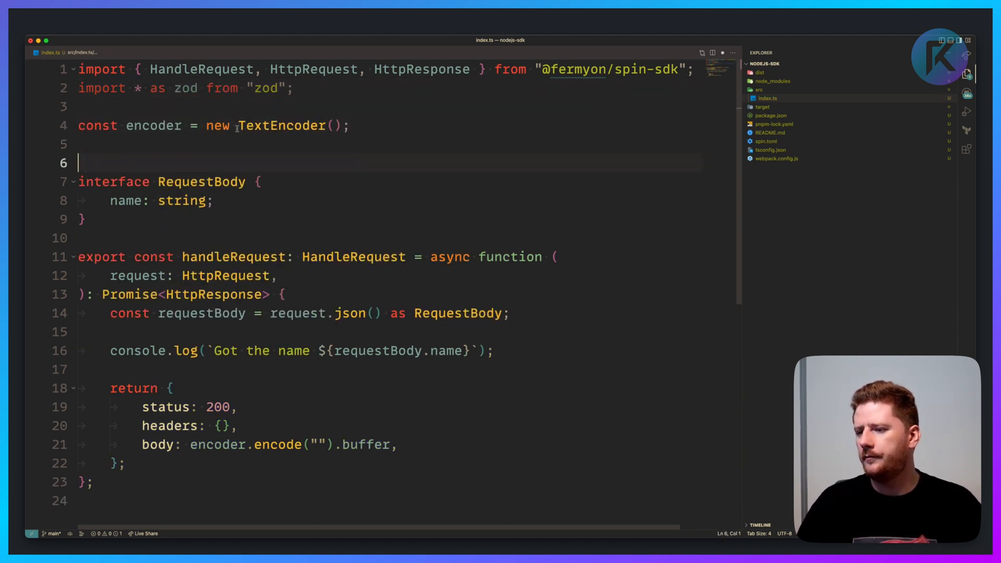
Define const RequestBody as a zod.object schema.
text(zod.)
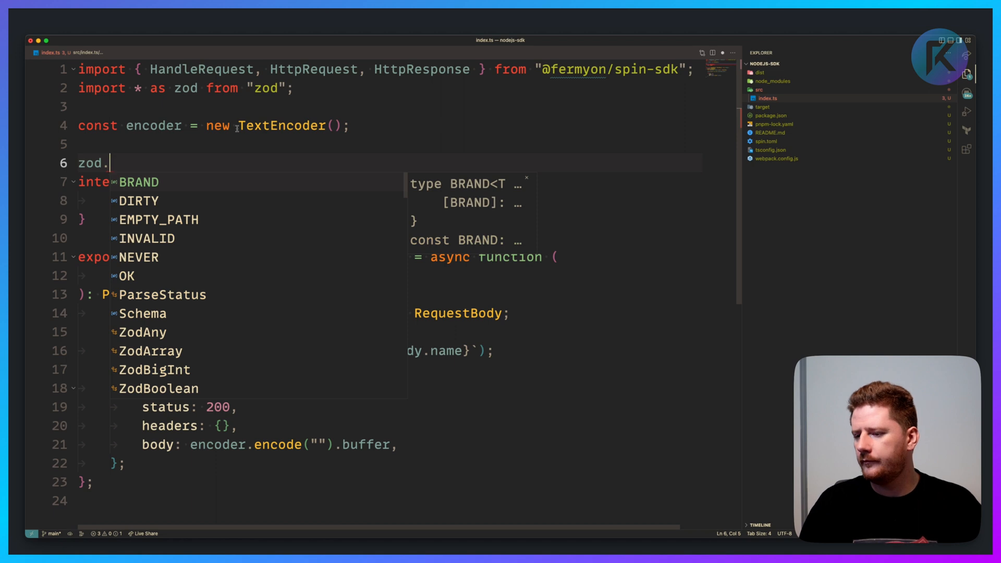
text(object({)
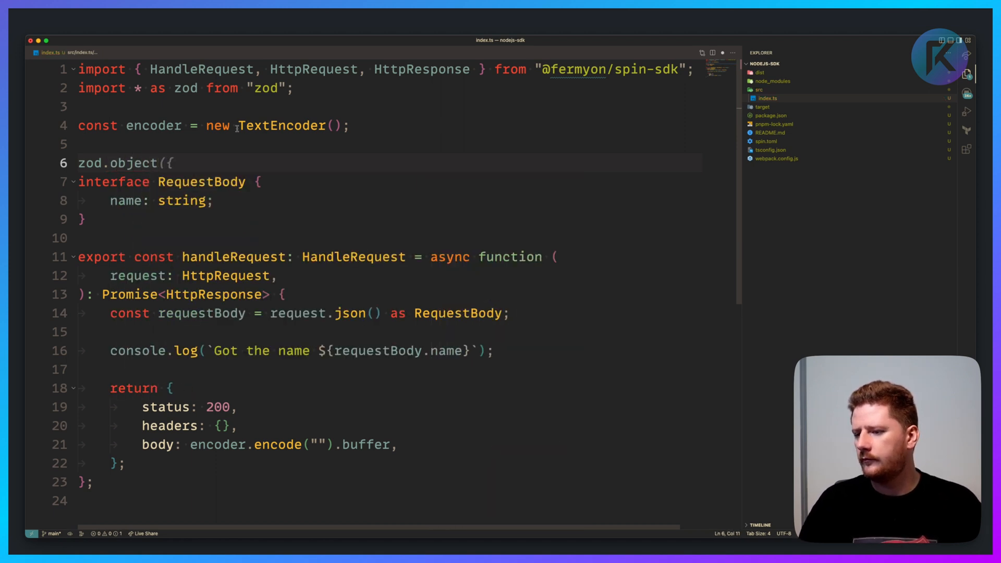
text(const RequestBody =)
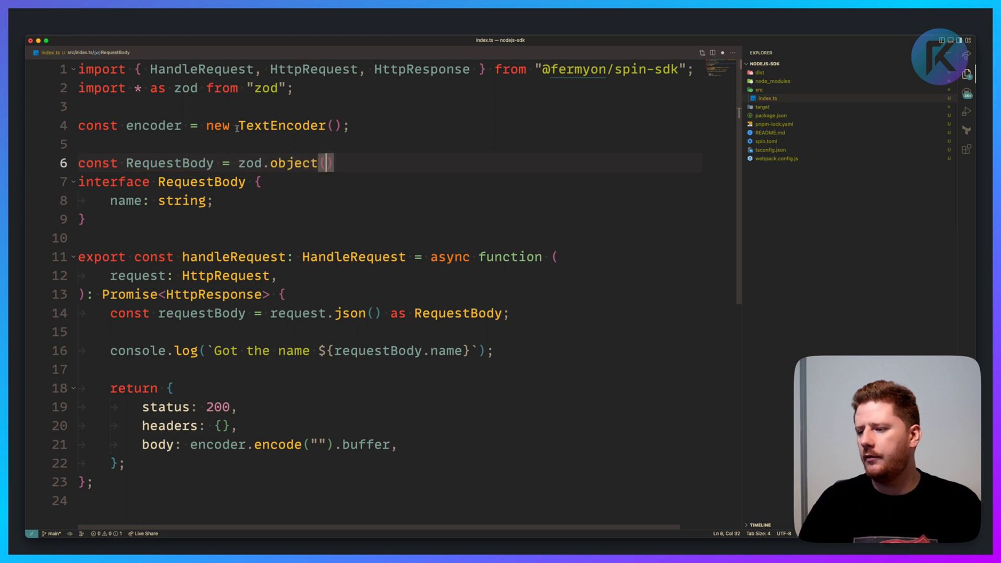
text(({)
text(name: zod.string(),)
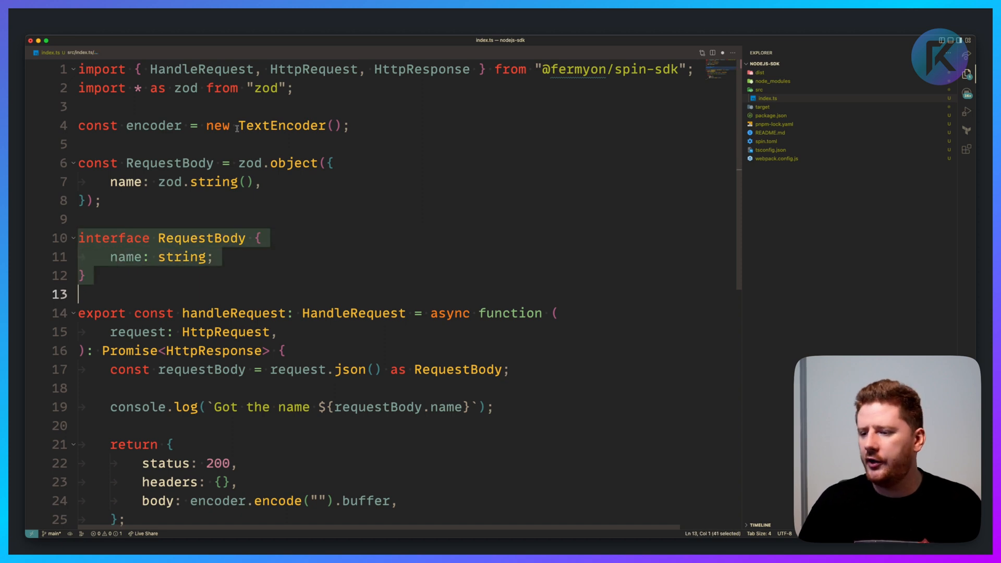
Drop the interface, infer type RequestBody from the schema, and call RequestBody.parse(requestBody).
key(Delete)
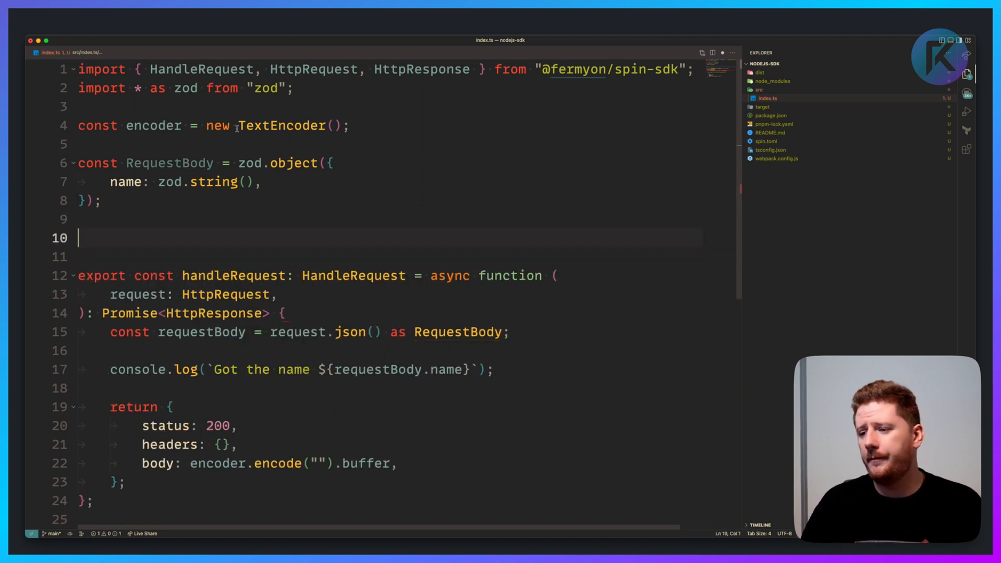
text(type RequestBody = zod.infer<typeof RequestBody>;)
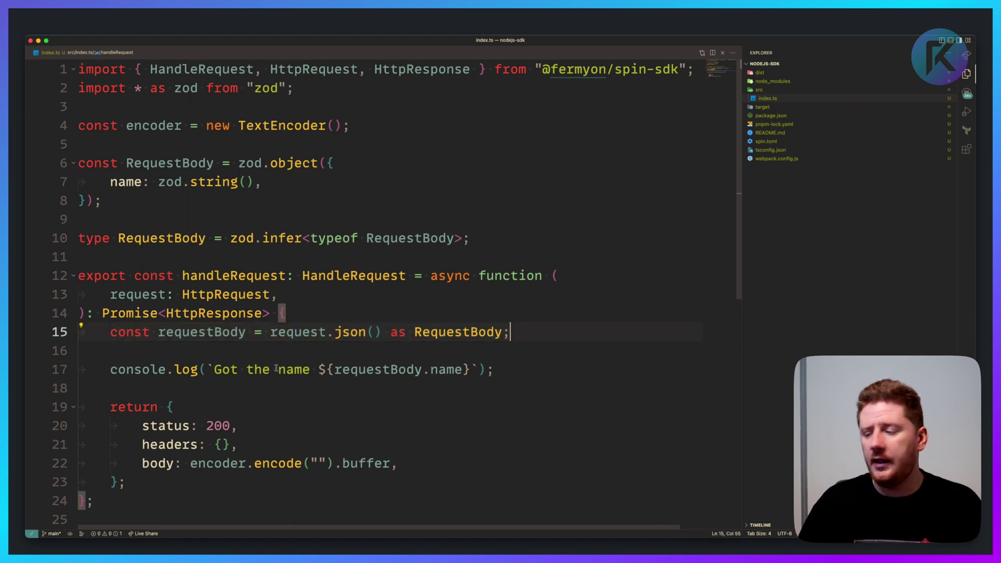
text(RequestBody.parse(requestBody);)
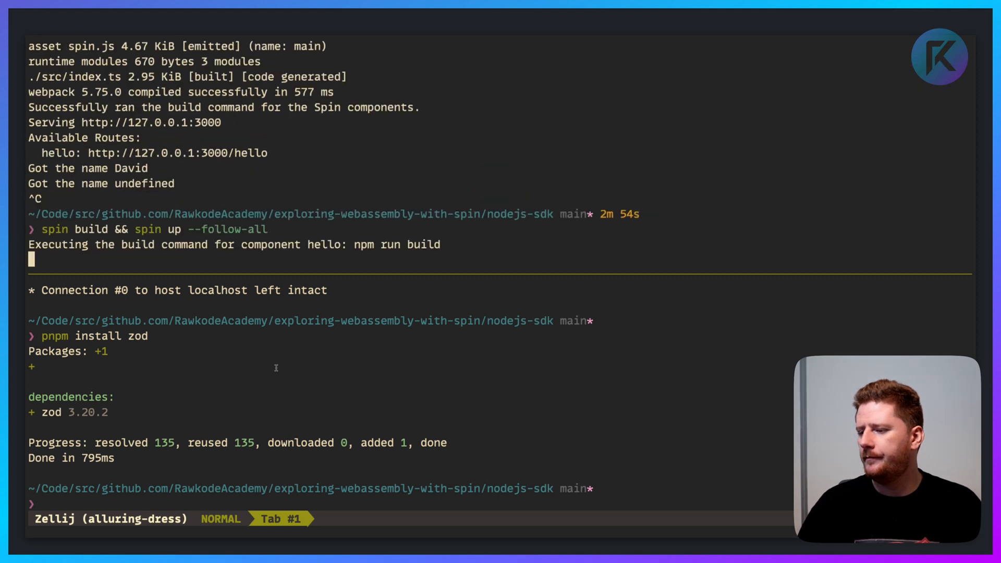
Curl the local hello route with an empty {} JSON body and X-Name: David header.
text(curl -v -d "{}" -H "X-Name: David" http://localhost:3000/hello)
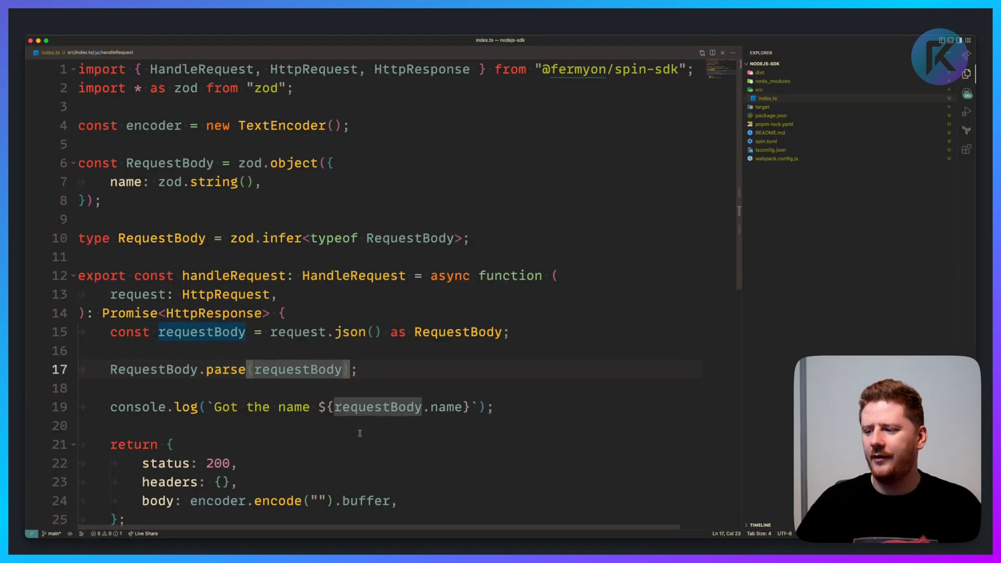
Switch to safeParse with a success === false check, then rework the schema as zod.object.
text(Saf)
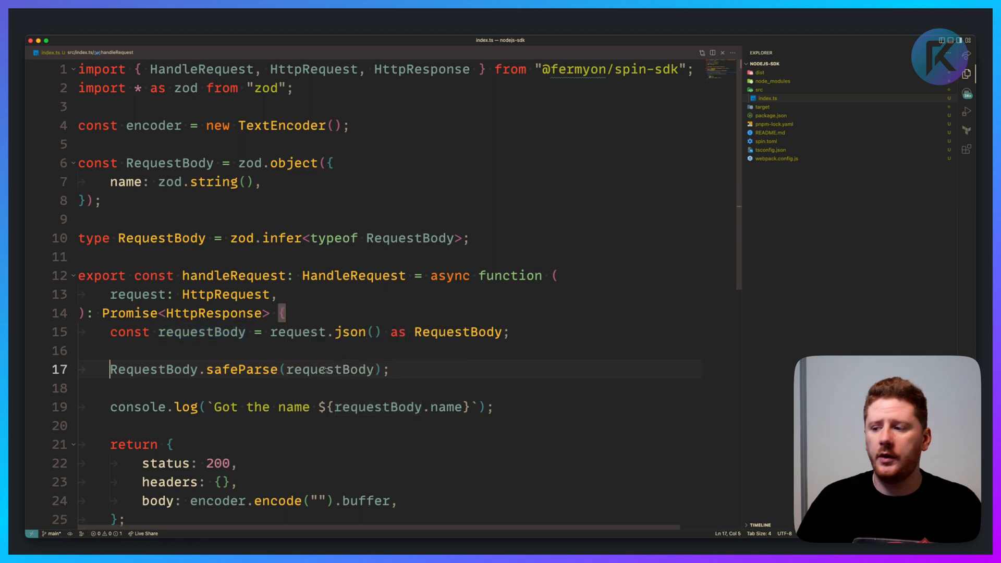
text(const)
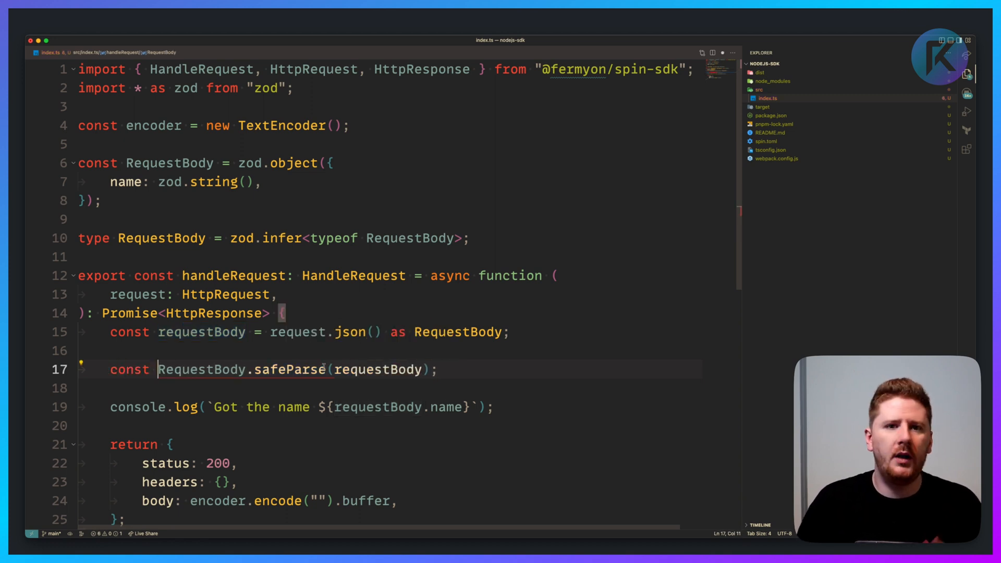
text(response =)
click(391, 388)
text(if (respon)
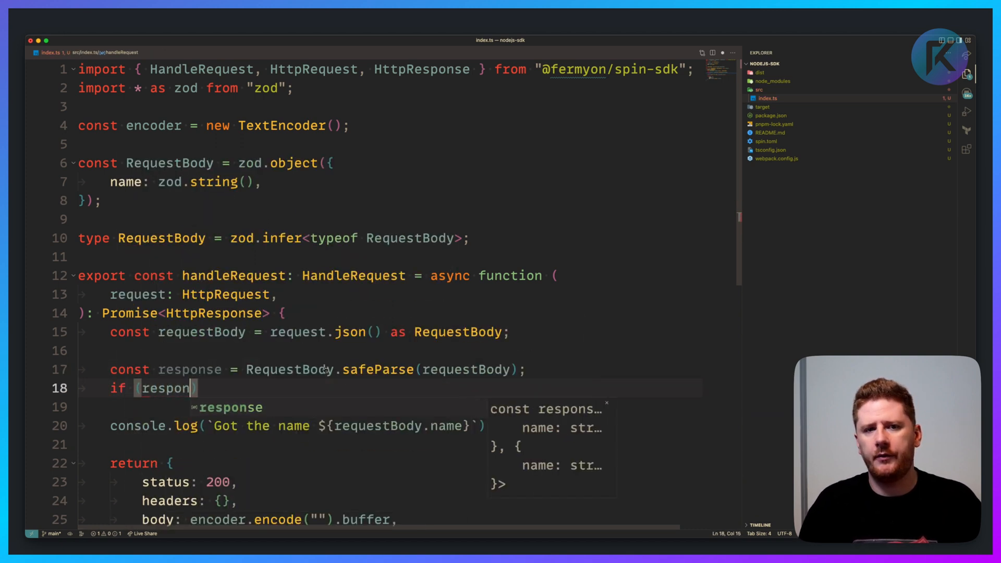
text(.success === false) {)
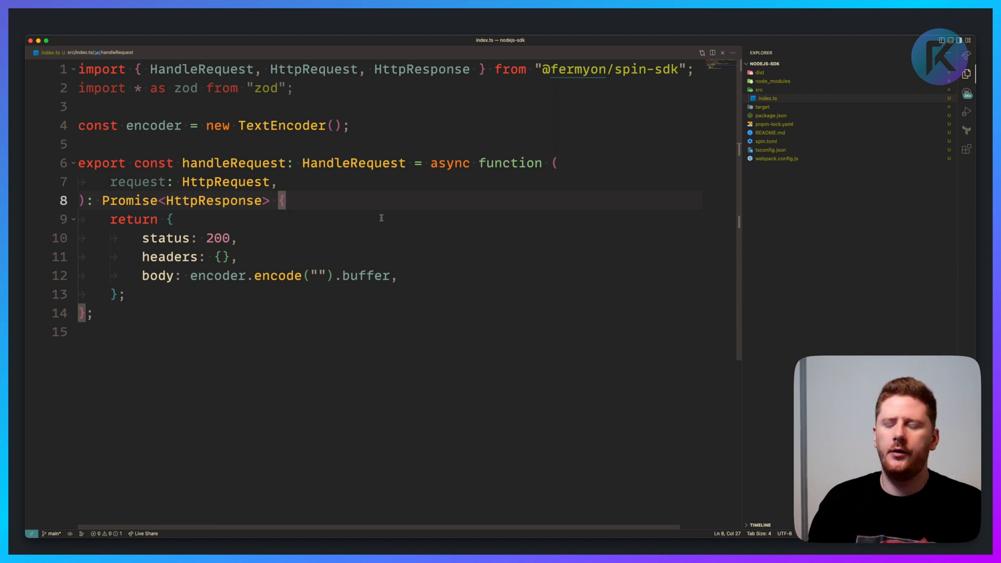
text(const schema = zod.object({)
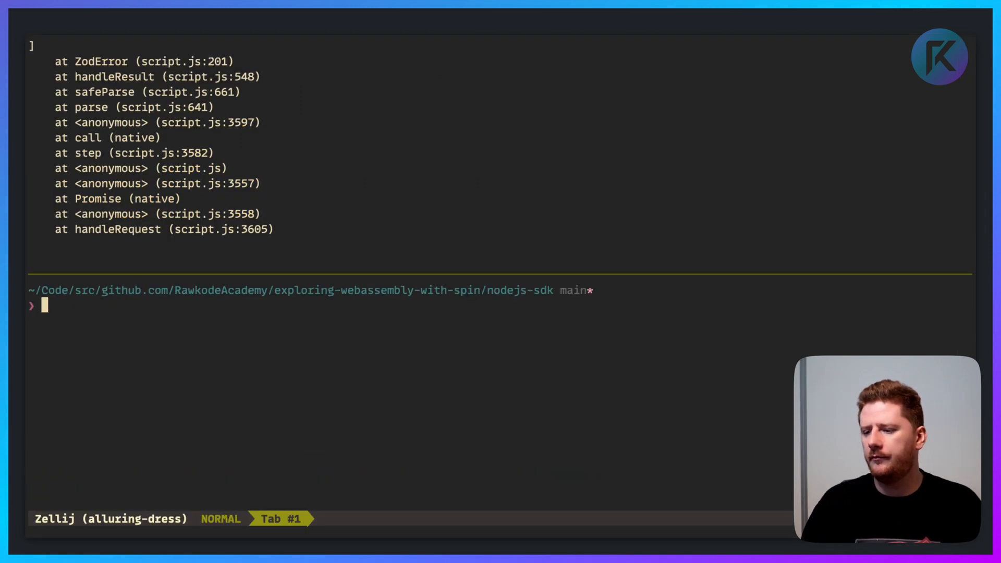
Run pnpm install qs in the nodejs-sdk project.
text(pnpm)
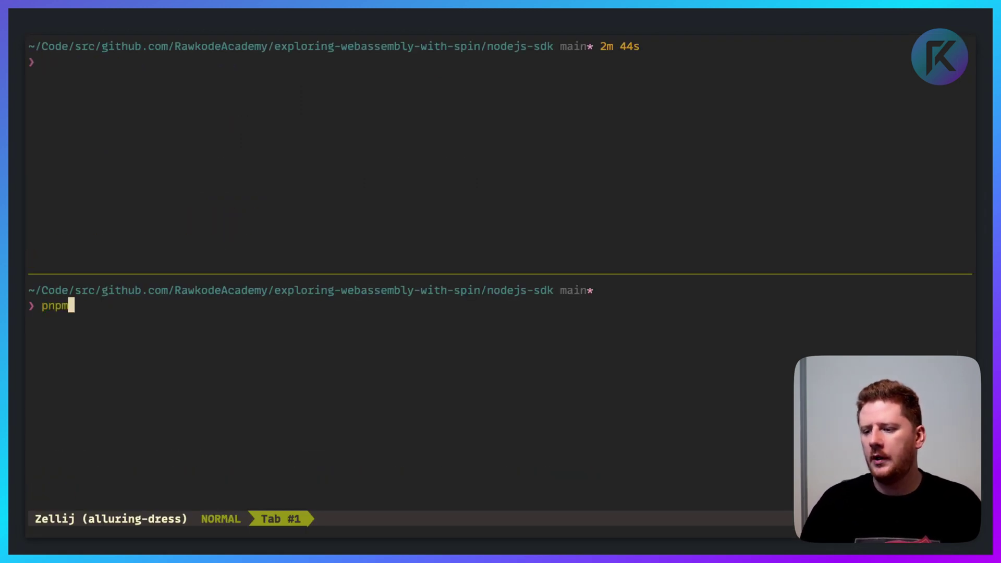
text(install qs)
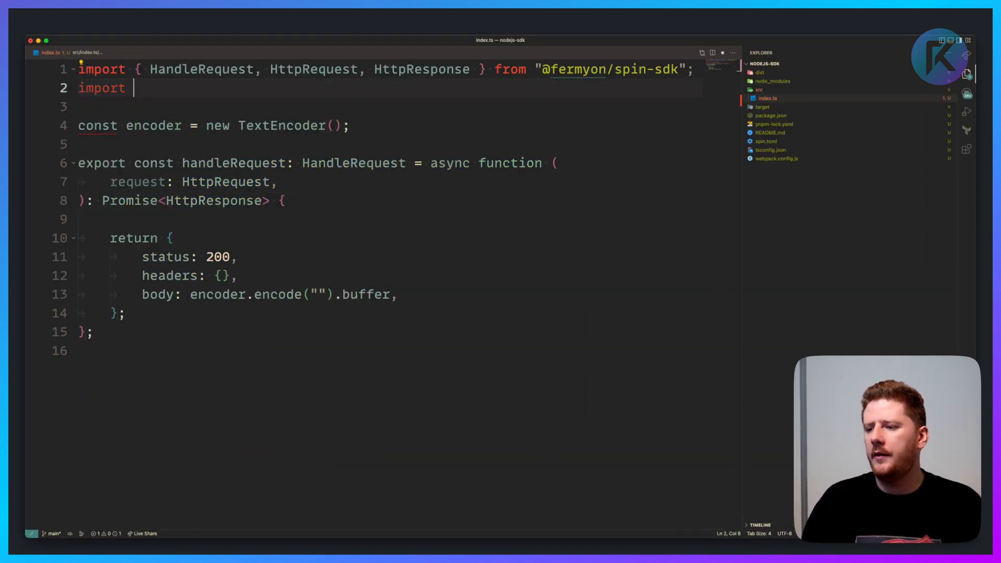
Import qs and parse the request URI's query string into queryString.
text(* as qs from "qs";)
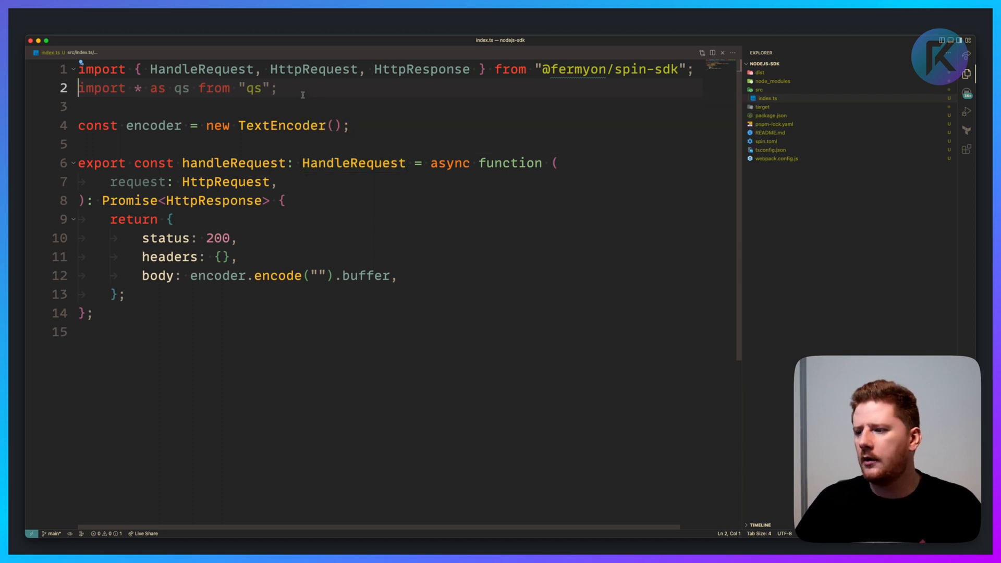
key(Enter)
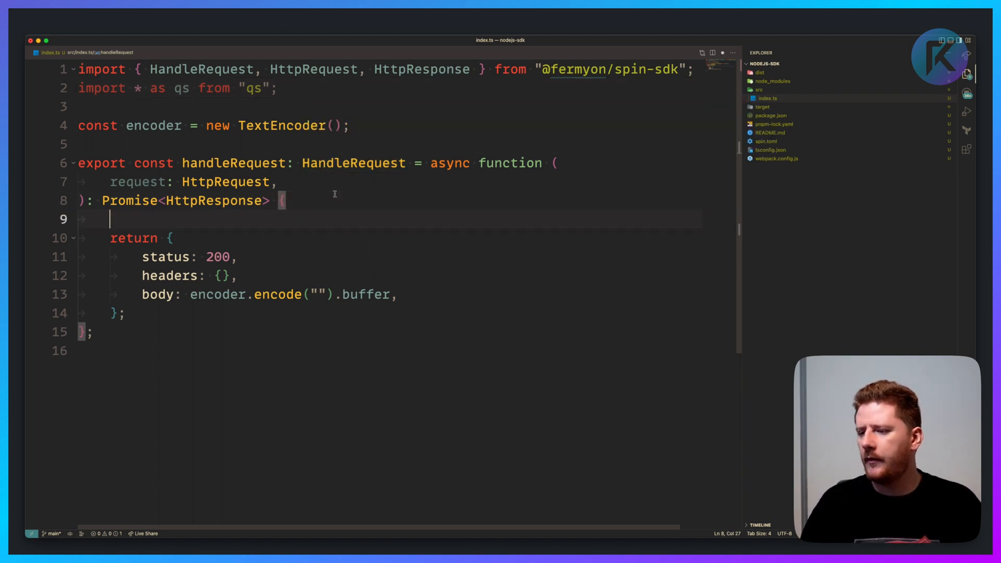
text(const query = qs.parse(request.url.split("?")[1]);)
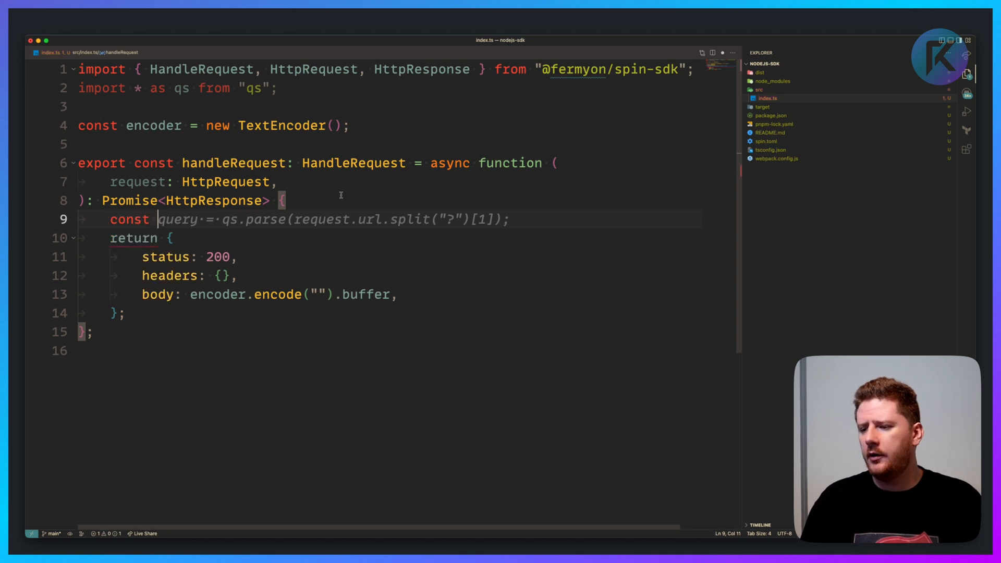
text(queryString =)
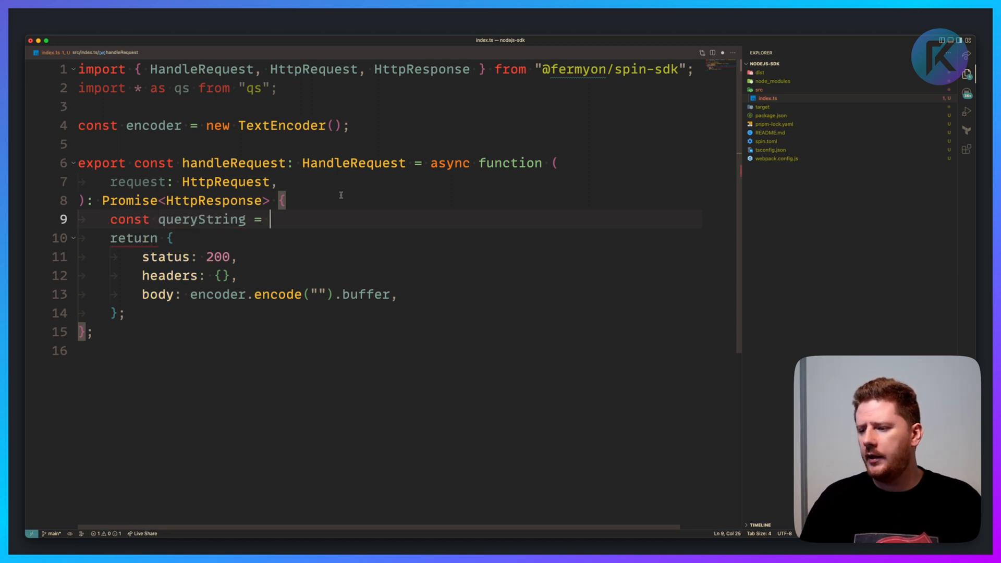
text(qs.parse(request.url.split("?")[1]))
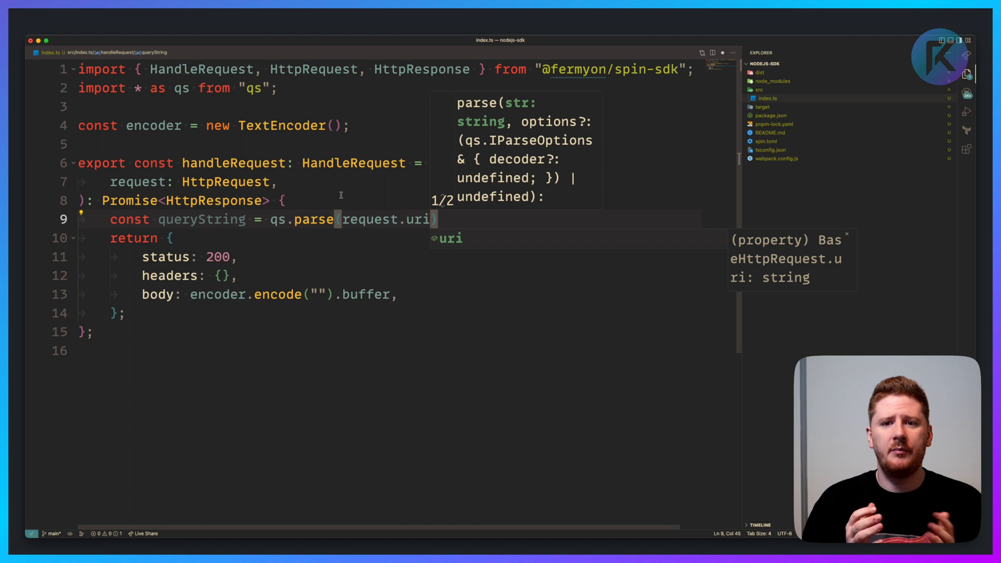
text(.query))
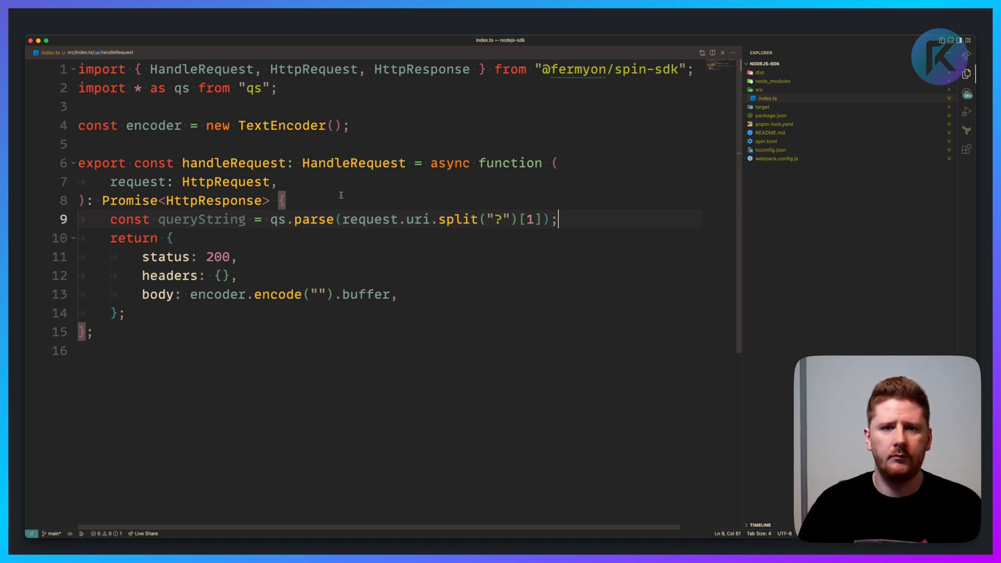
Derive limit as queryString.limit || 10 and console.log it.
text(console.log(`Hello `))
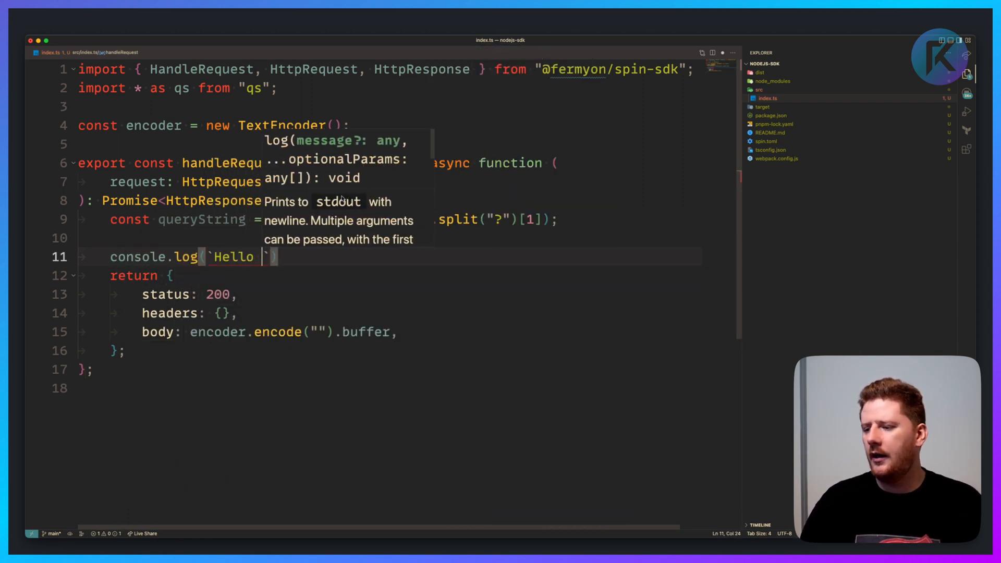
text(Limit ${limit)
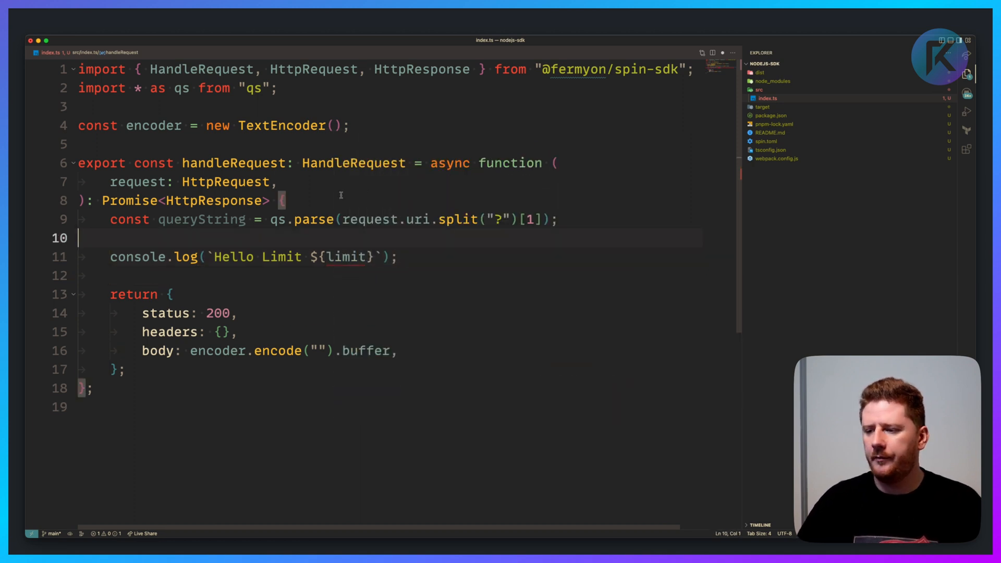
text(const lim)
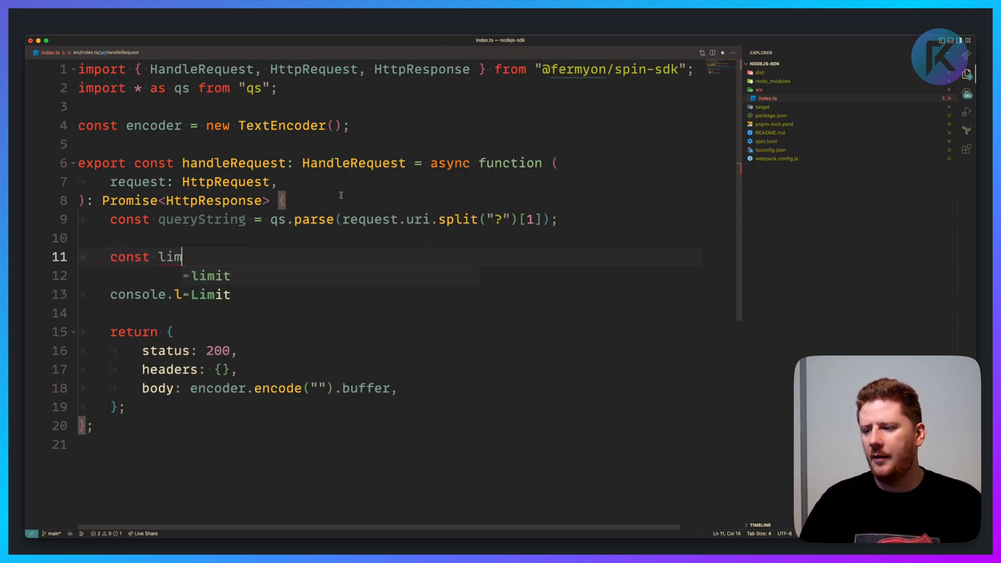
text(it = queryTS)
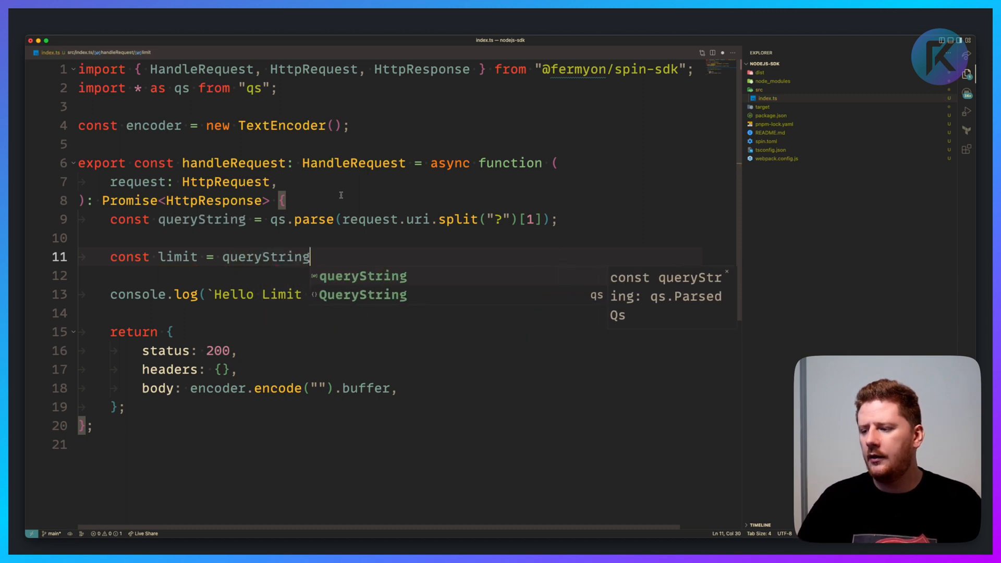
text(.limit || 10;)
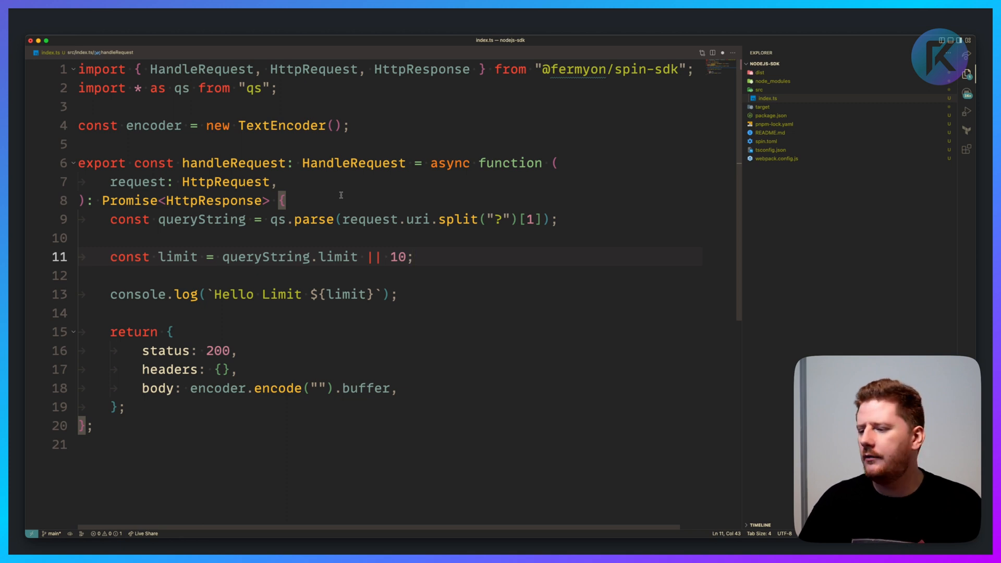
double_click(331, 256)
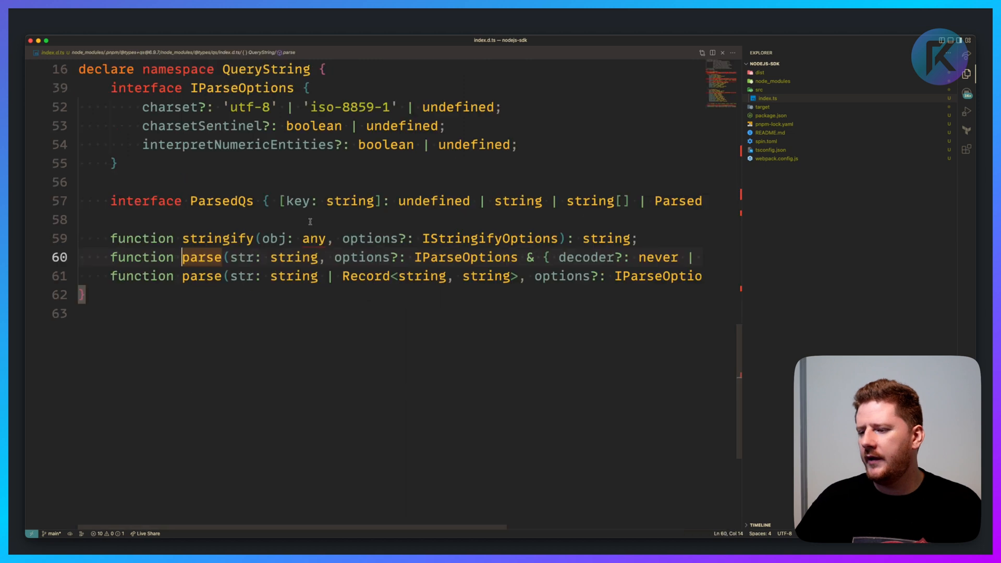
Scroll through the qs index.d.ts parse and ParsedQs declarations.
scroll(right, 3)
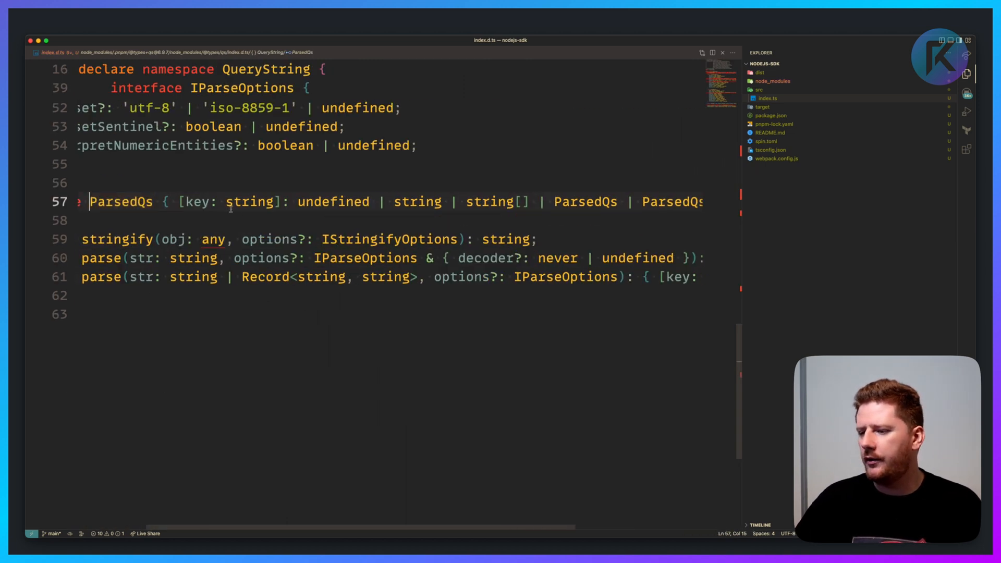
drag(171, 202, 290, 201)
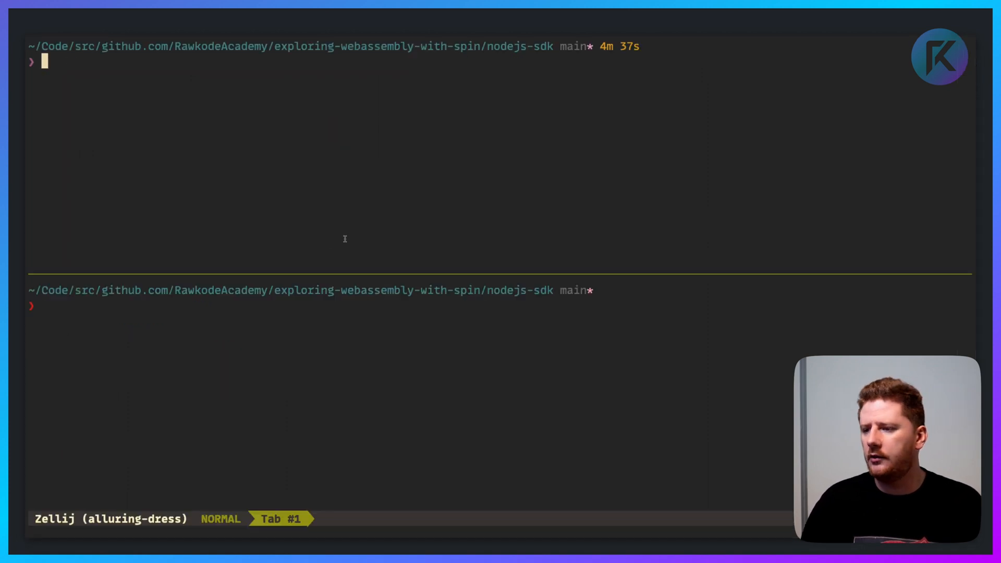
text(spin build && spin up --follow-all)
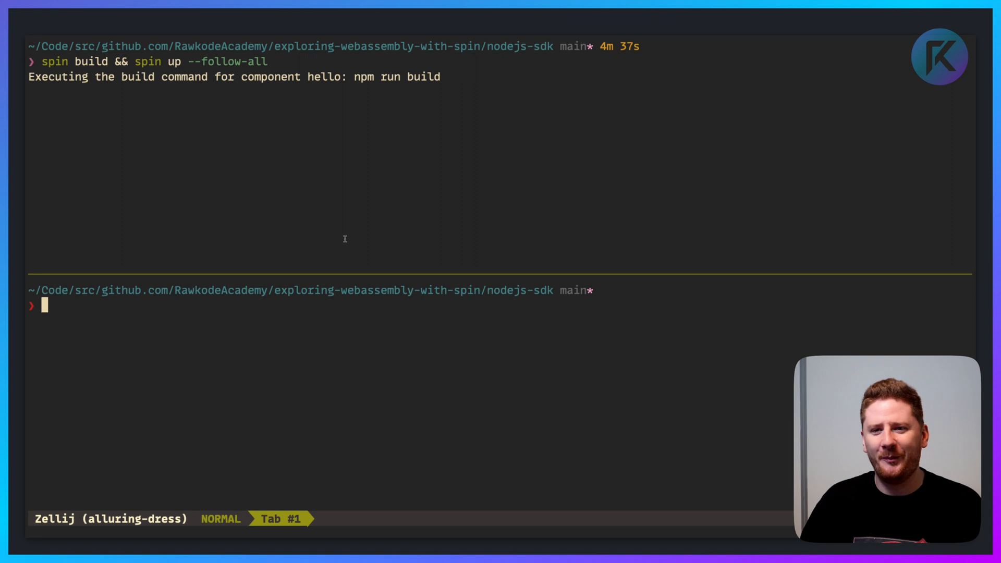
text(curl)
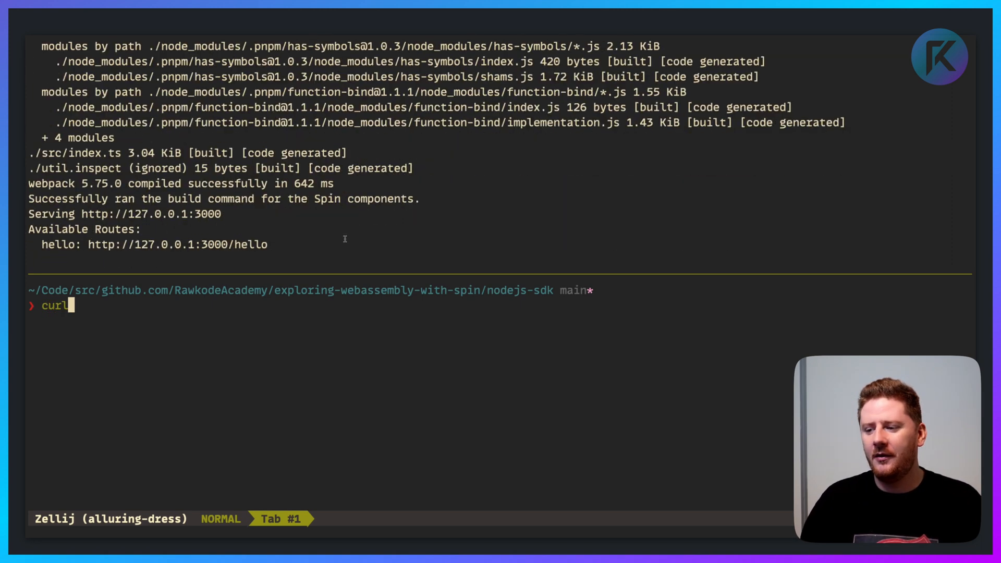
text(http://l)
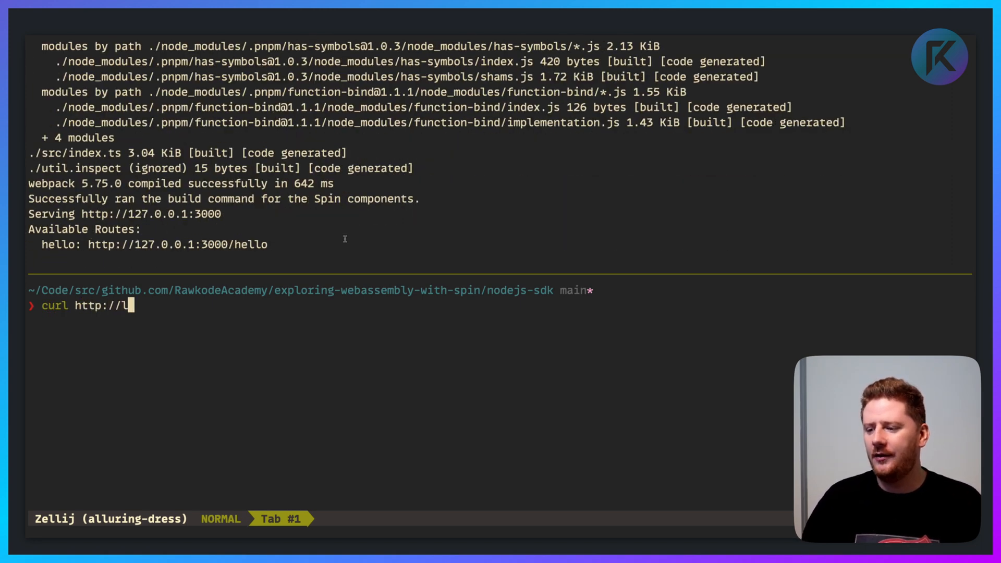
text(ocalhost:3000)
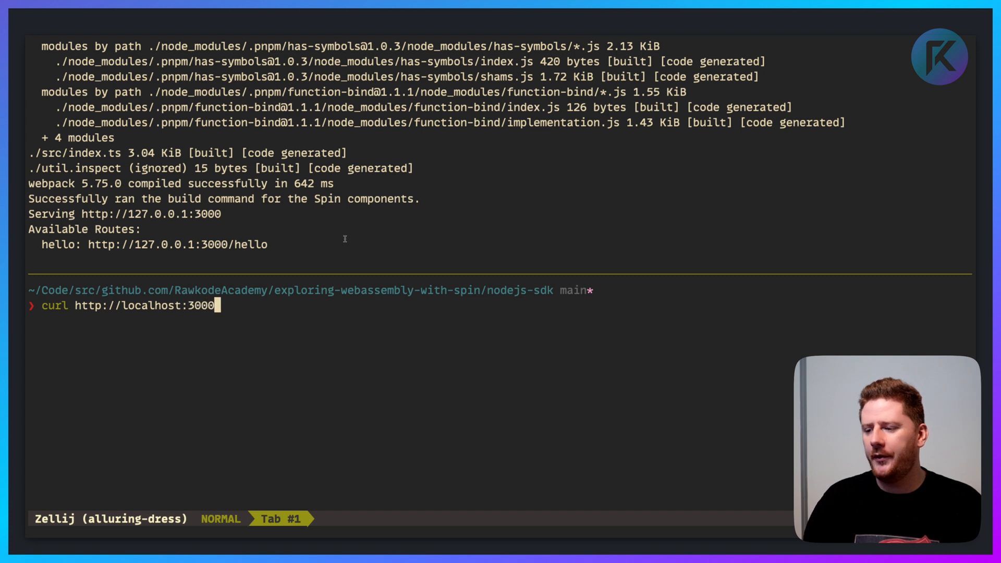
text(/hello)
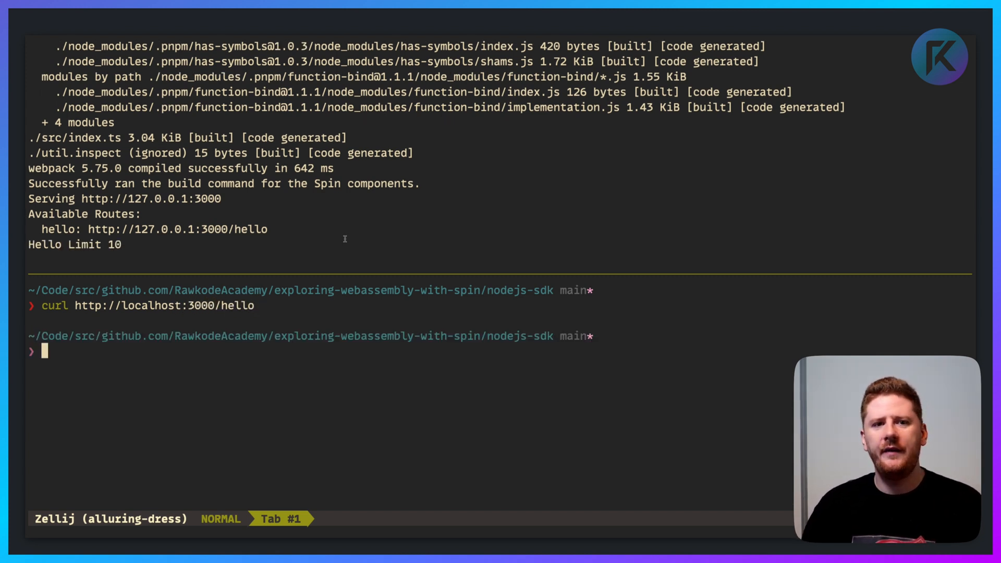
key(Ctrl+r)
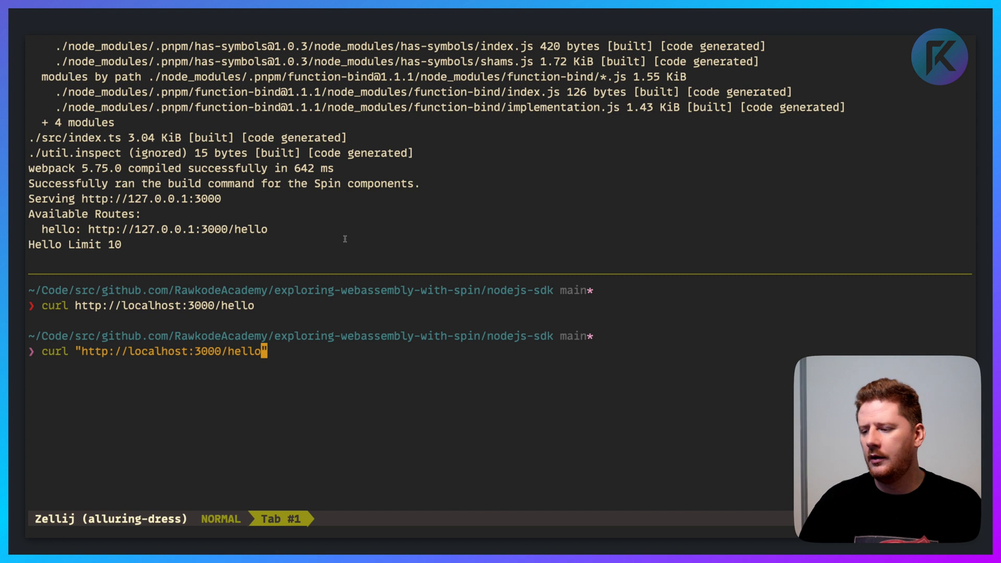
Resend the hello request with a ?limit query parameter appended.
text(?)
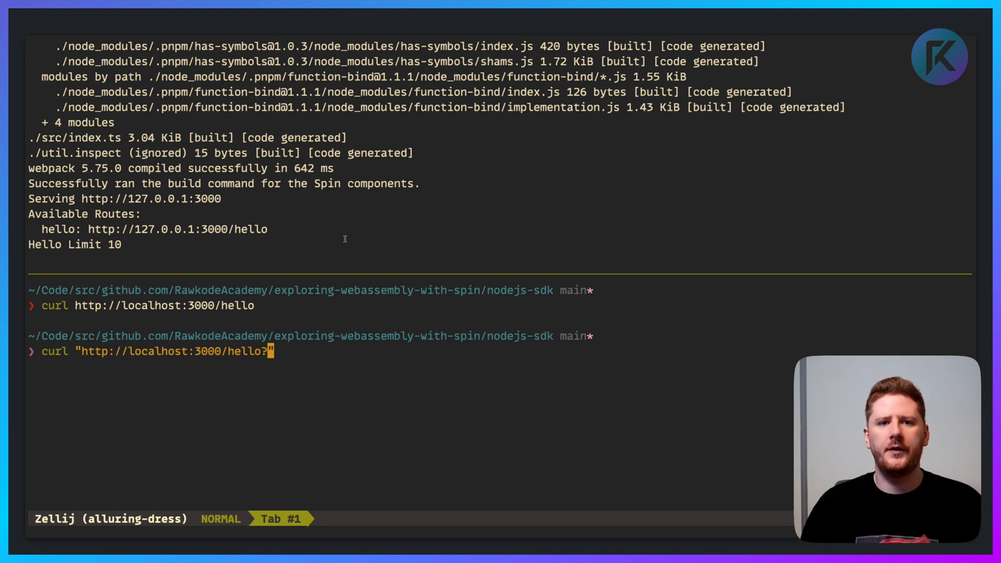
text(limit)
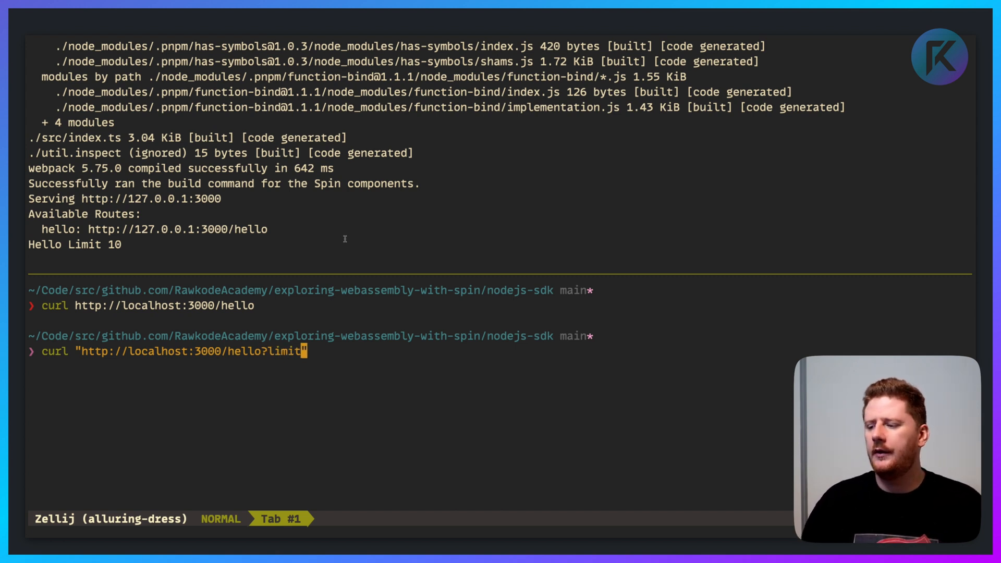
key(Enter)
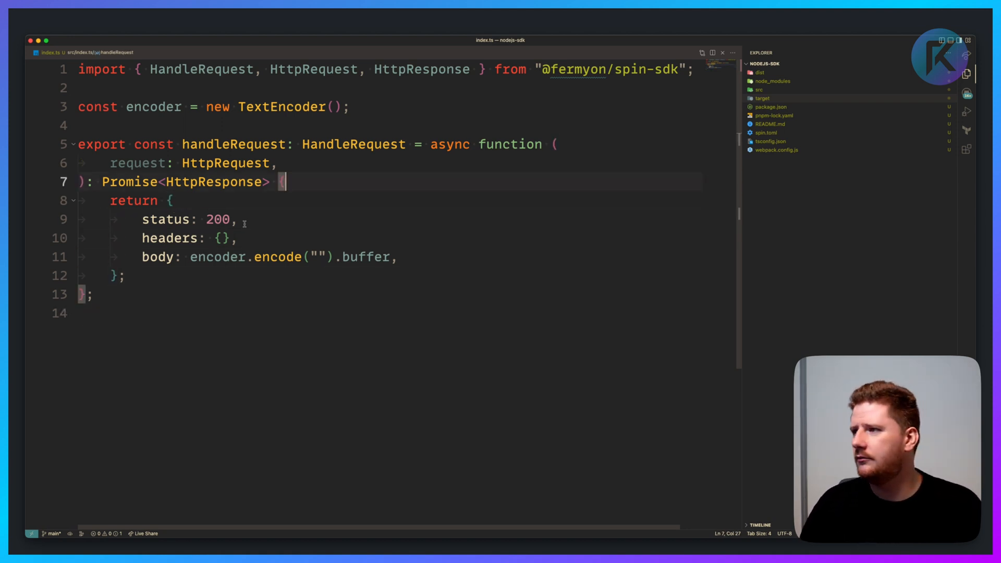
Add const response = await fetch of the external URL in the handler.
text(const)
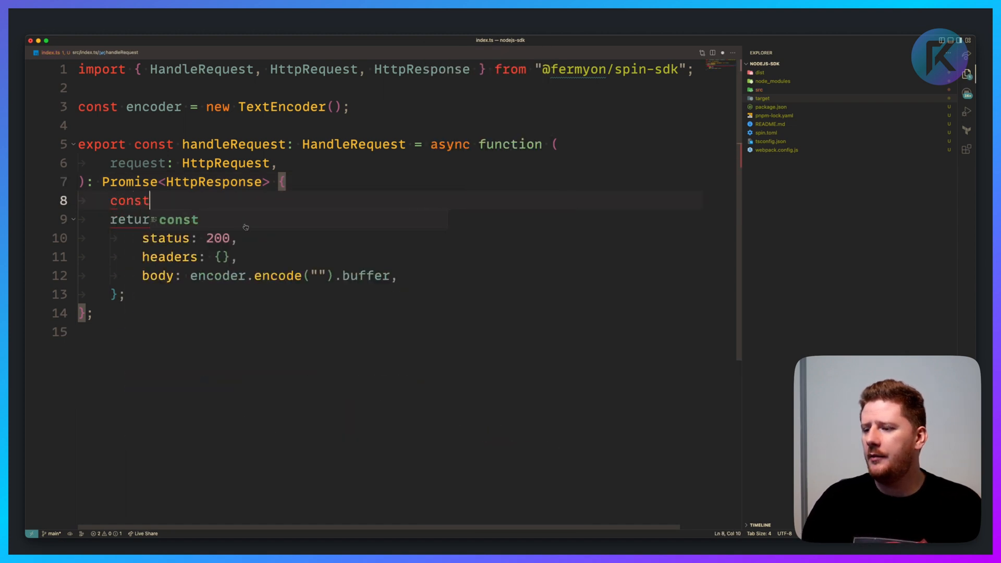
text(response)
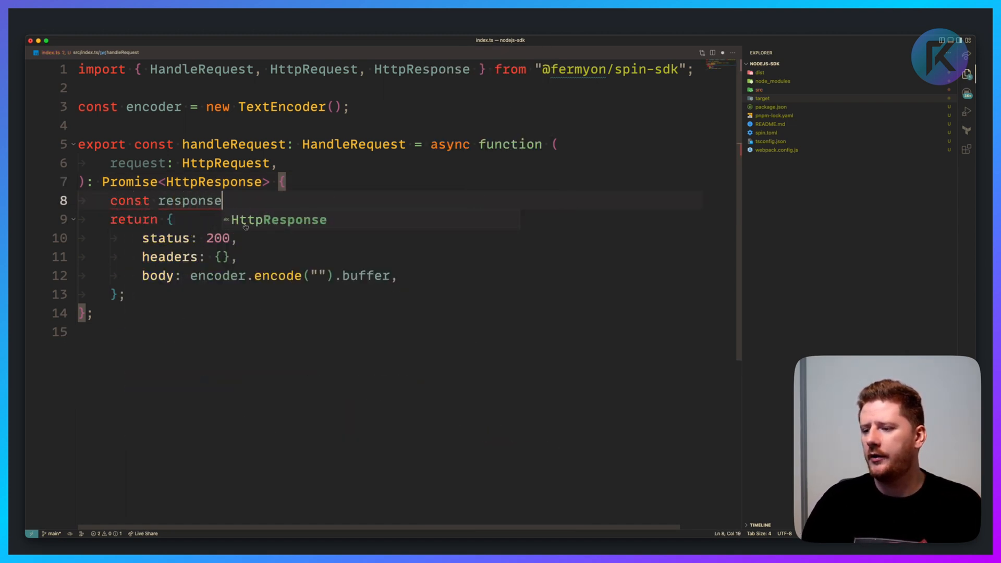
text(= await fetch("https://example.com", {)
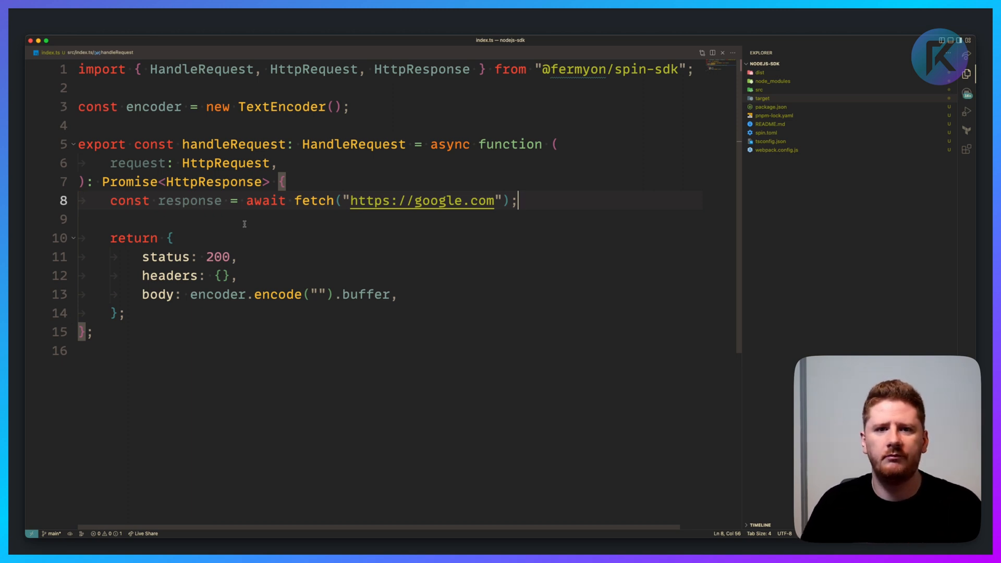
mouse_move(189, 202)
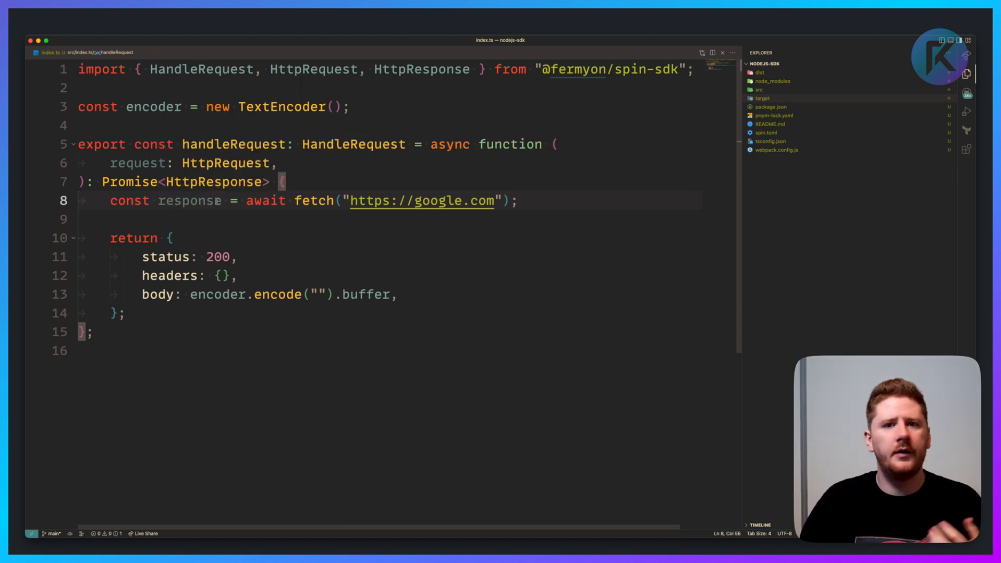
Read the fetch response into const responseBody = await response.text().
text(const res)
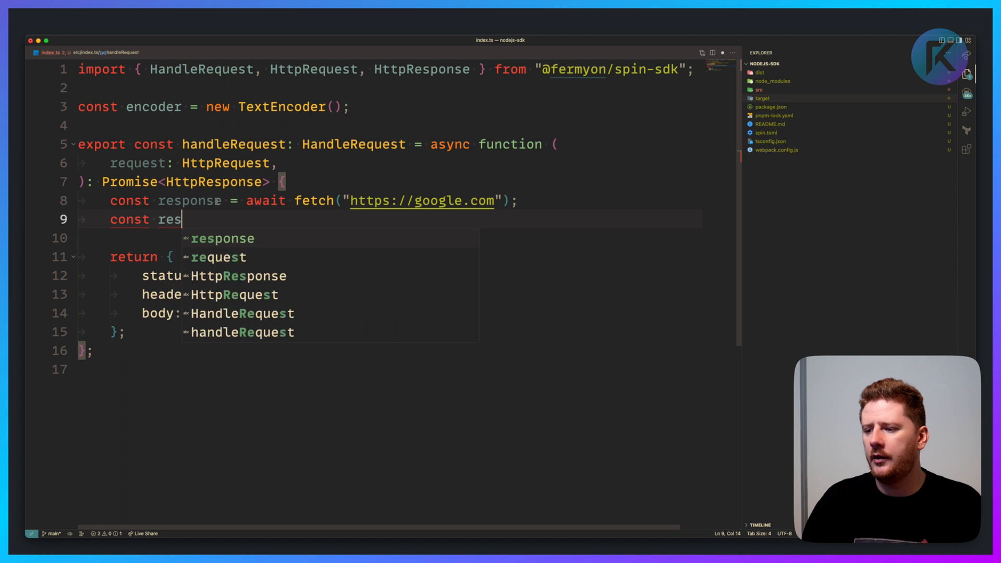
text(ponseBody = await response.text();)
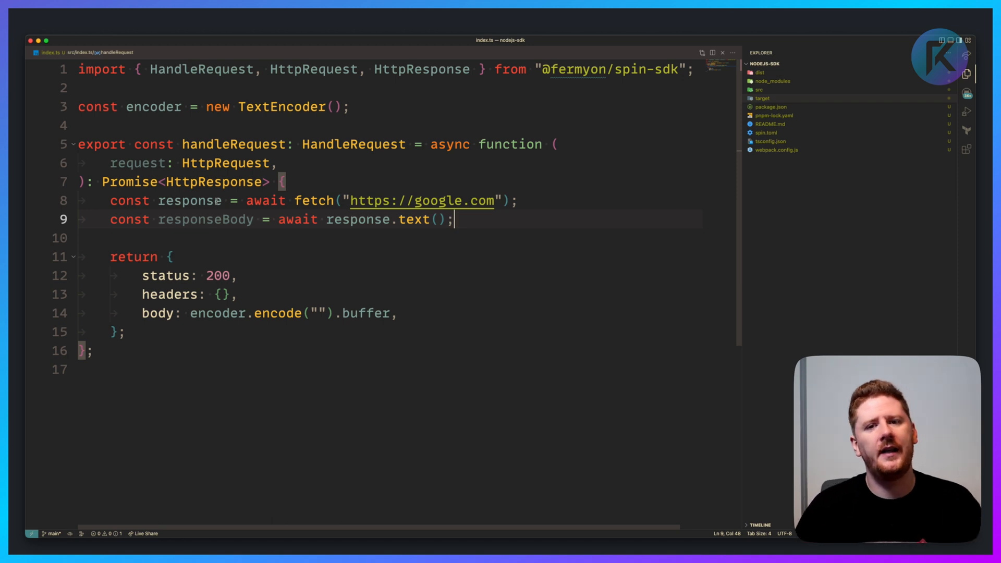
text(co)
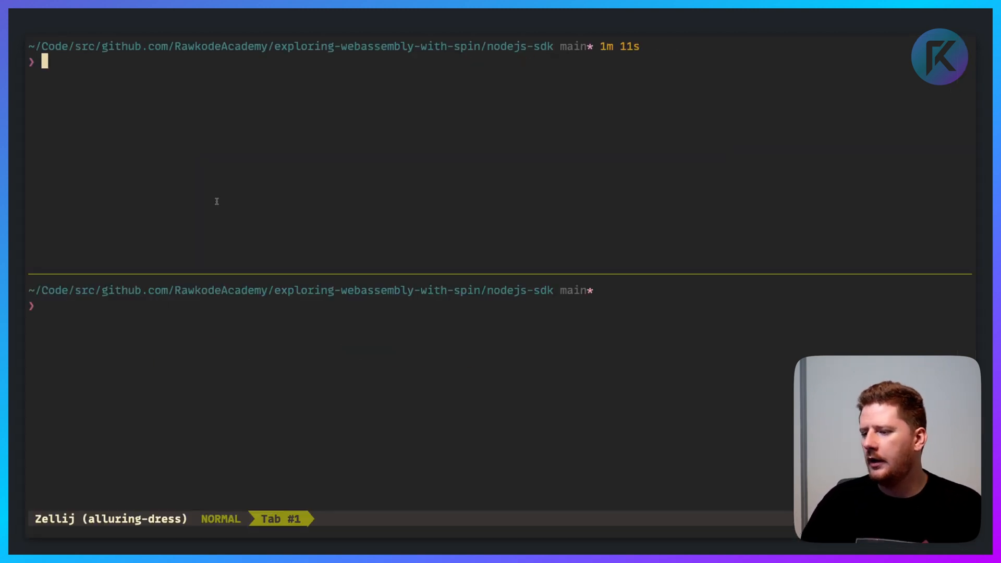
Rebuild and restart the Spin app with spin build && spin up --follow-all.
text(s)
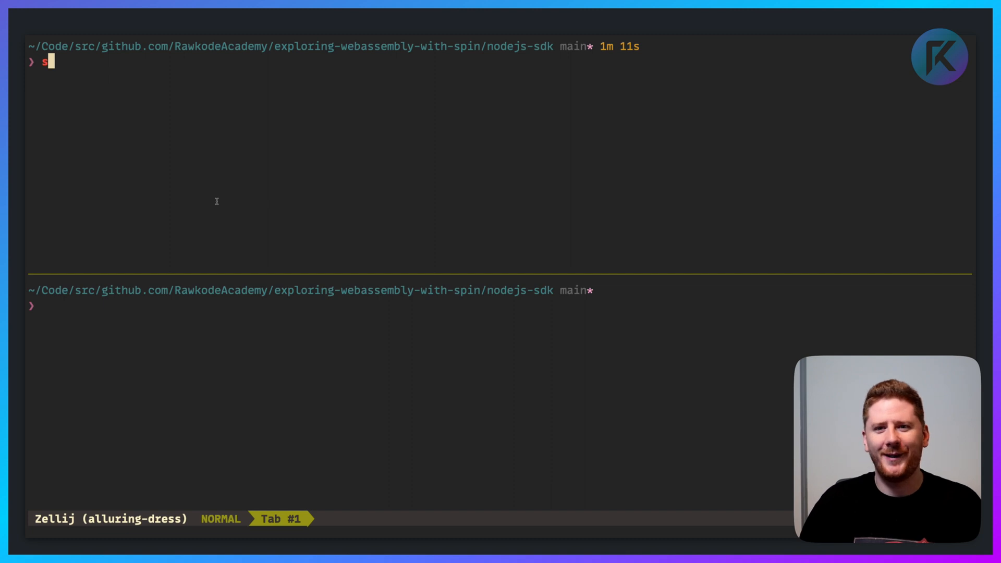
text(pin build && spin up --follow-all)
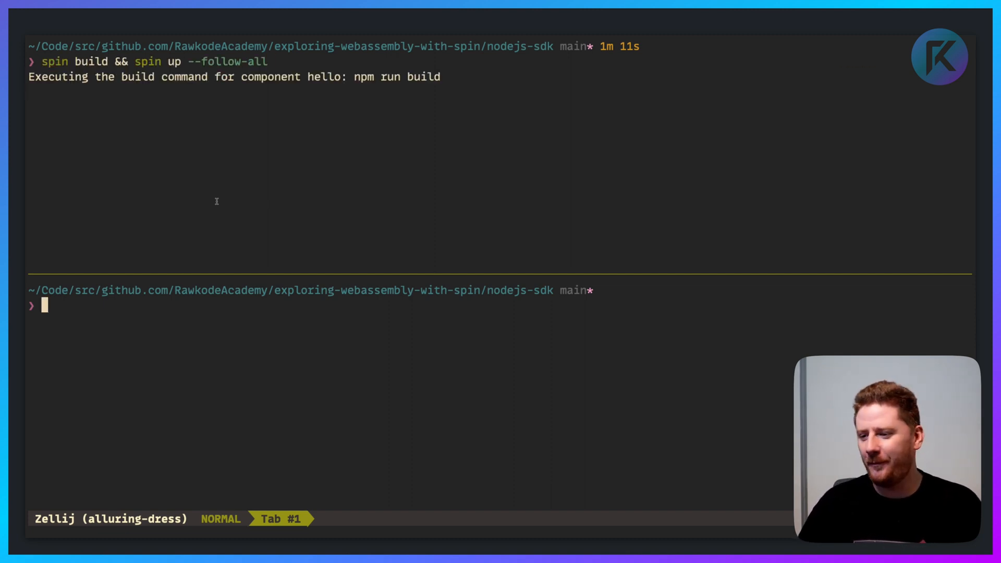
text(curl http://)
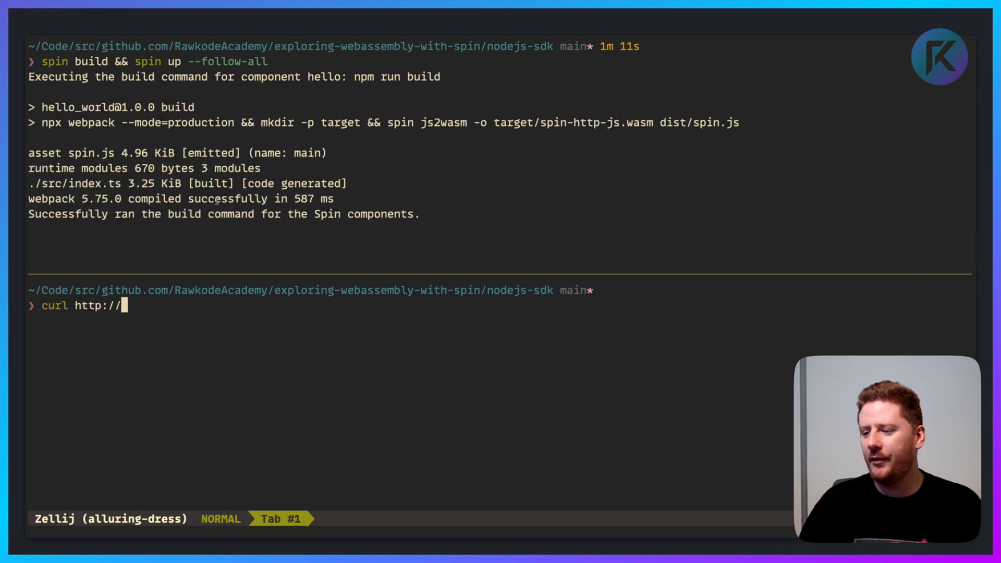
text(localhost:)
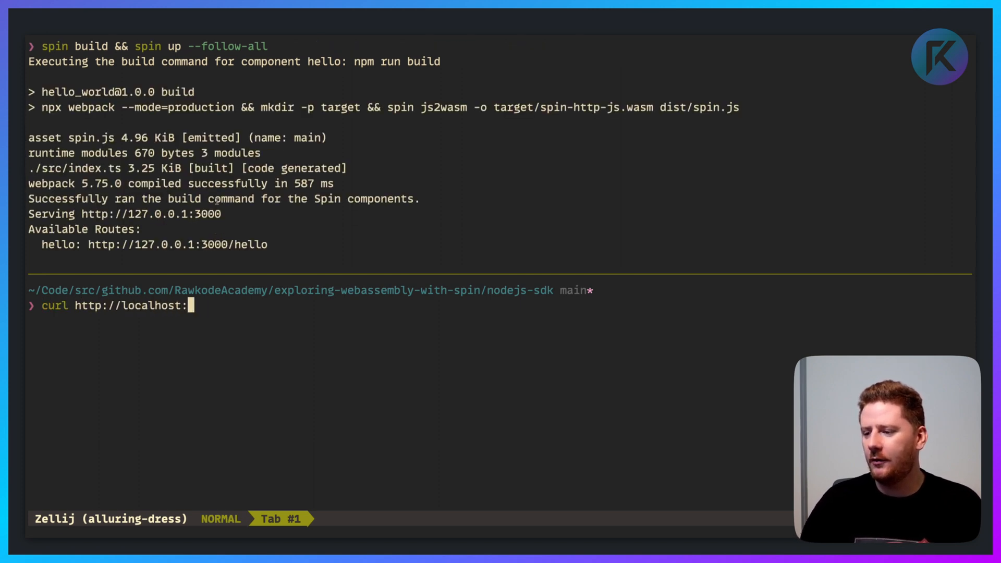
text(3000/hello)
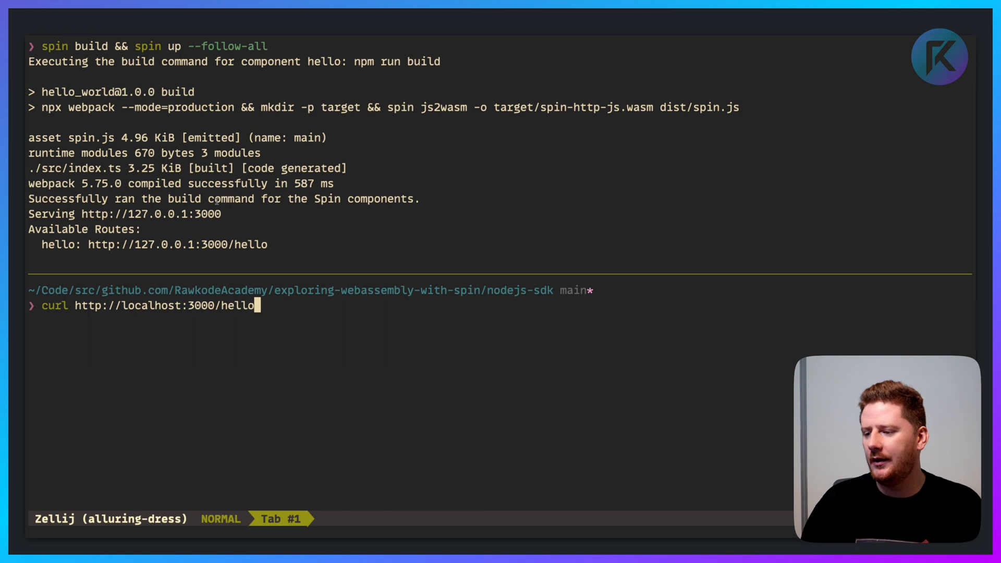
key(Return)
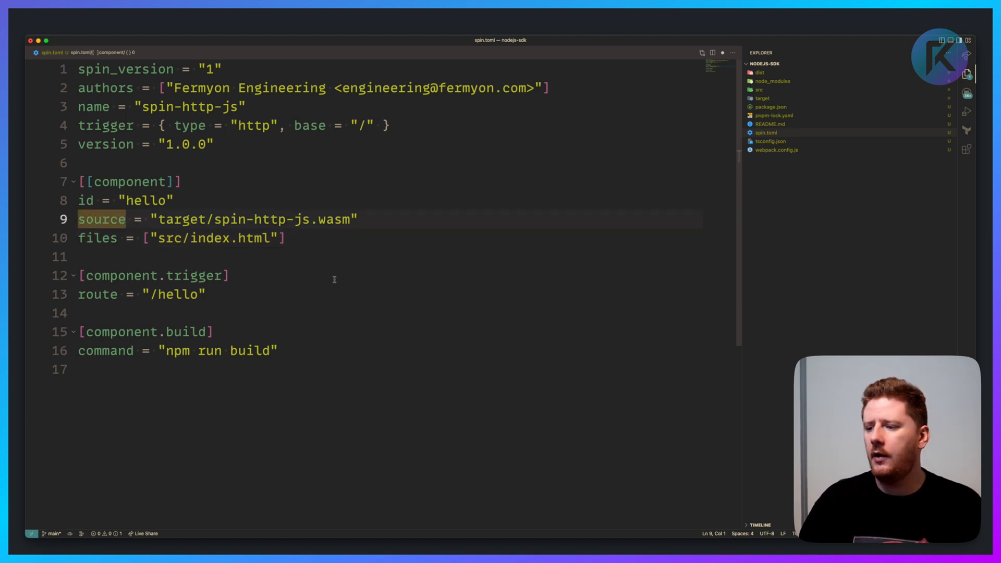
Add allowed_http_hosts = ["google.com"] under the hello component in spin.toml.
text(allowed_http_hosts = ["*"])
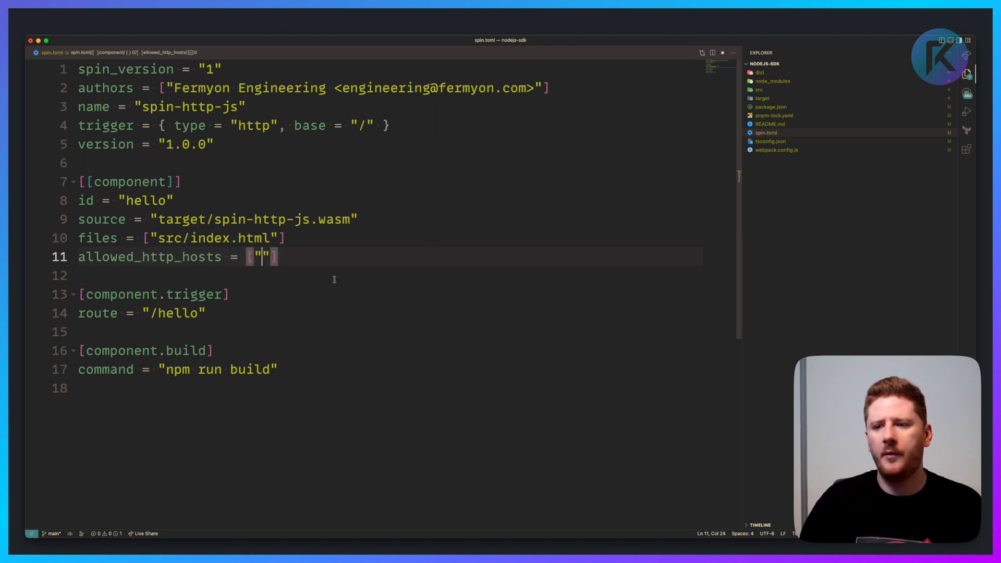
text(google.com)
text(spin bu)
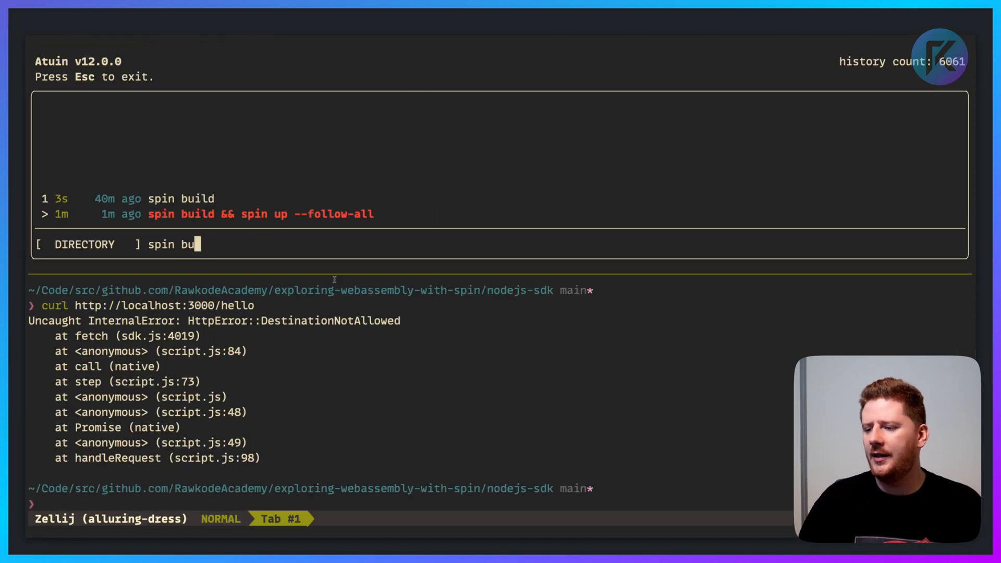
Rerun the build-and-serve command from history and curl the hello route again.
key(Enter)
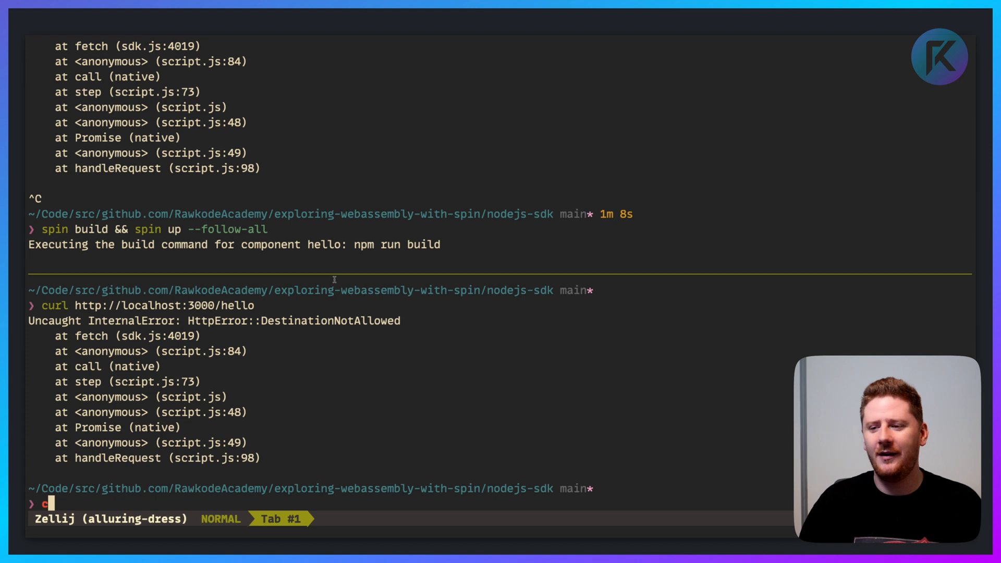
text(url http://localhost:3000/hello)
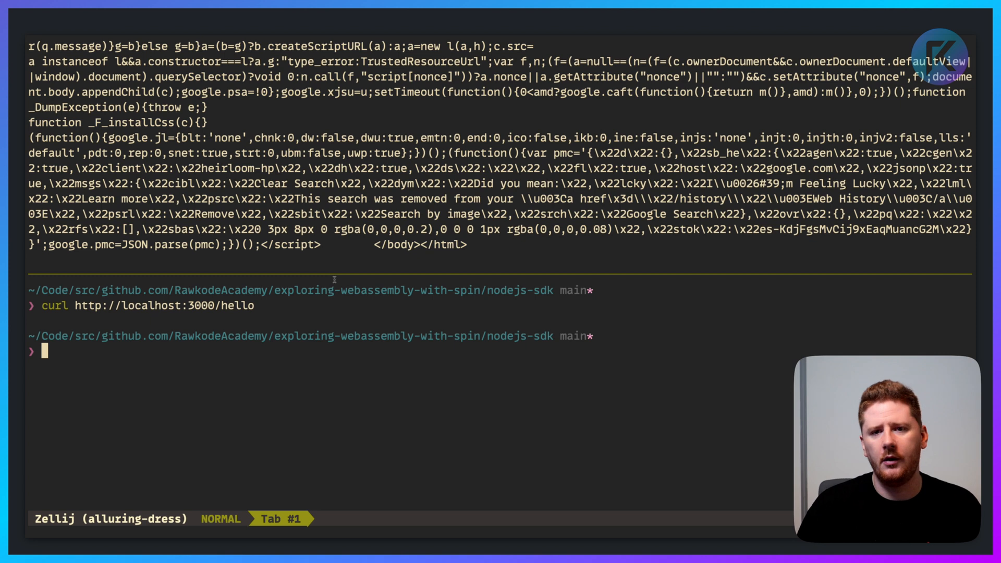
mouse_move(283, 414)
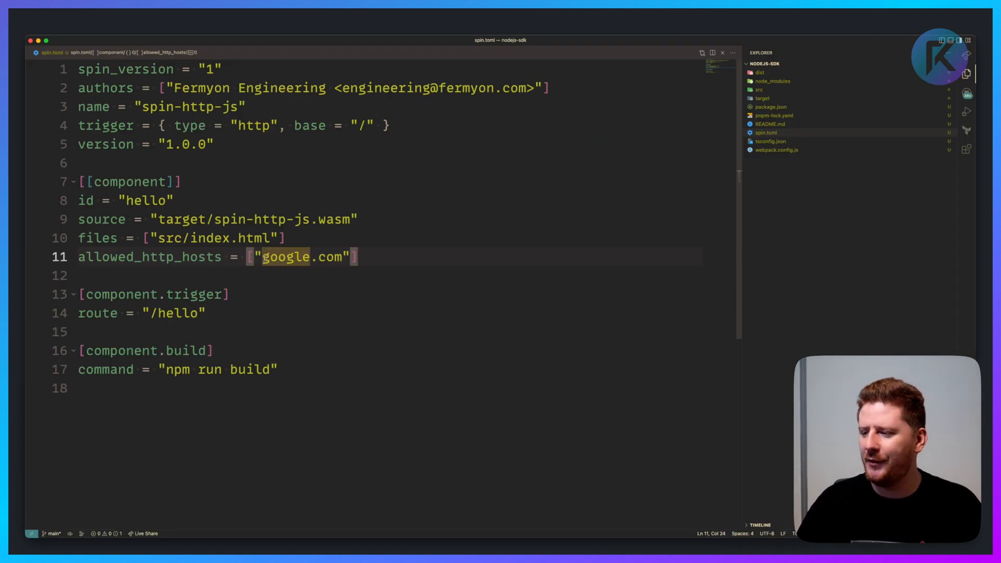
Change allowed_http_hosts in spin.toml to "insecure:allow-all".
text(insecure:allow-all)
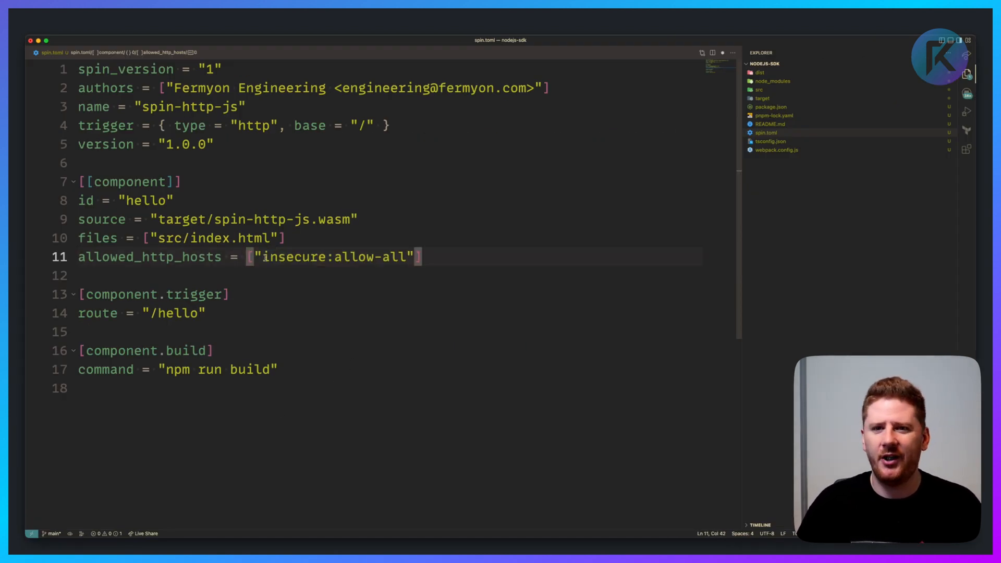